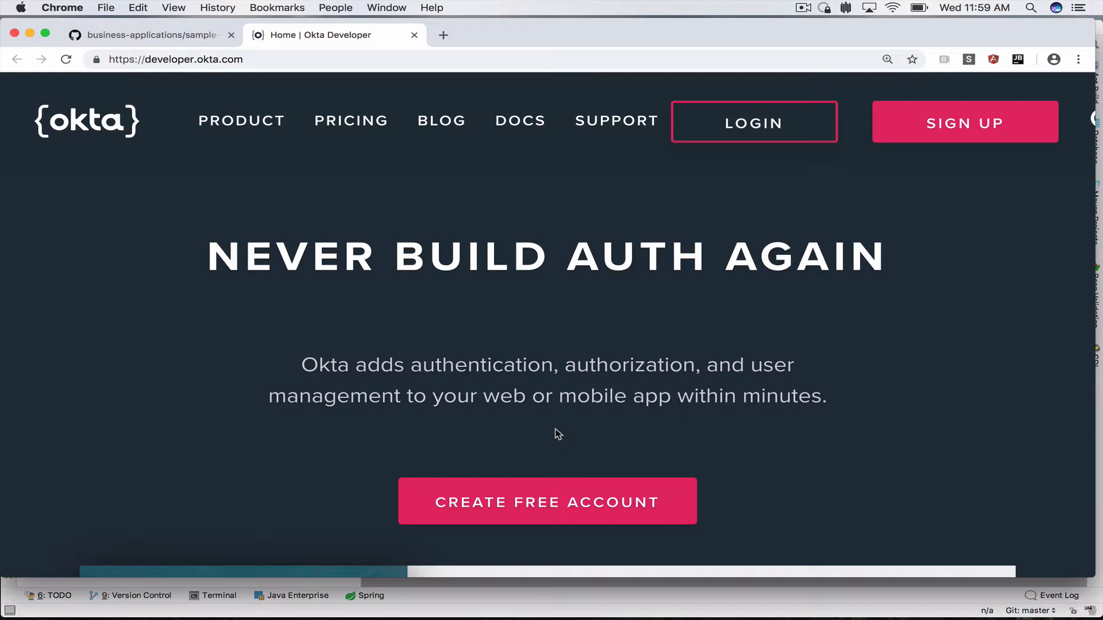
# Sign in to the Okta developer account and list the registered applications
pyautogui.scroll(-3)
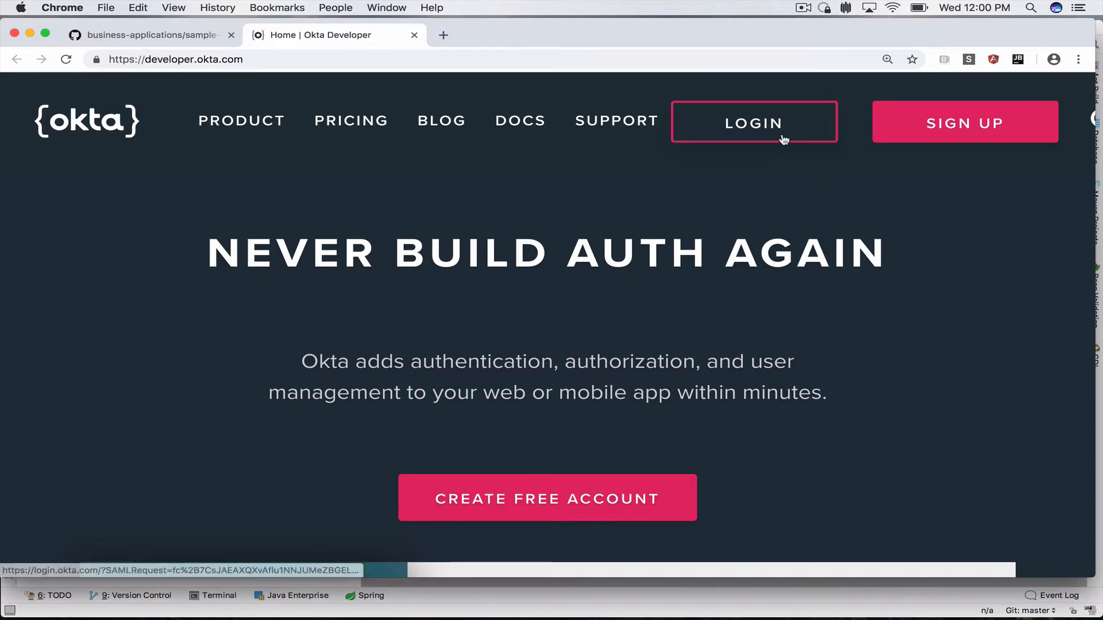
pyautogui.click(752, 123)
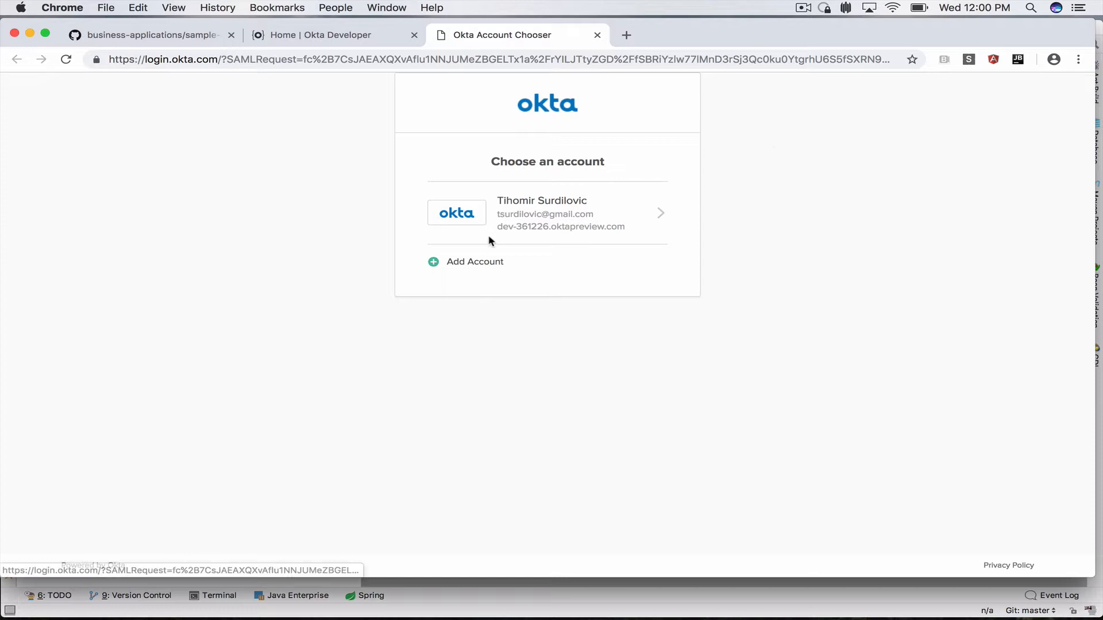
pyautogui.click(547, 214)
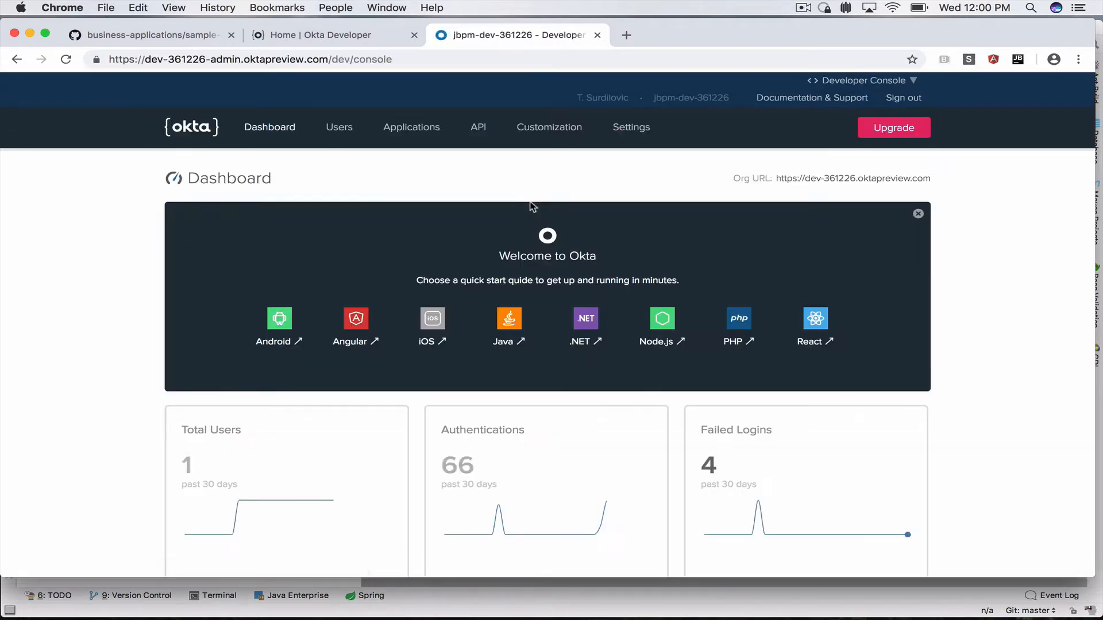
pyautogui.moveTo(411, 127)
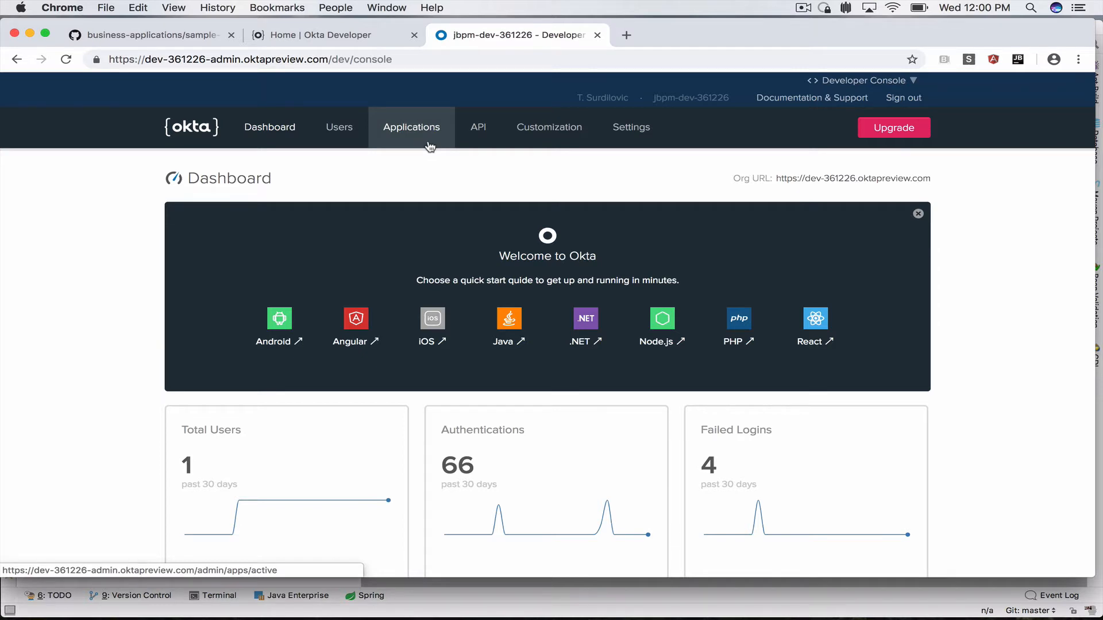
pyautogui.click(411, 127)
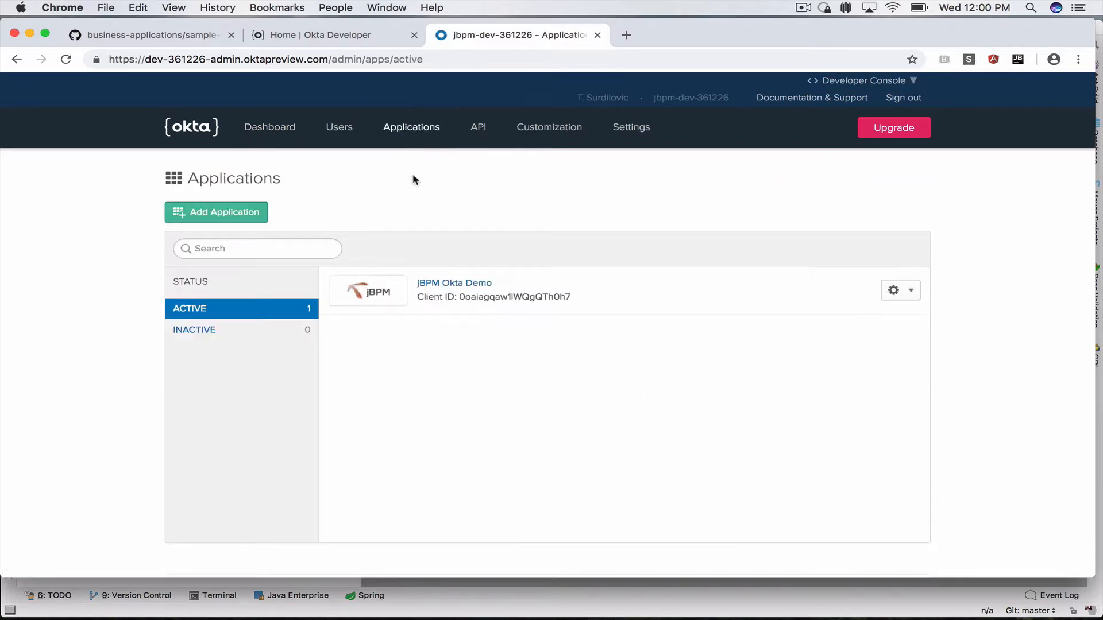
pyautogui.moveTo(455, 297)
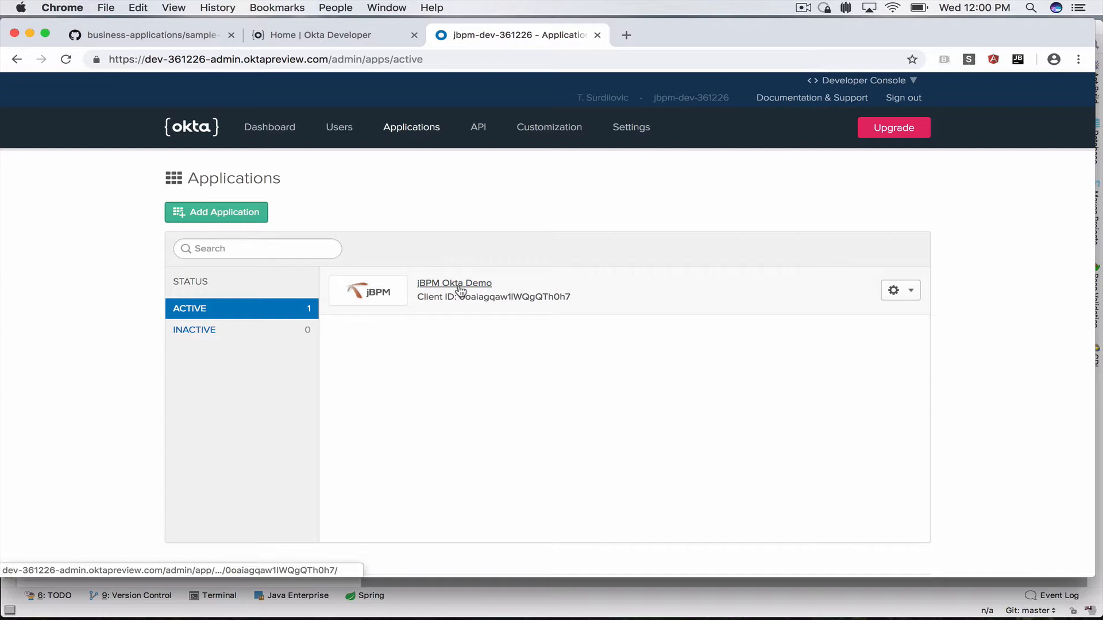
# Show the jBPM Okta Demo app's assignments filtered by Groups (Everyone and Admin)
pyautogui.click(454, 283)
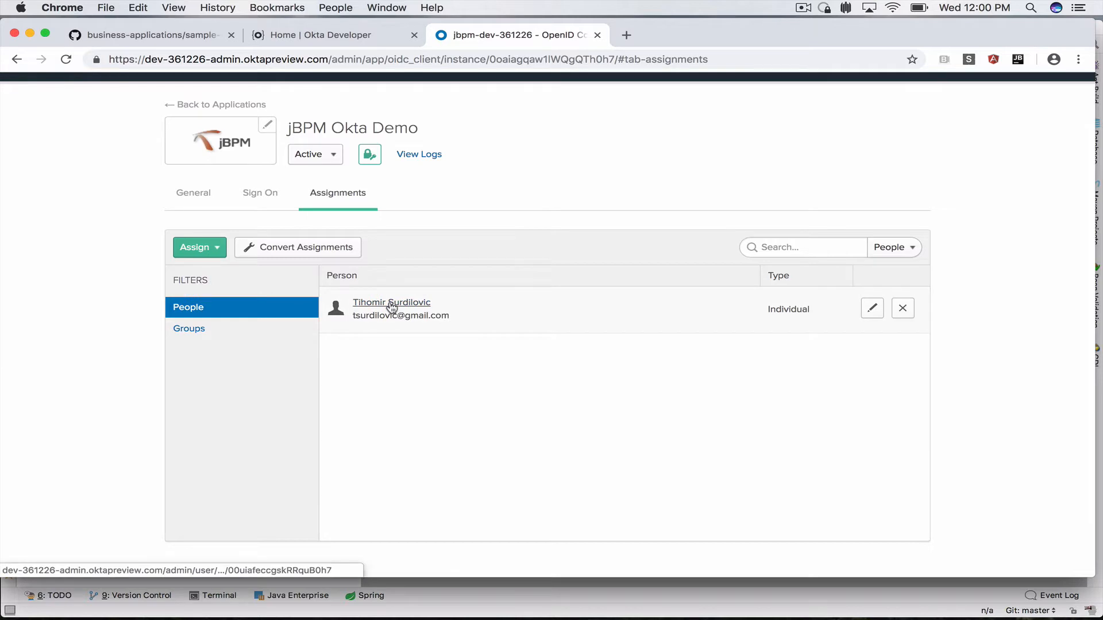
pyautogui.click(188, 329)
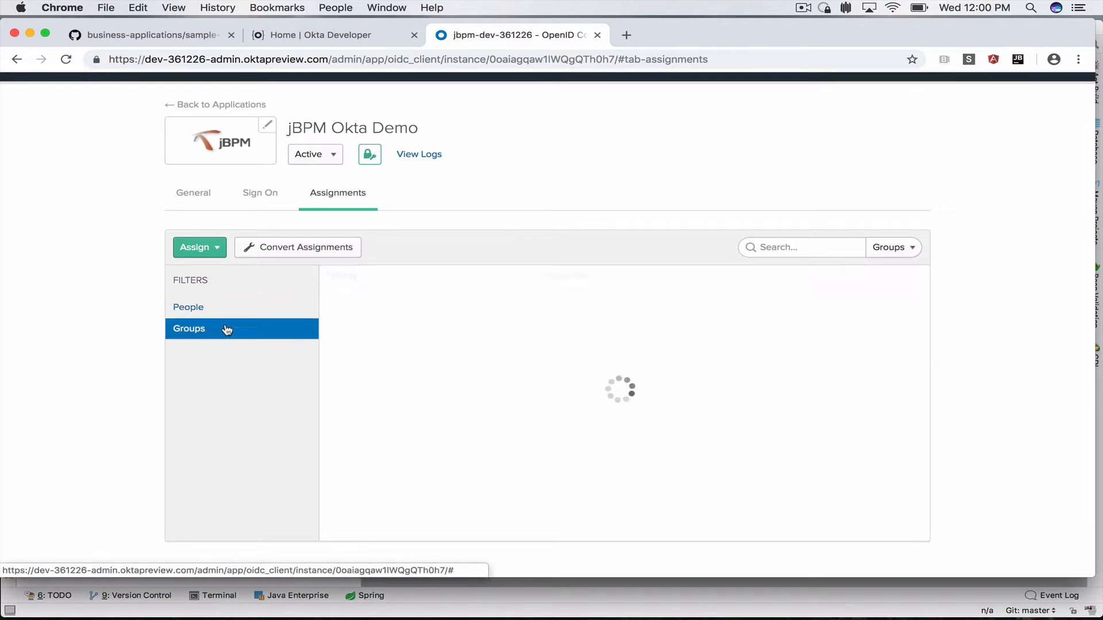
pyautogui.click(188, 328)
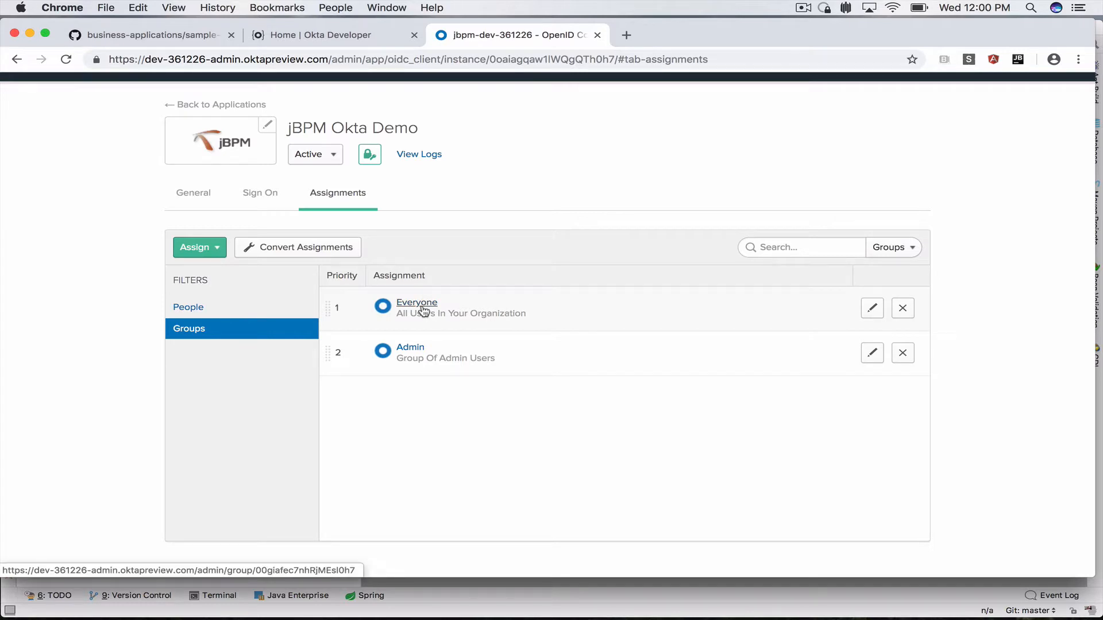
pyautogui.click(339, 127)
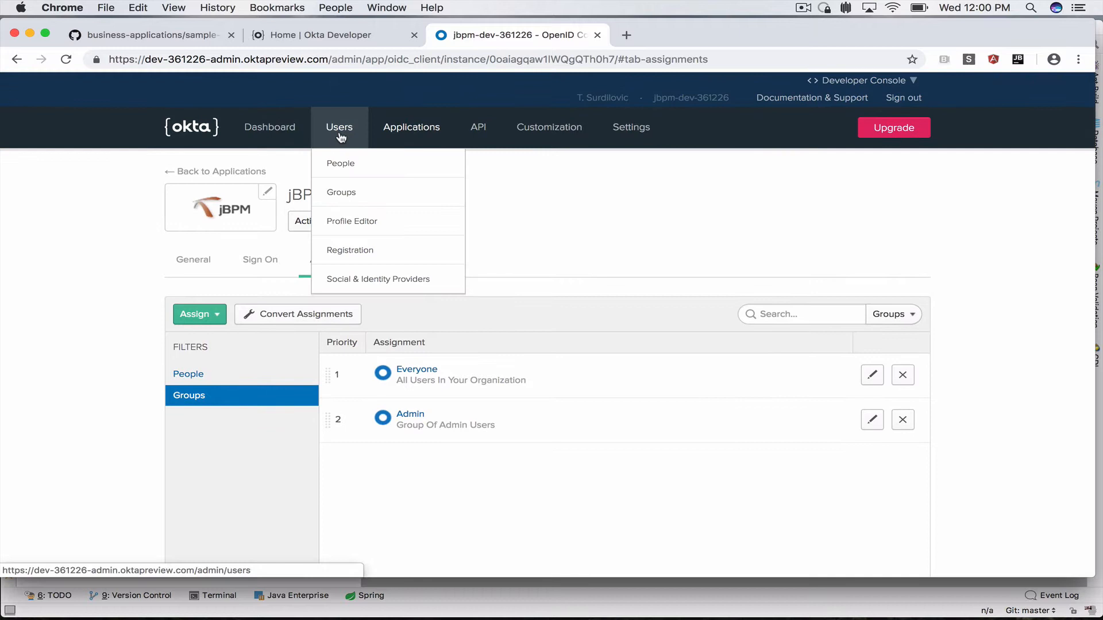
pyautogui.click(341, 192)
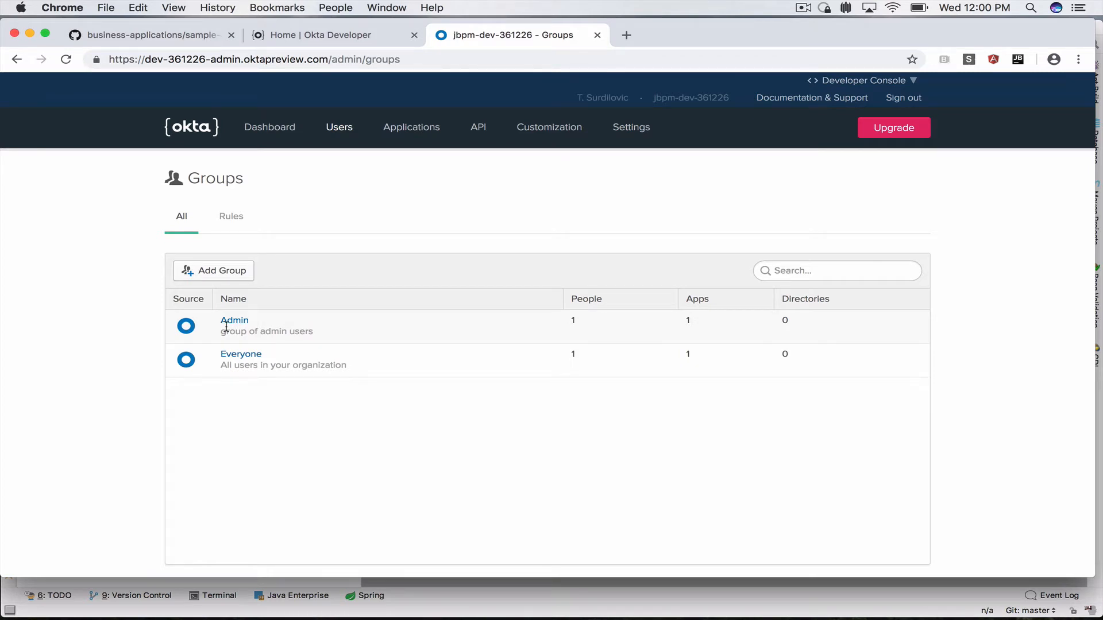
pyautogui.click(339, 127)
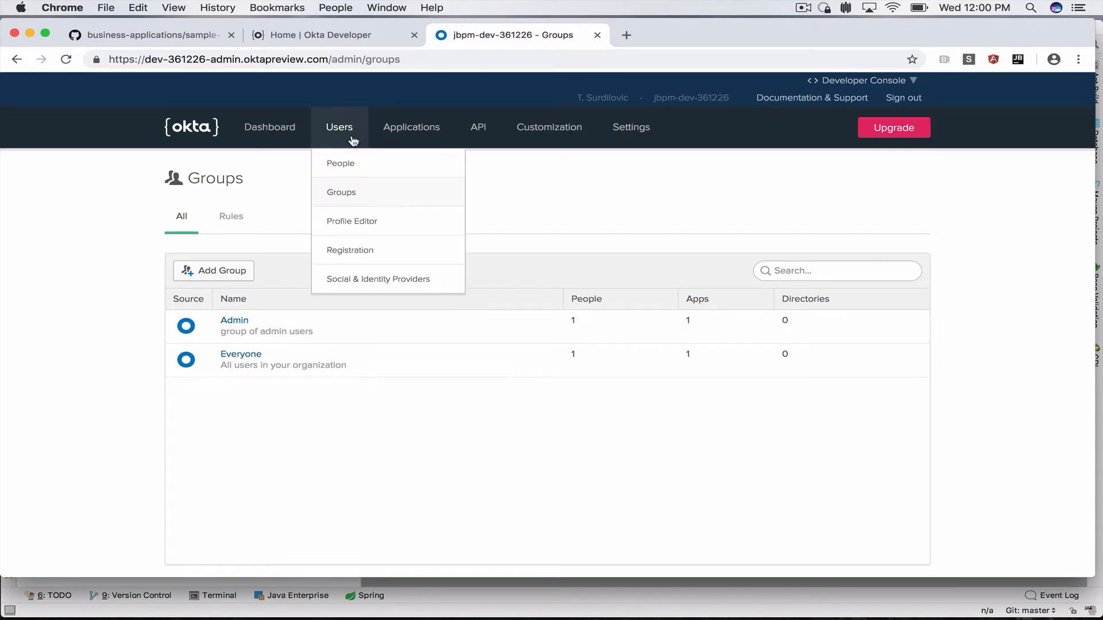
pyautogui.click(411, 127)
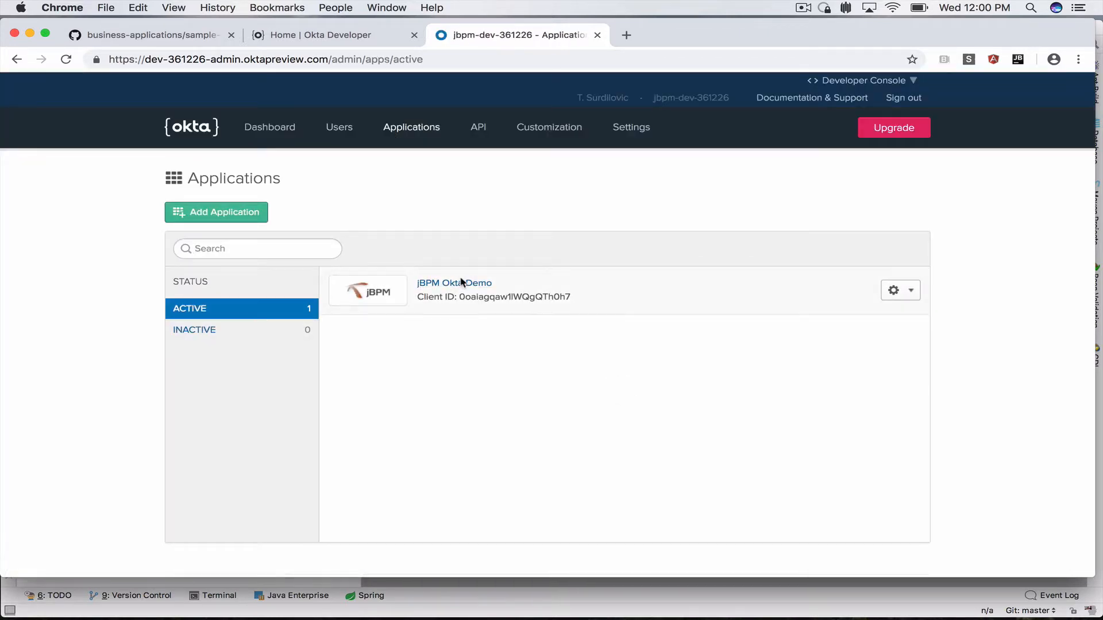
pyautogui.click(454, 283)
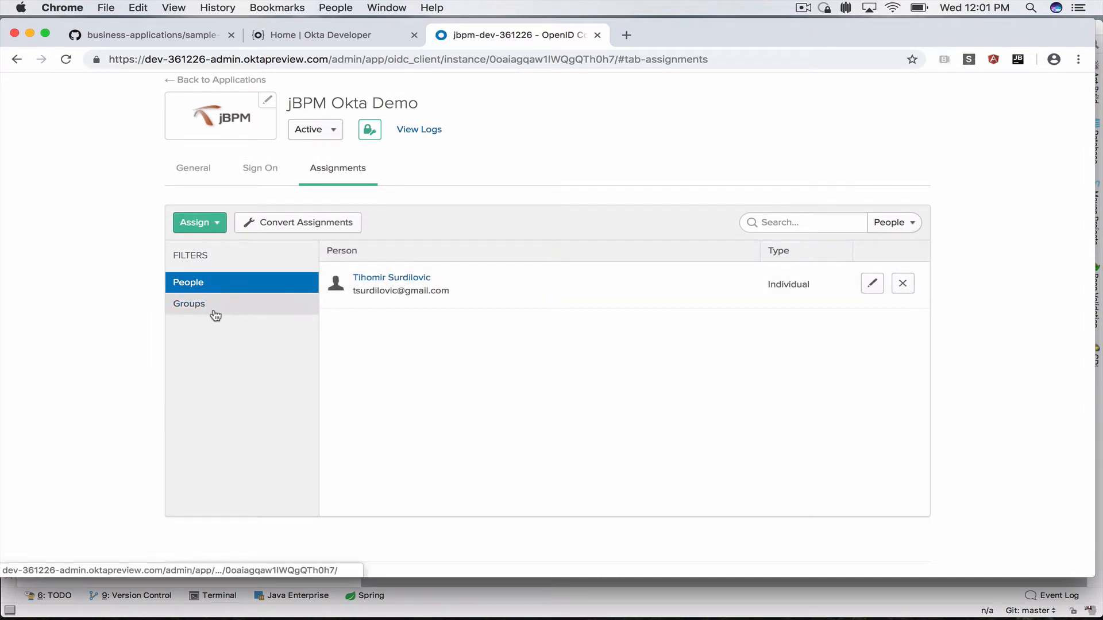
pyautogui.click(188, 303)
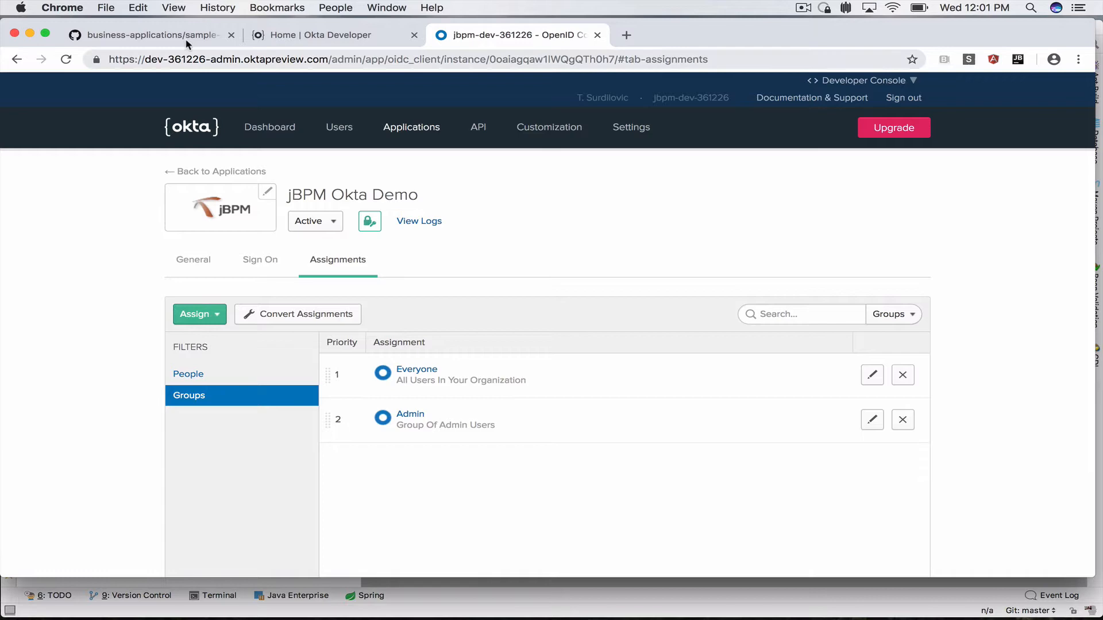
# Browse the organization's repositories on GitHub and enter the sample-okta repository
pyautogui.click(151, 34)
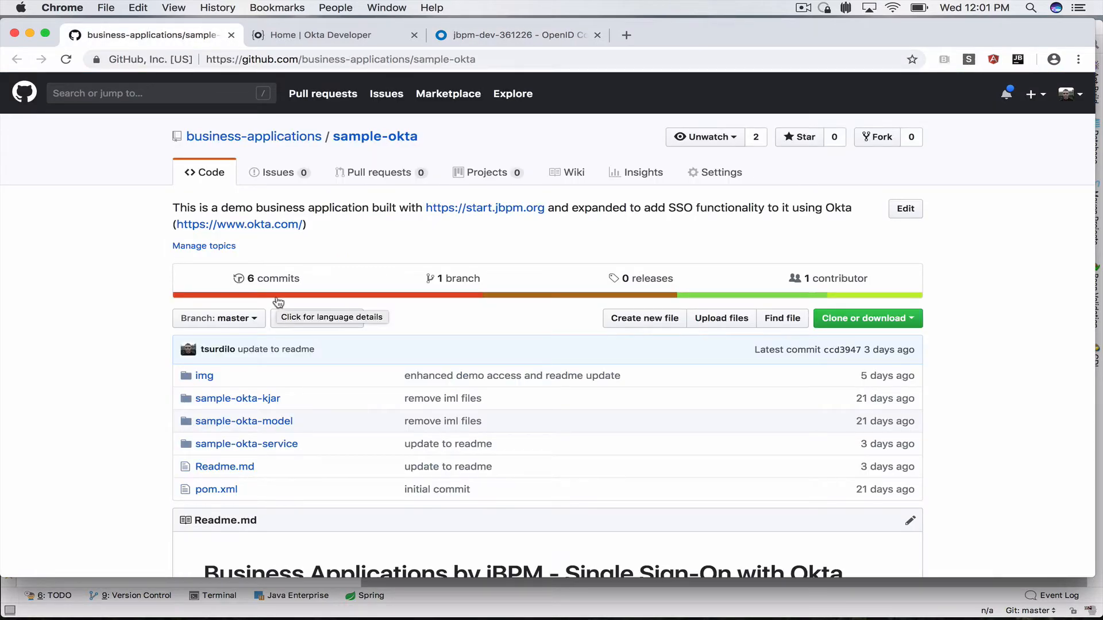
pyautogui.scroll(-3)
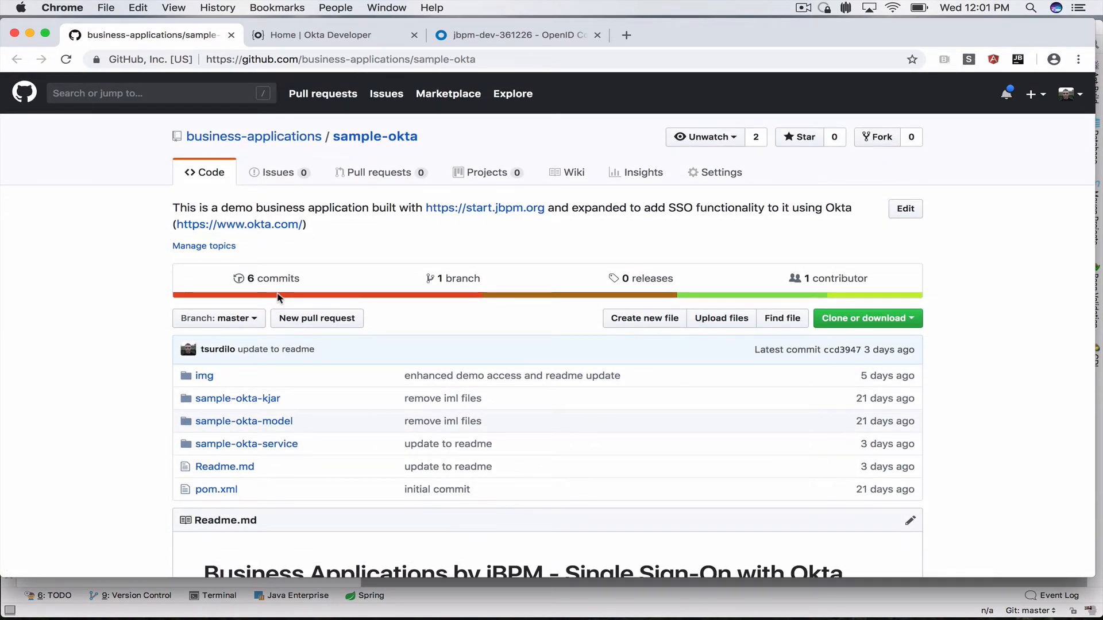
pyautogui.moveTo(279, 156)
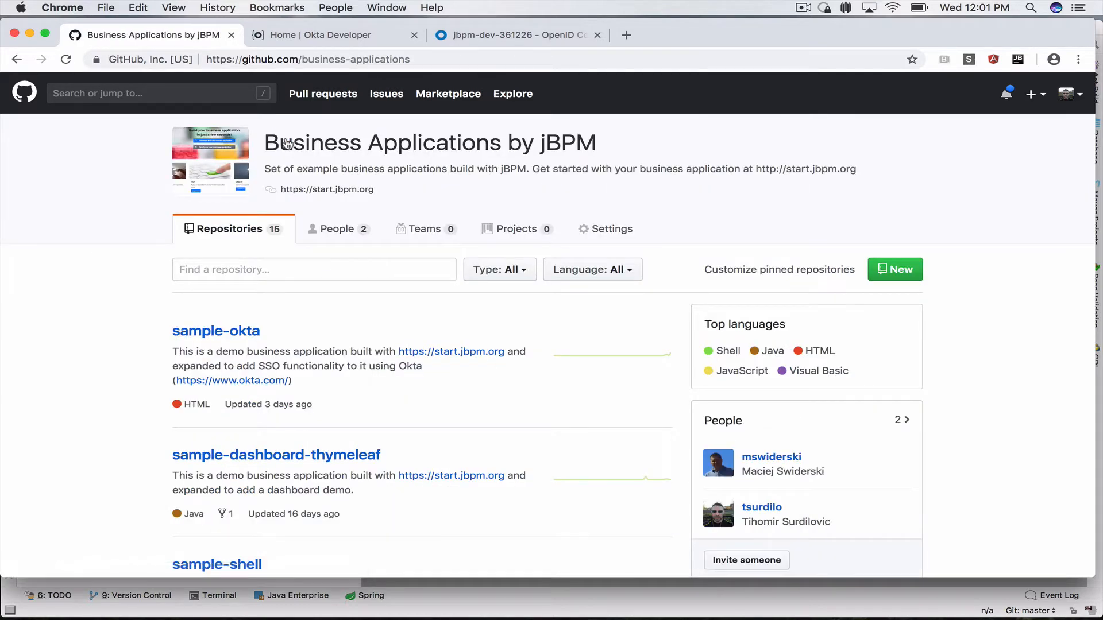
pyautogui.scroll(-3)
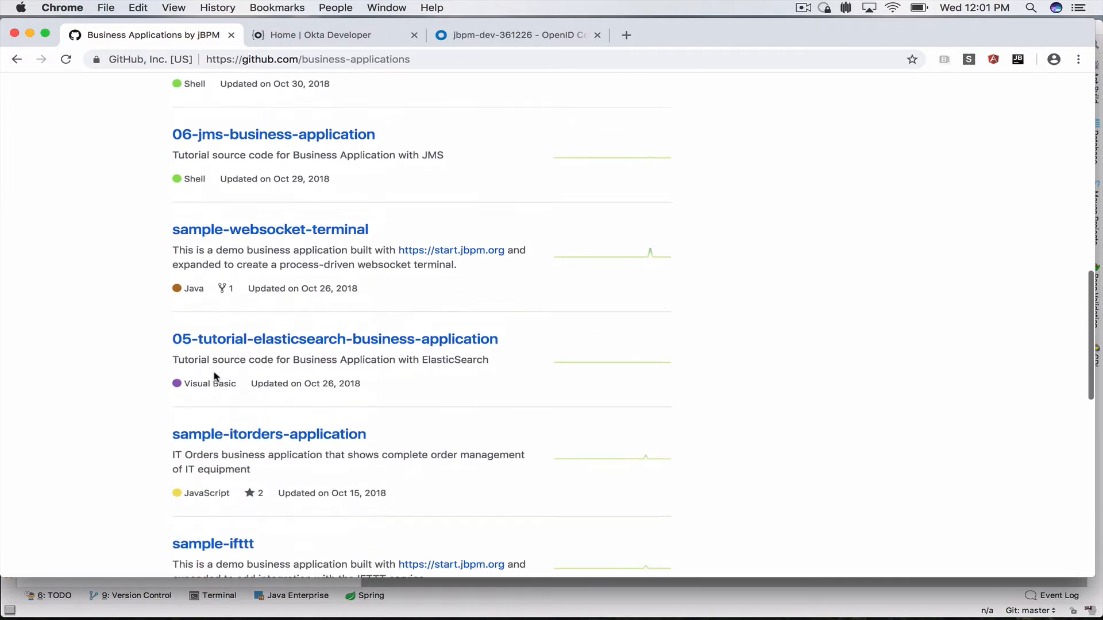
pyautogui.scroll(-3)
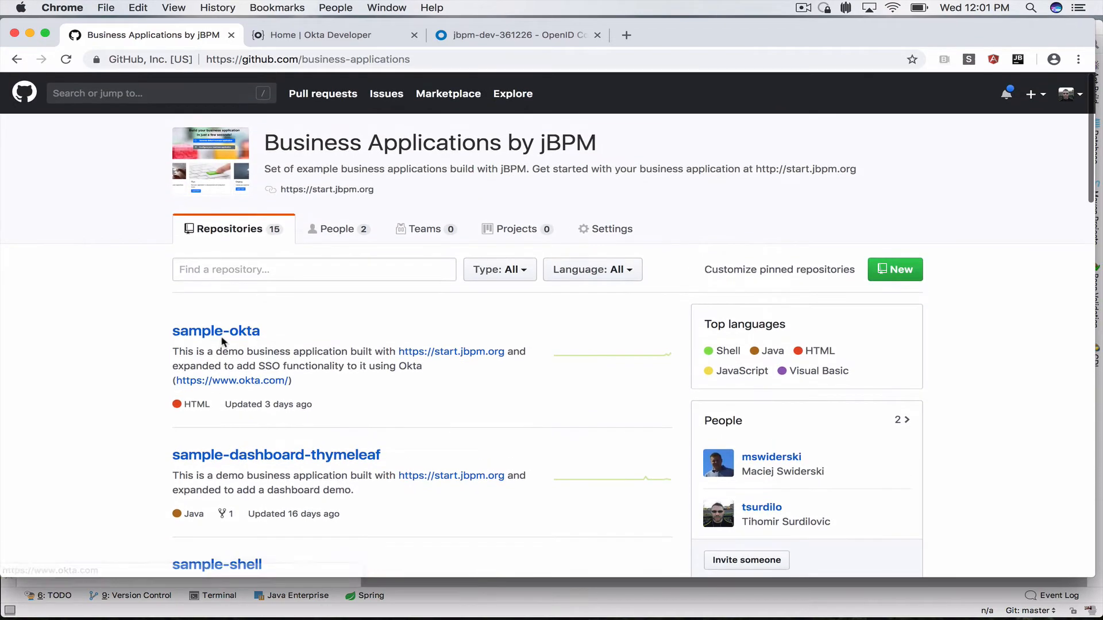
pyautogui.click(216, 331)
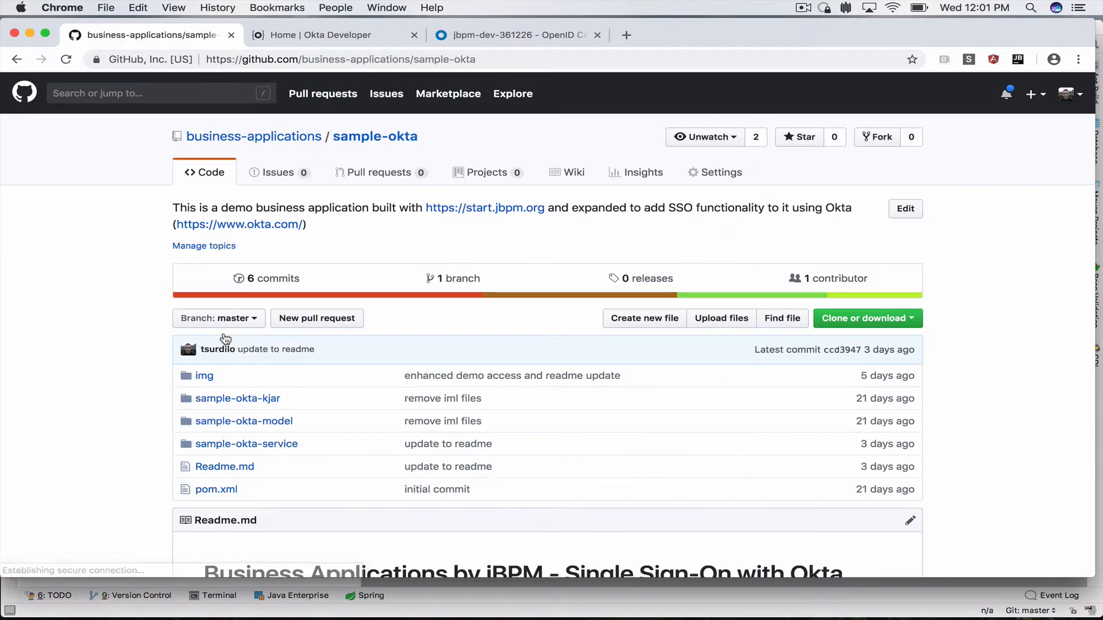
# Navigate into sample-okta-service/src/main/resources listing its properties files
pyautogui.scroll(-3)
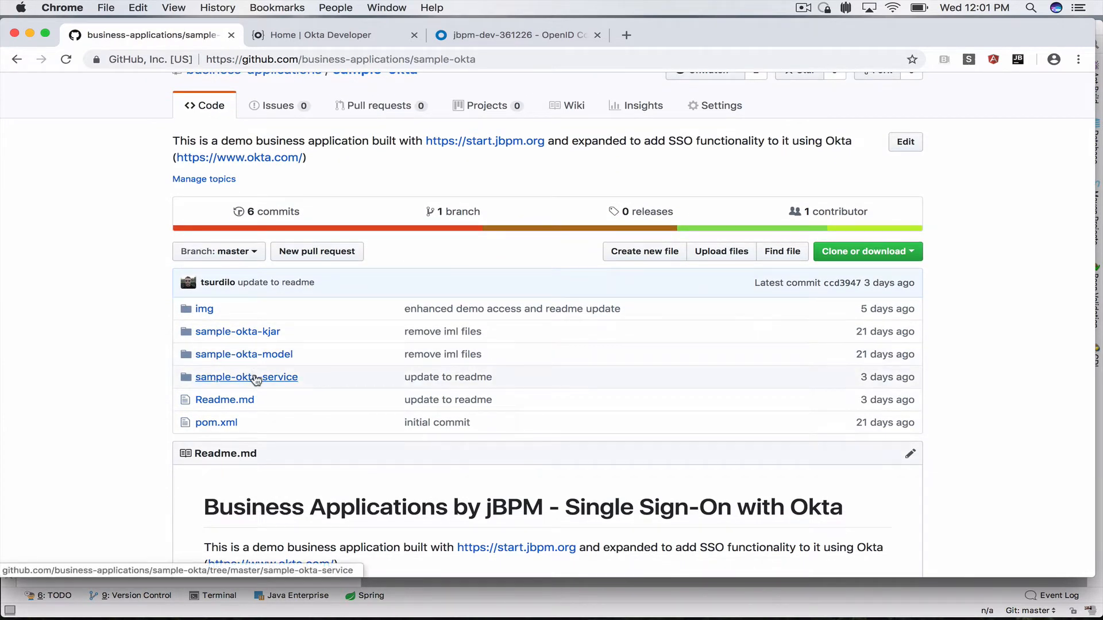
pyautogui.click(246, 377)
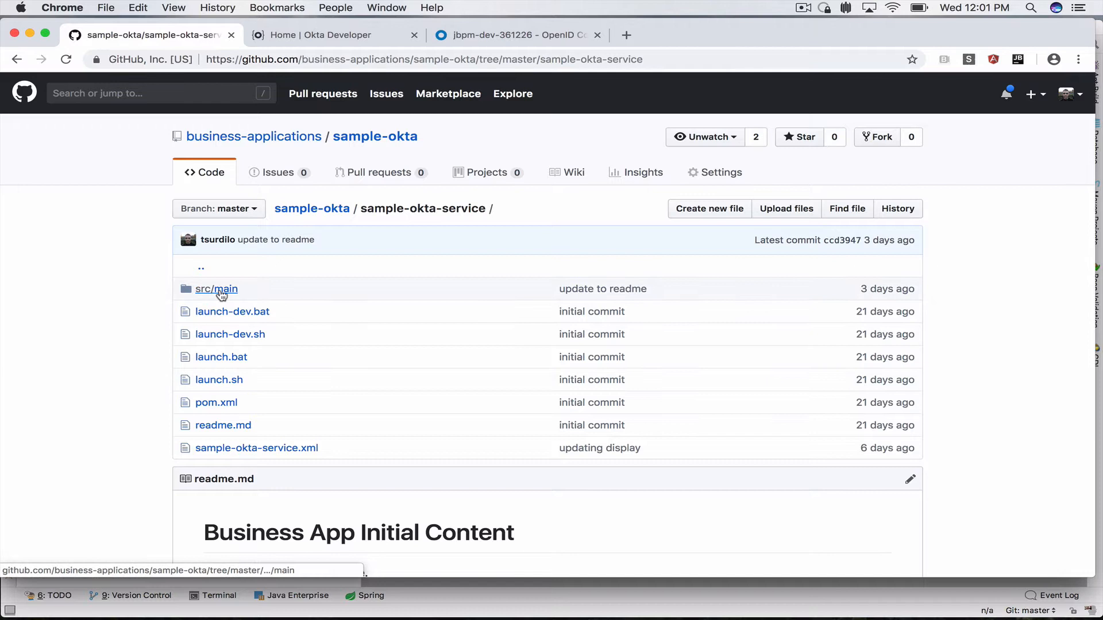
pyautogui.click(216, 290)
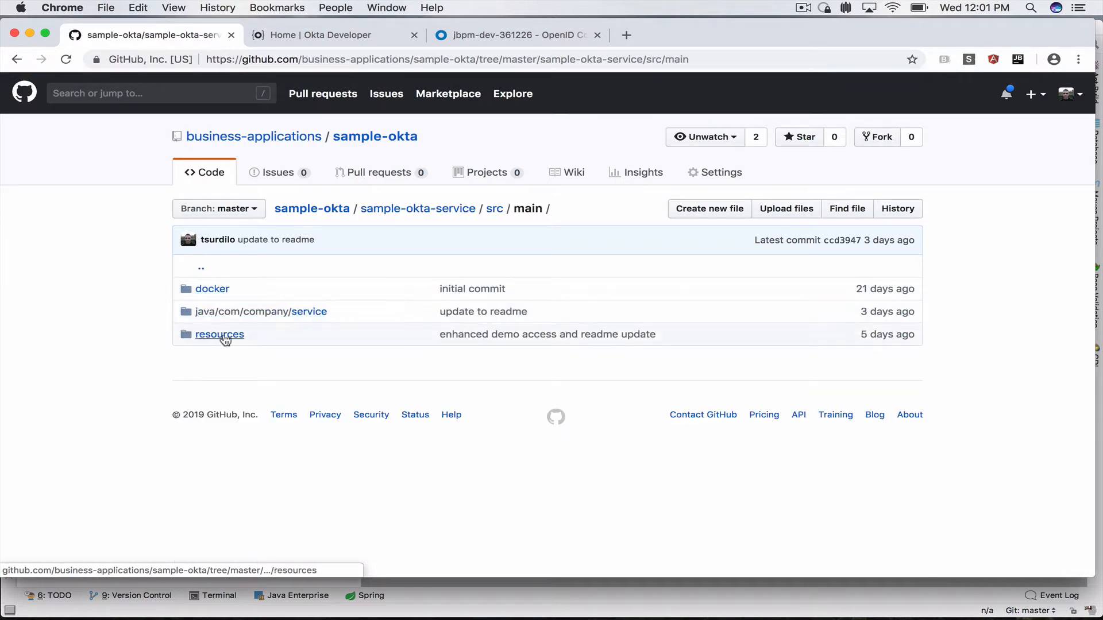
pyautogui.click(219, 334)
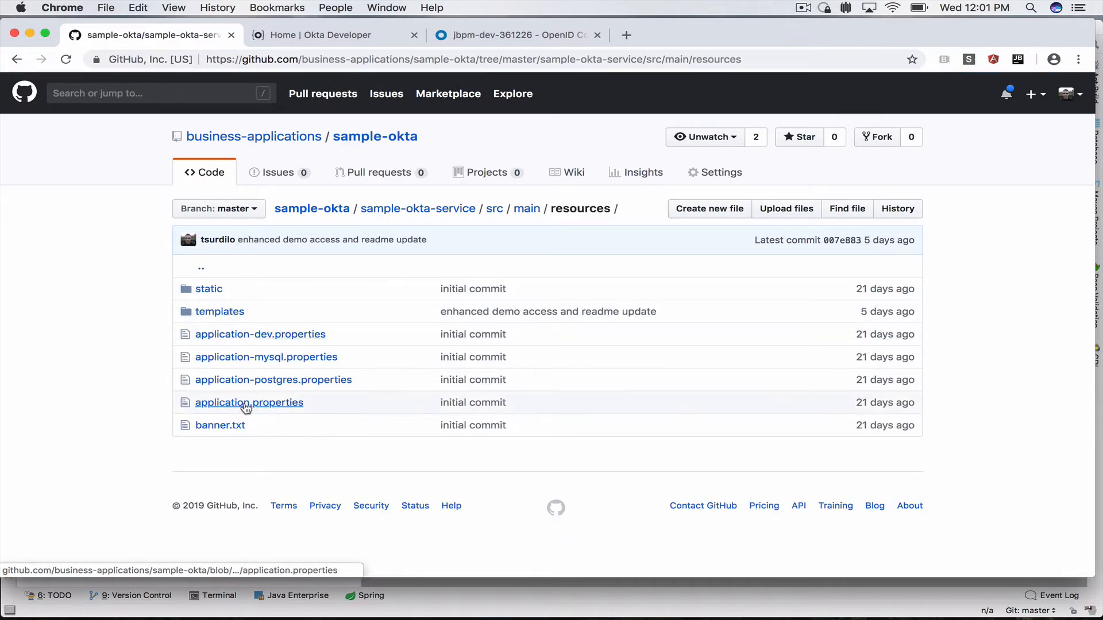
# View application.properties and highlight the okta.oauth2 config lines
pyautogui.click(250, 402)
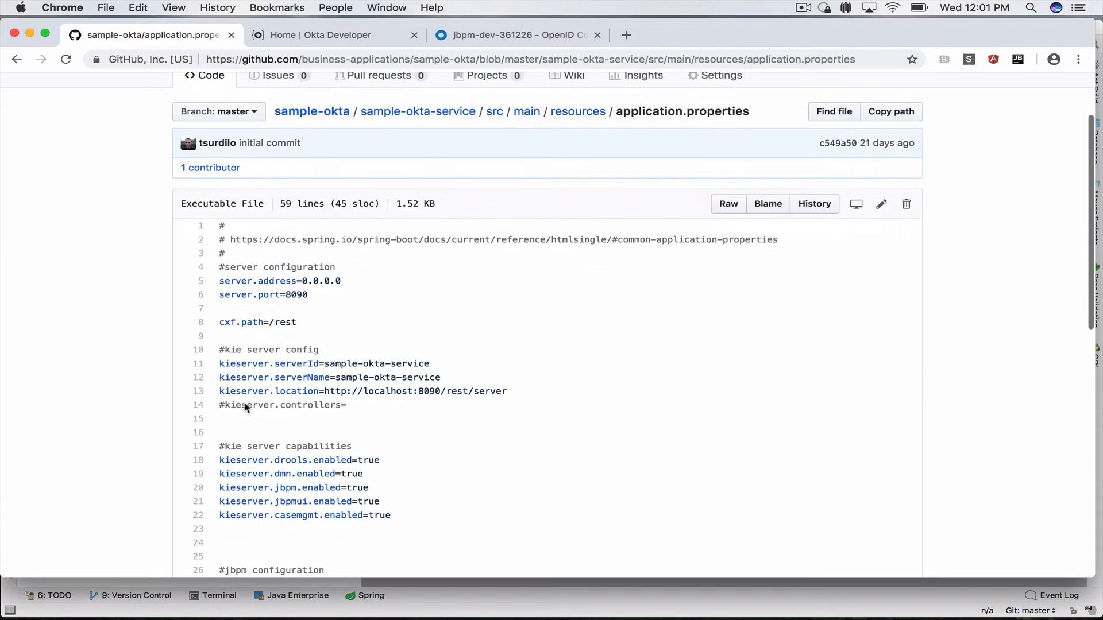
pyautogui.scroll(-3)
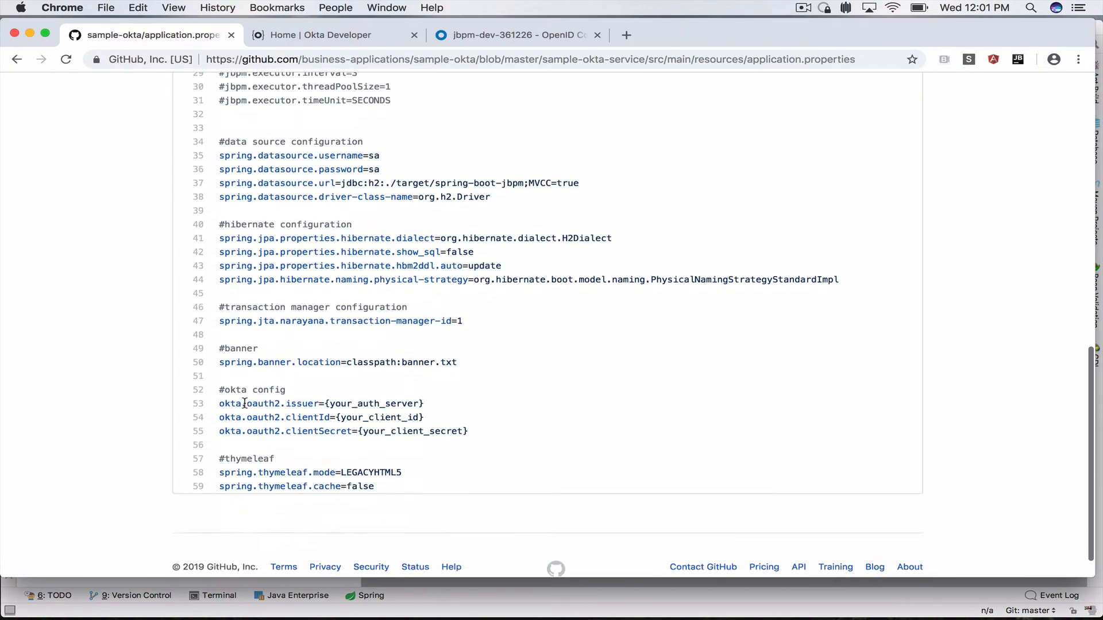
pyautogui.moveTo(219, 389); pyautogui.dragTo(468, 431)
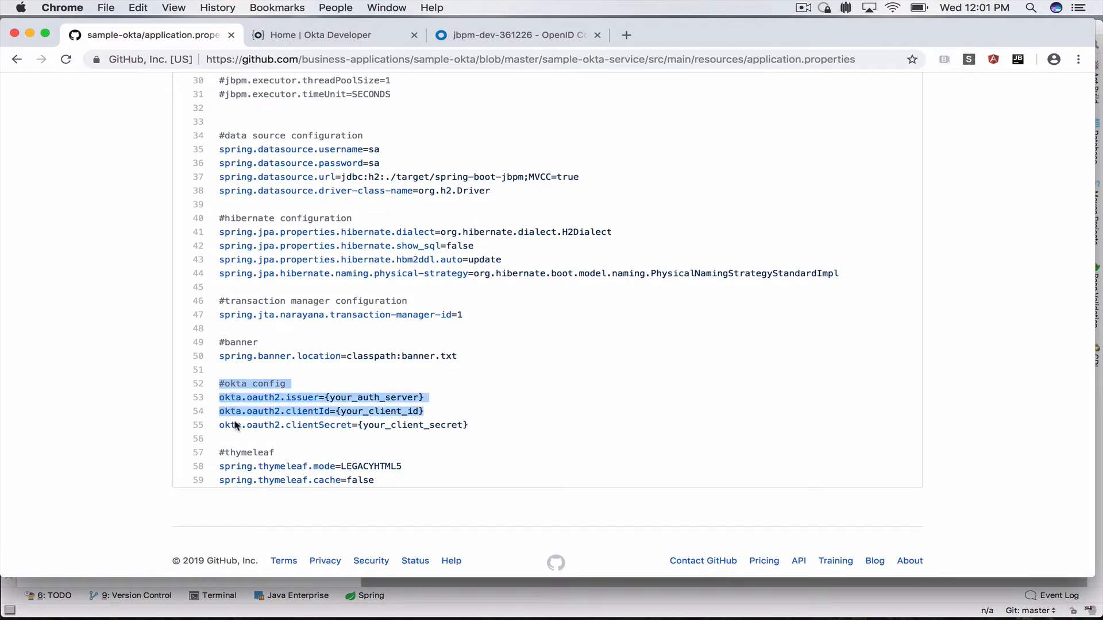
pyautogui.click(282, 444)
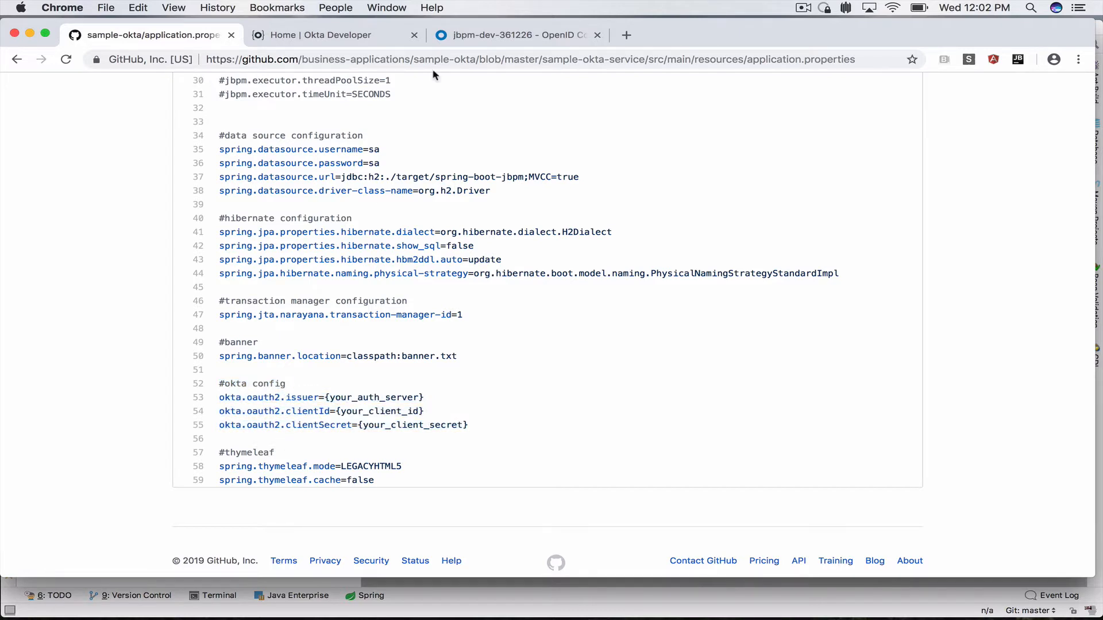
# Compare with the Okta console, then highlight the issuer, clientId and clientSecret placeholders again
pyautogui.click(517, 34)
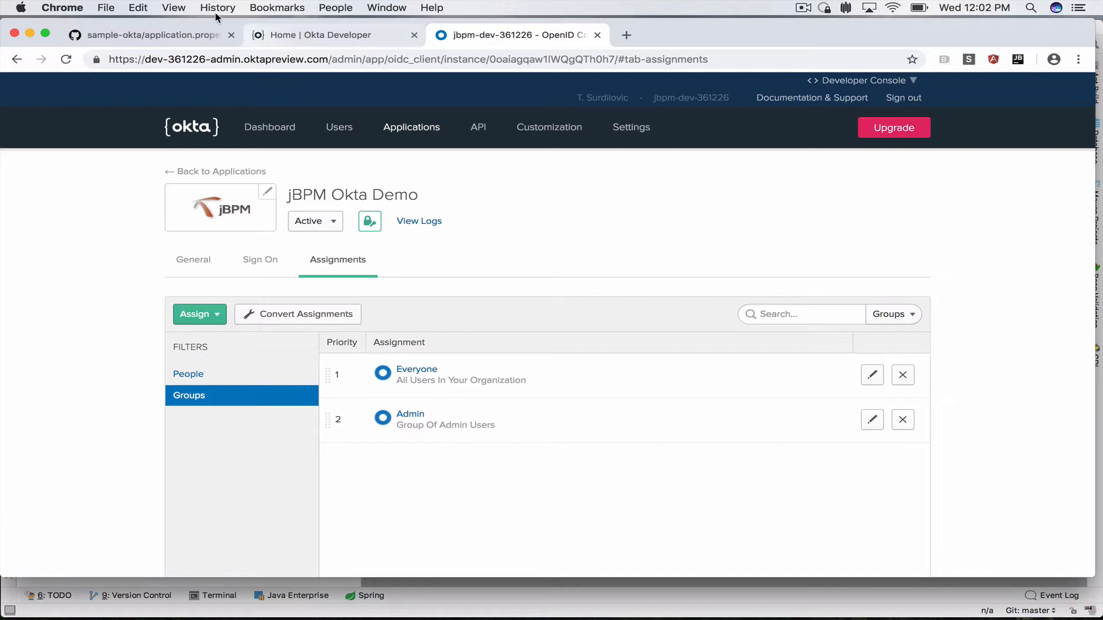
pyautogui.click(153, 34)
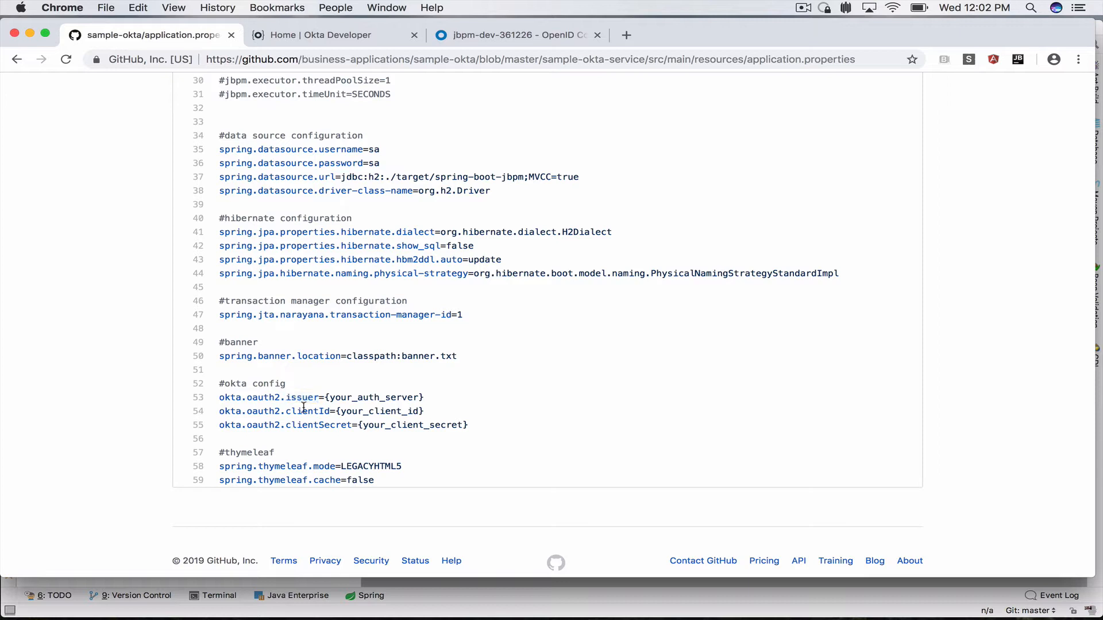
pyautogui.doubleClick(319, 425)
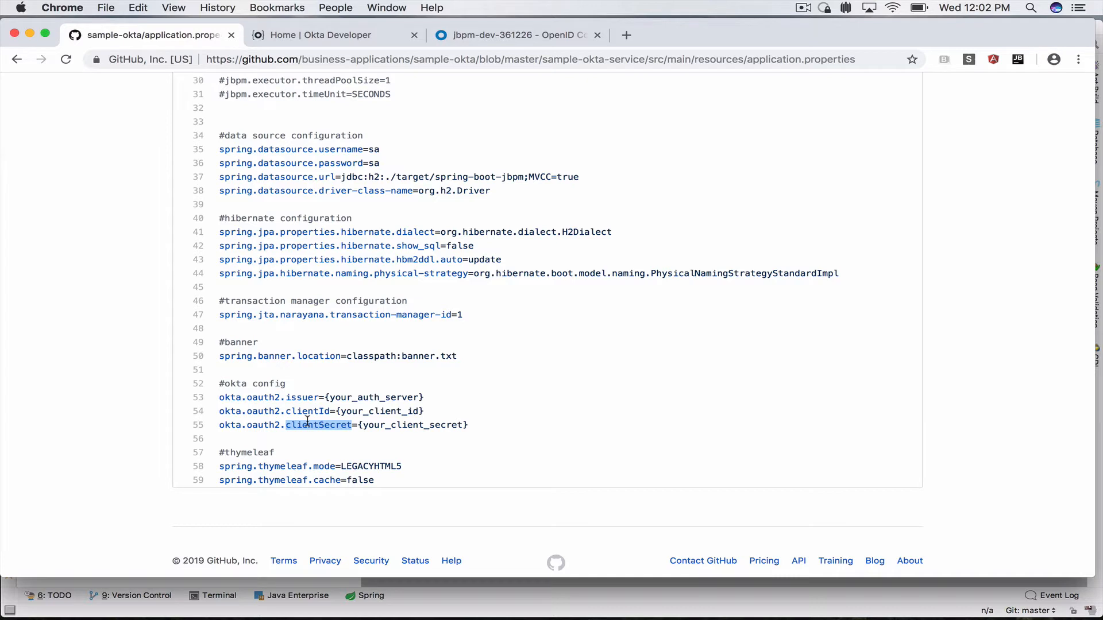
pyautogui.moveTo(440, 34)
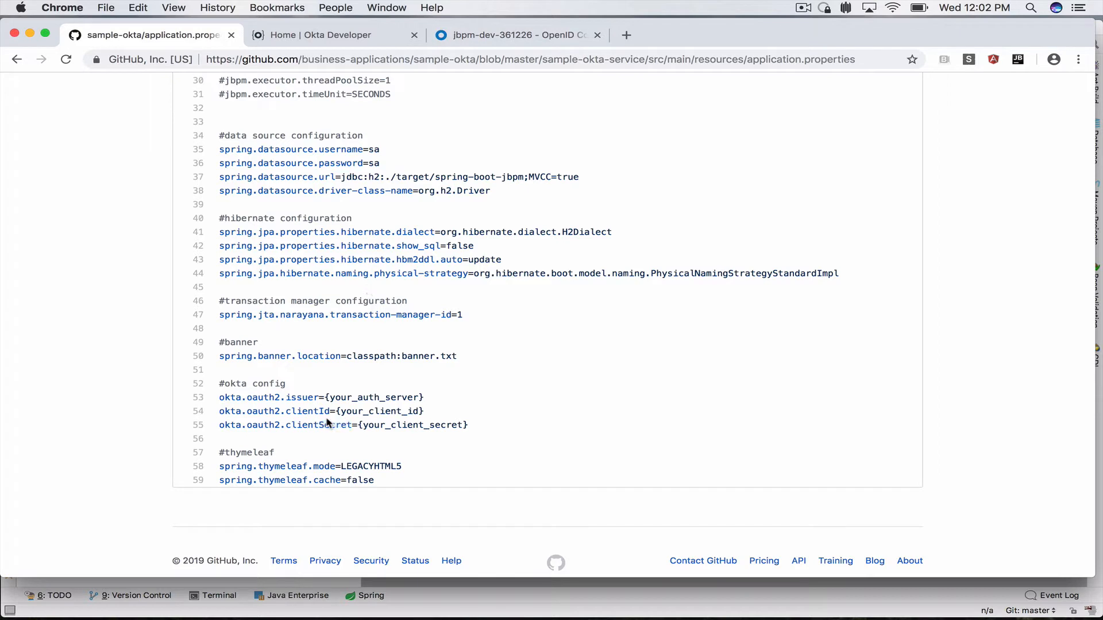
pyautogui.moveTo(218, 383); pyautogui.dragTo(468, 425)
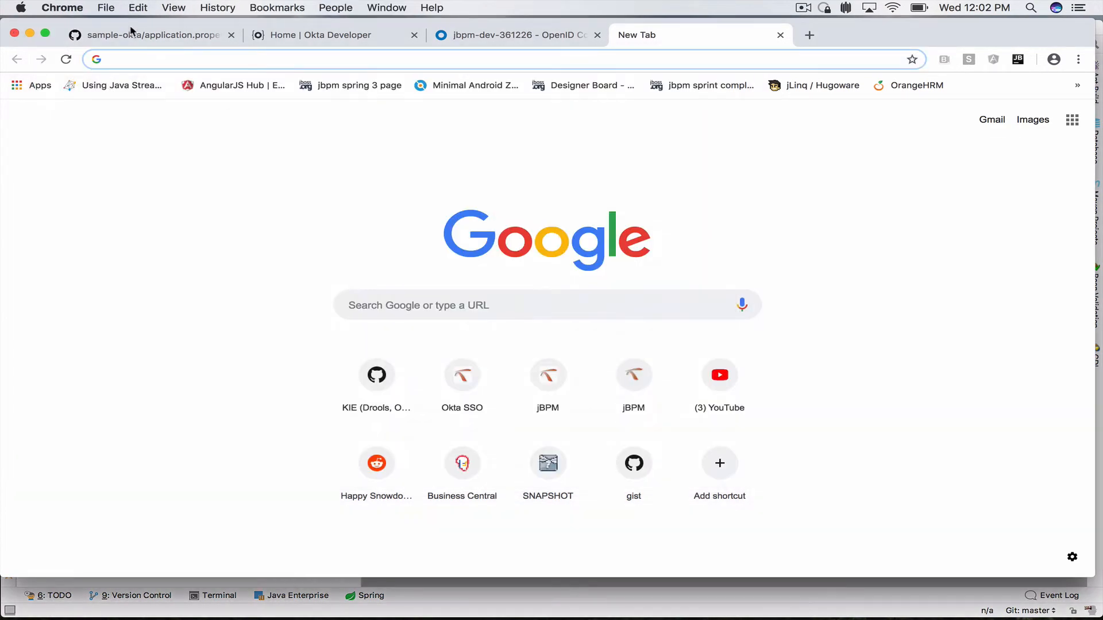
# Revisit the repo and Okta assignments, then load the demo app at localhost:8090
pyautogui.click(155, 34)
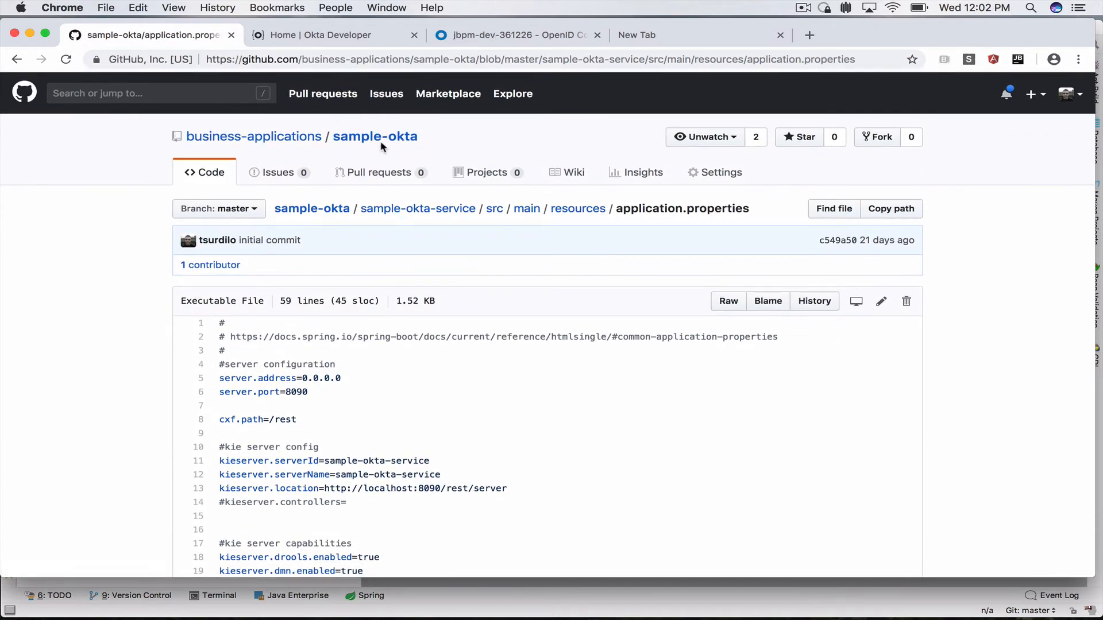
pyautogui.click(375, 136)
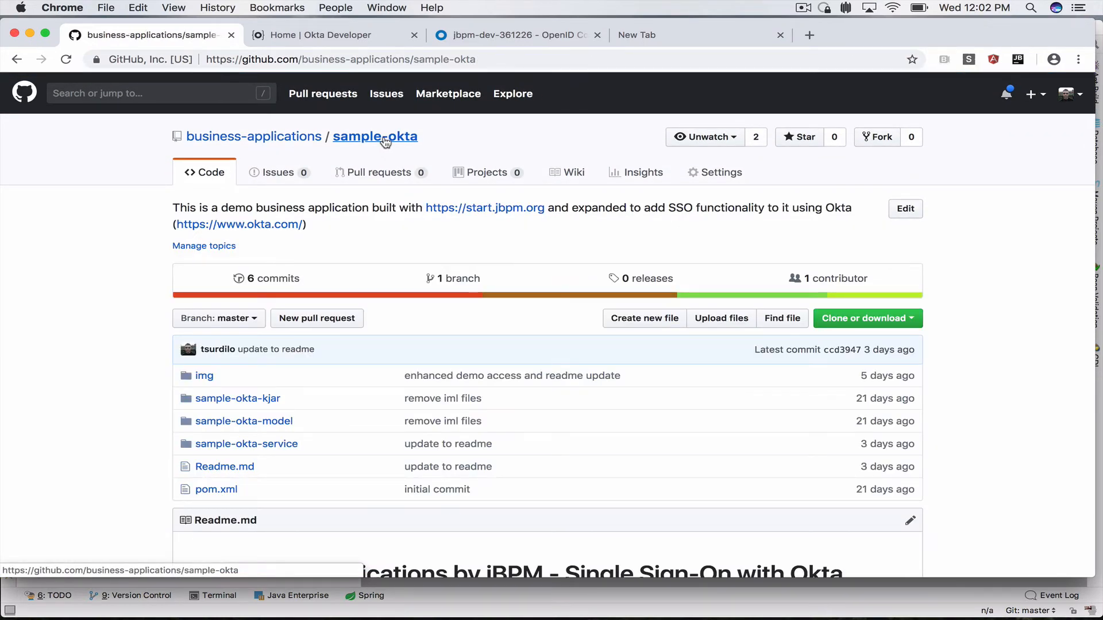
pyautogui.scroll(-3)
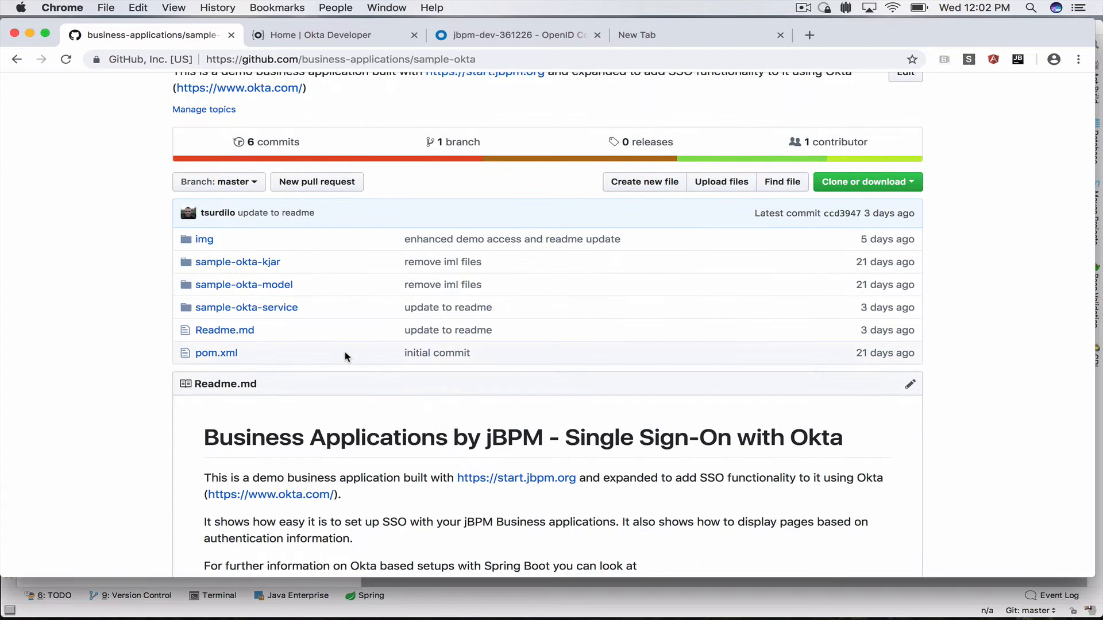
pyautogui.moveTo(898, 189)
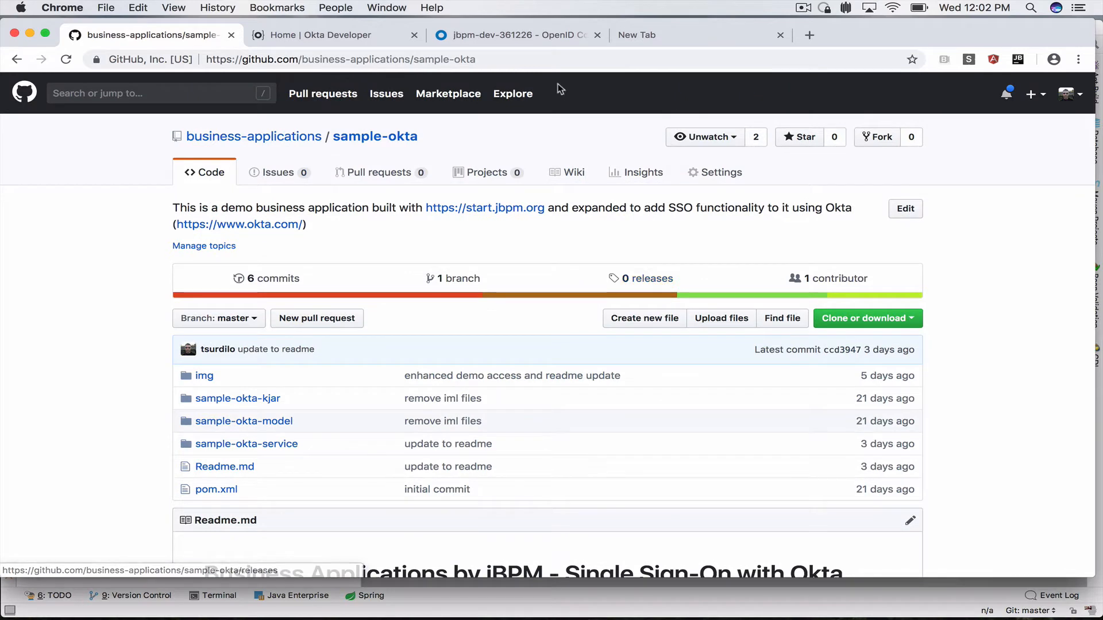
pyautogui.click(514, 35)
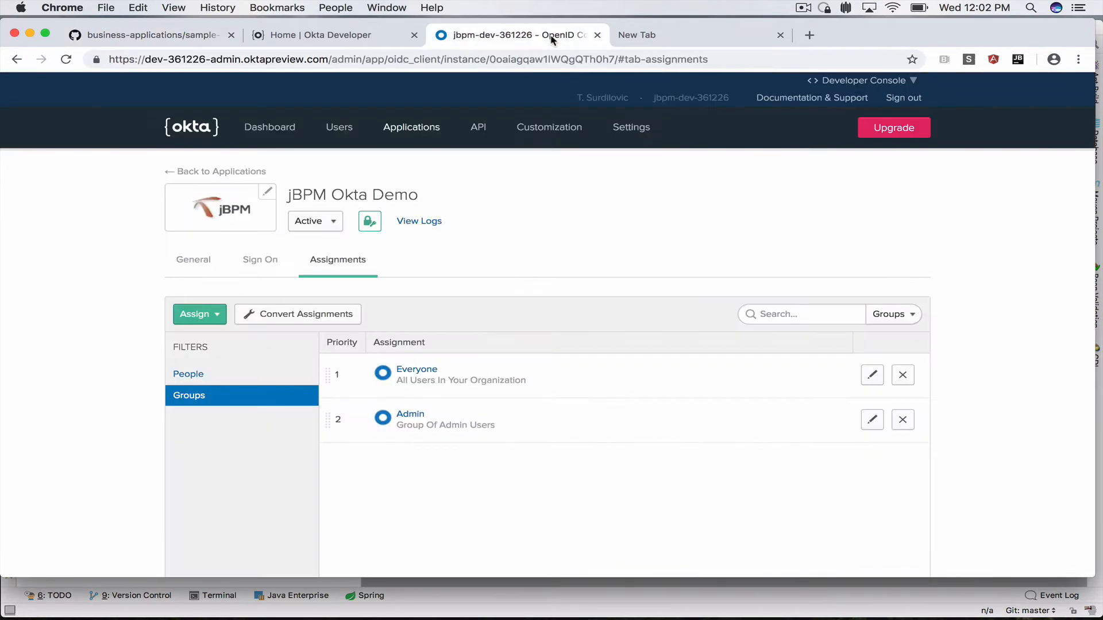
pyautogui.click(635, 34)
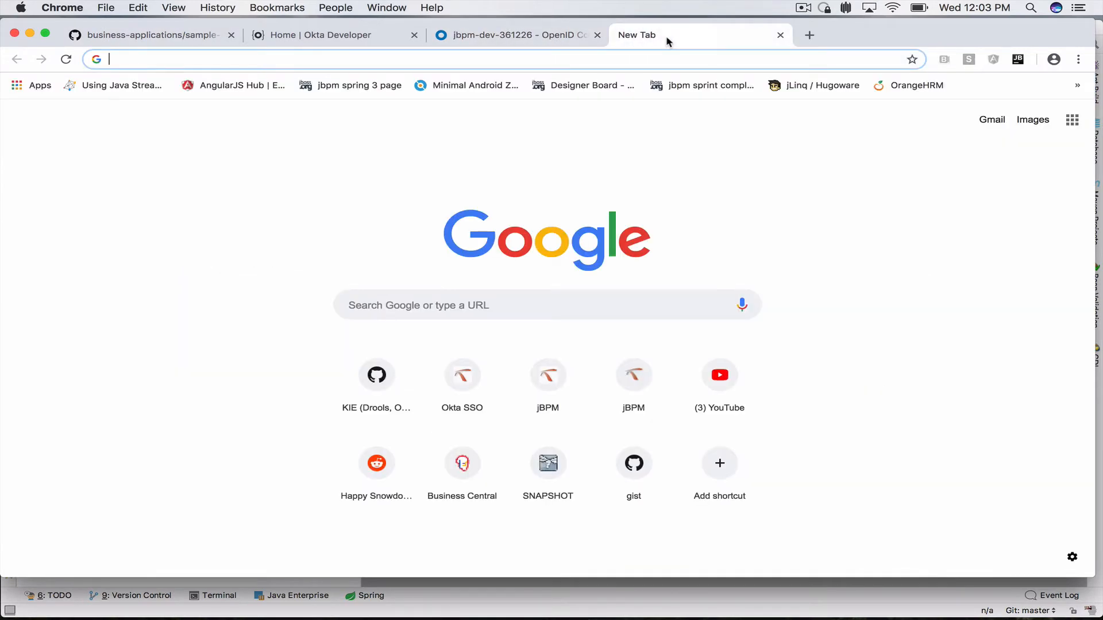
pyautogui.write('localhost:8090')
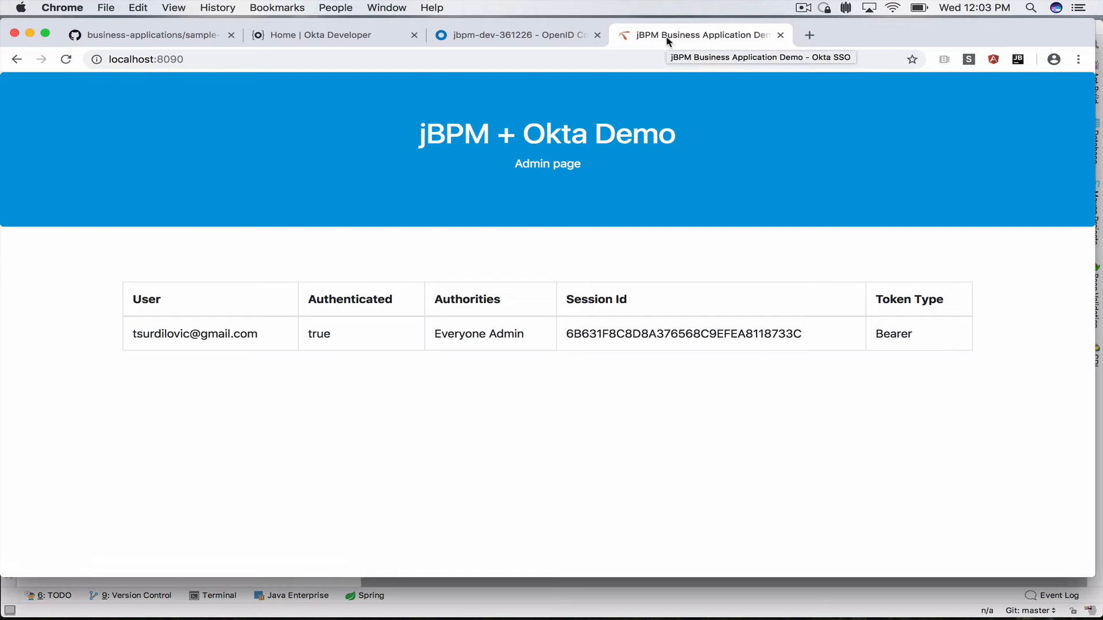
# Compare the demo app's Admin page authorities against the Okta group assignments
pyautogui.click(513, 35)
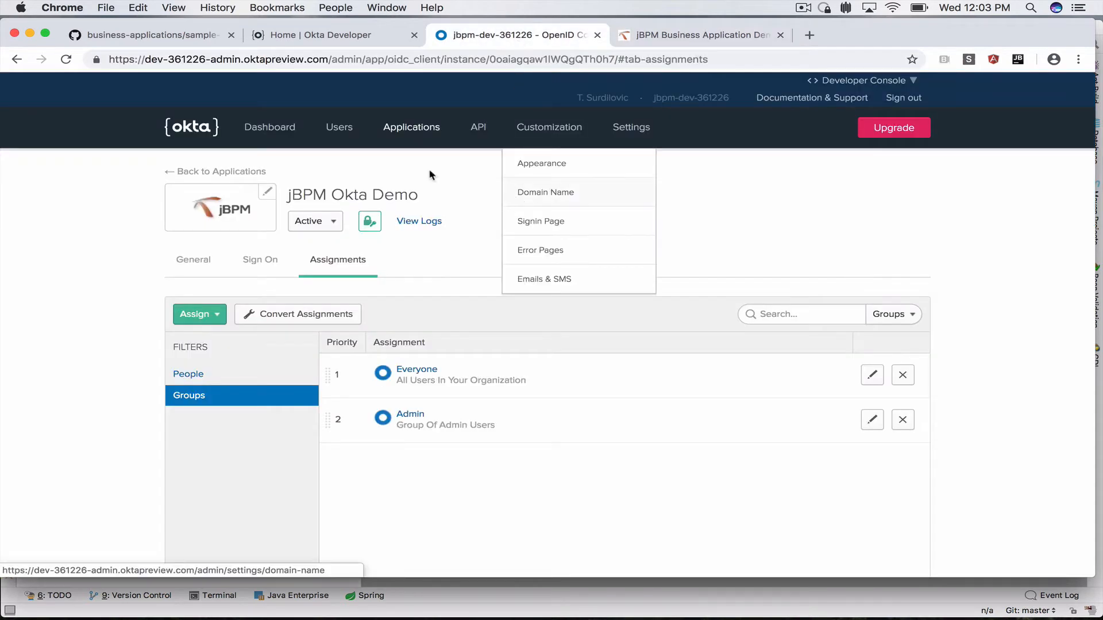
pyautogui.click(321, 34)
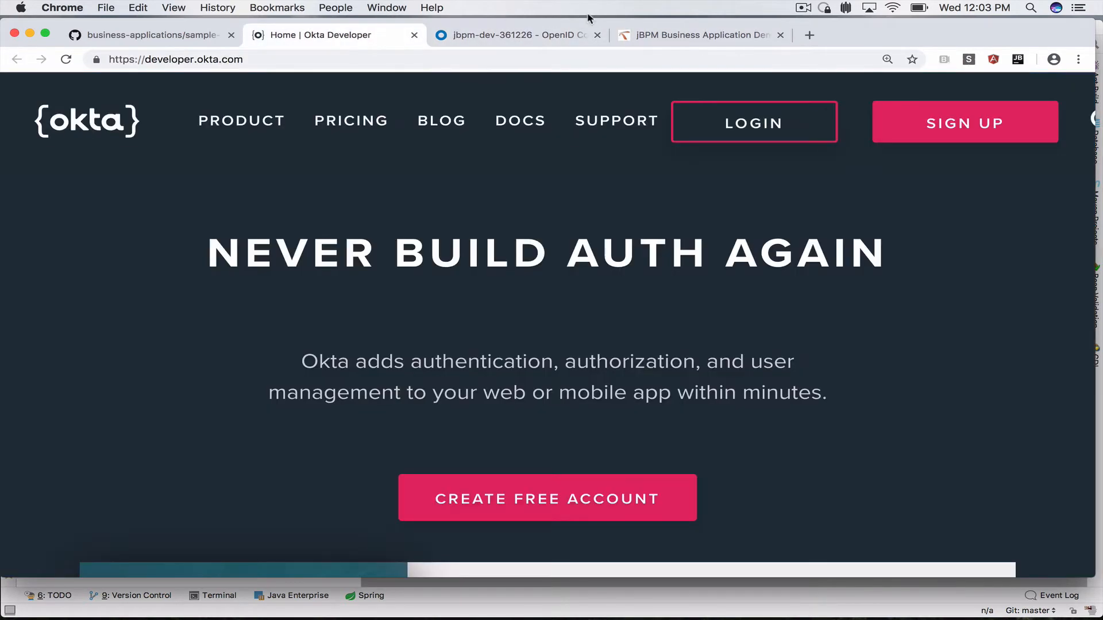
pyautogui.click(700, 35)
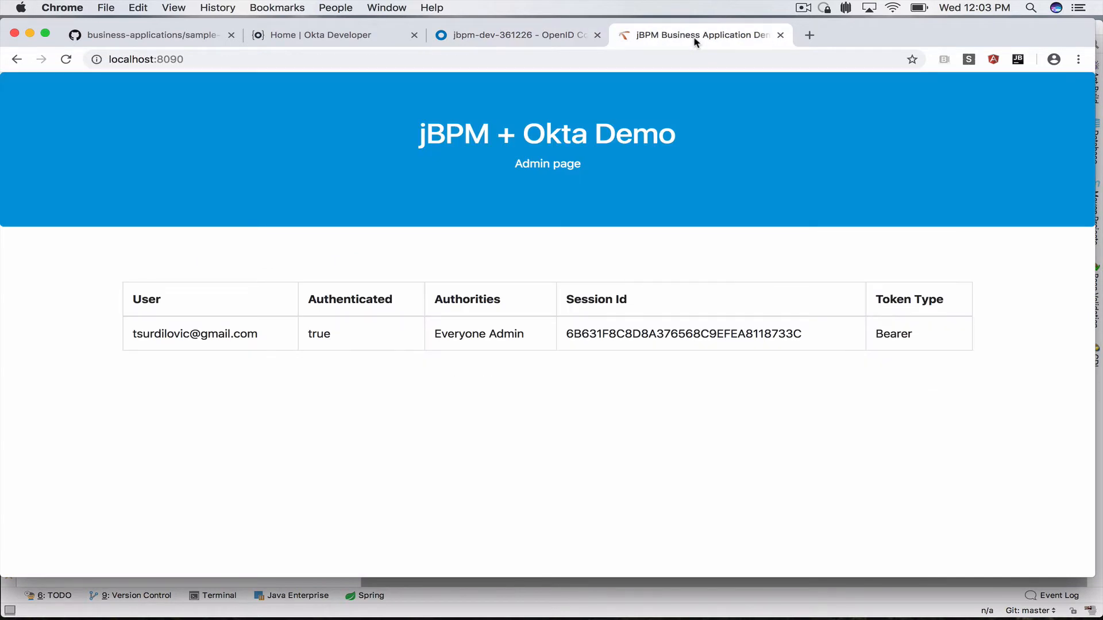
pyautogui.moveTo(469, 317)
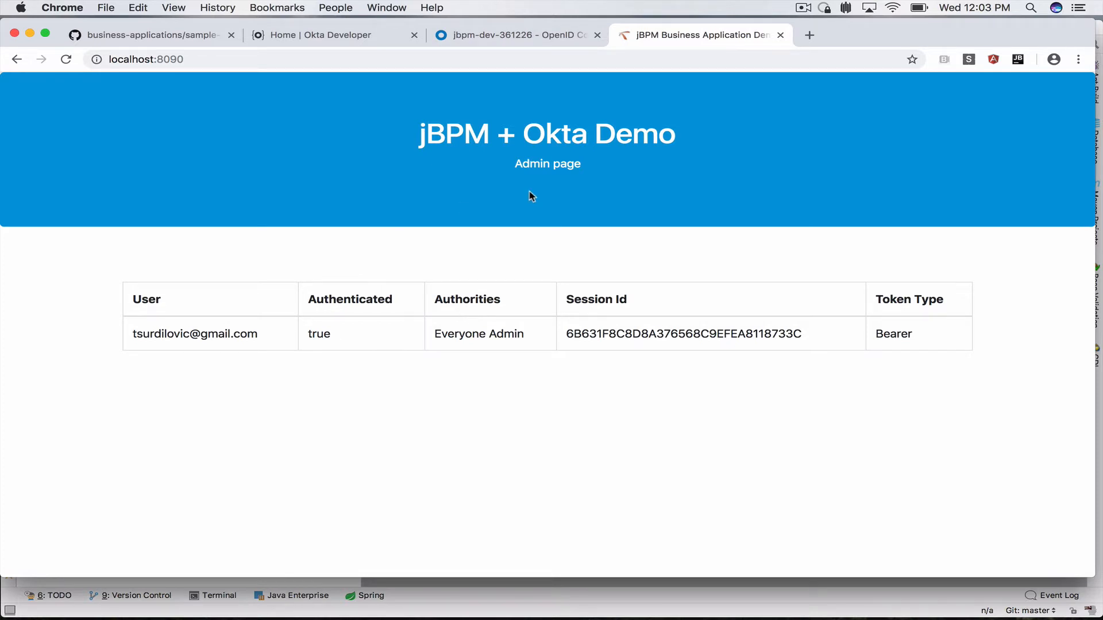
pyautogui.doubleClick(531, 163)
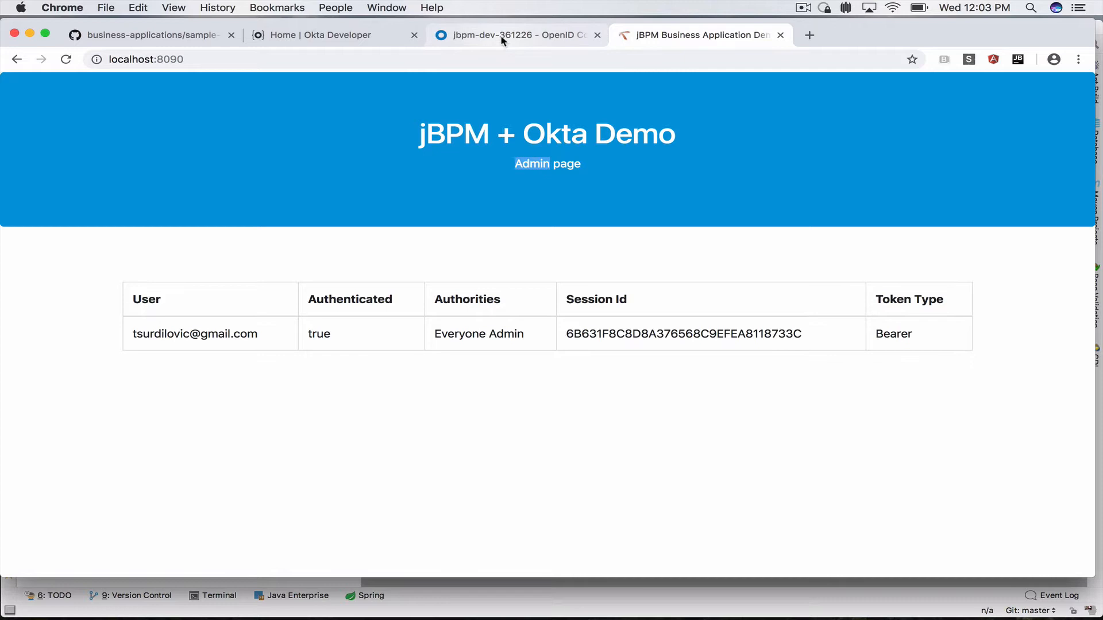
pyautogui.click(515, 35)
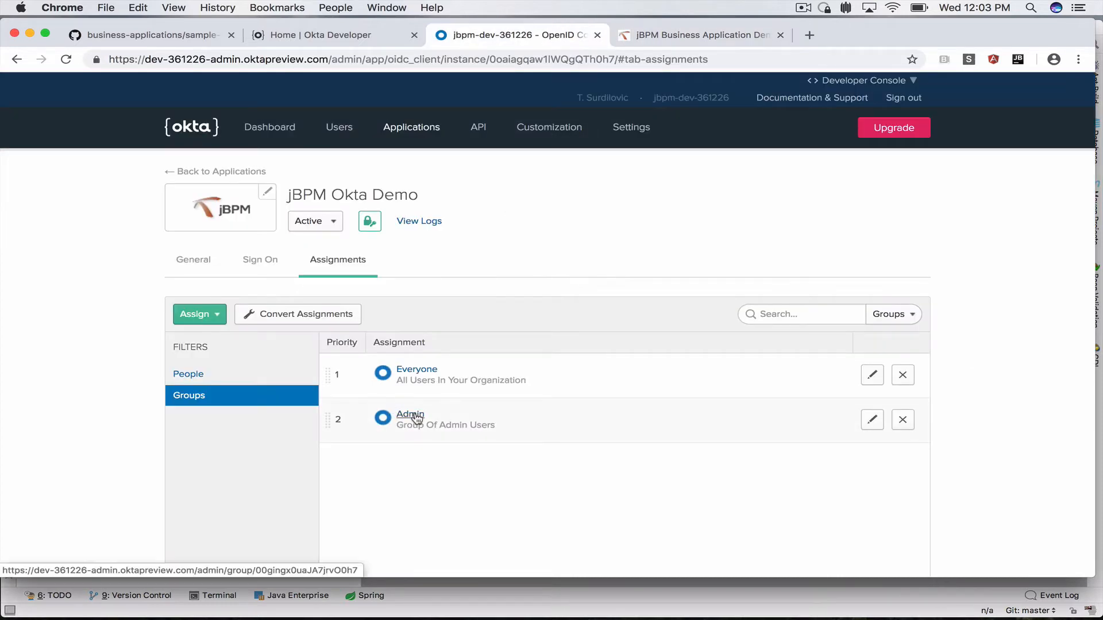
pyautogui.click(699, 35)
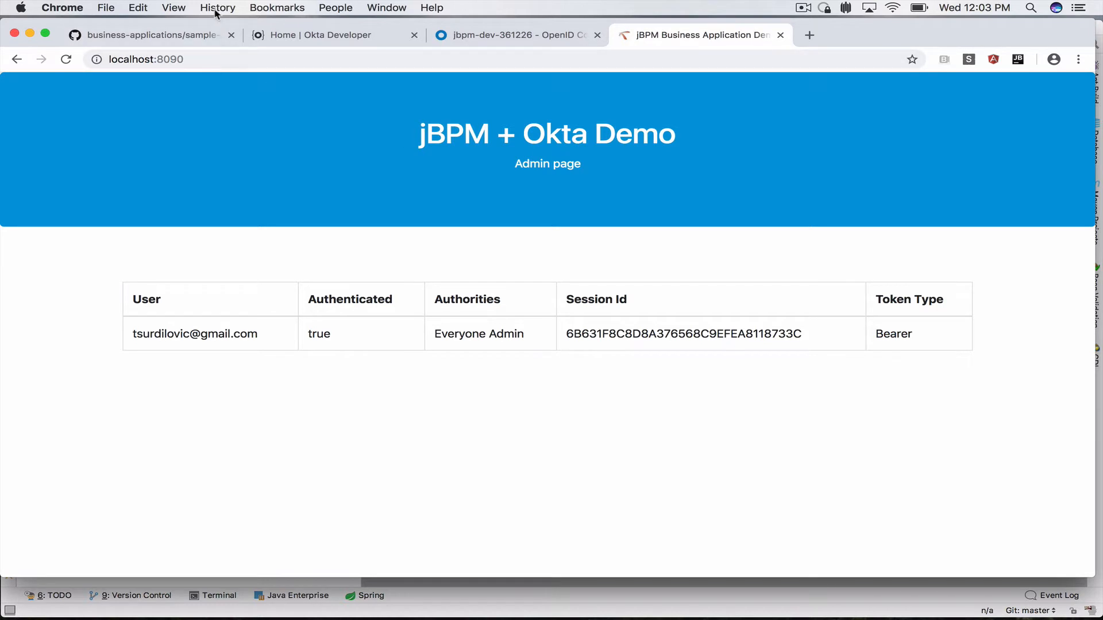
# Reach Chrome's Clear browsing data settings via History
pyautogui.click(217, 8)
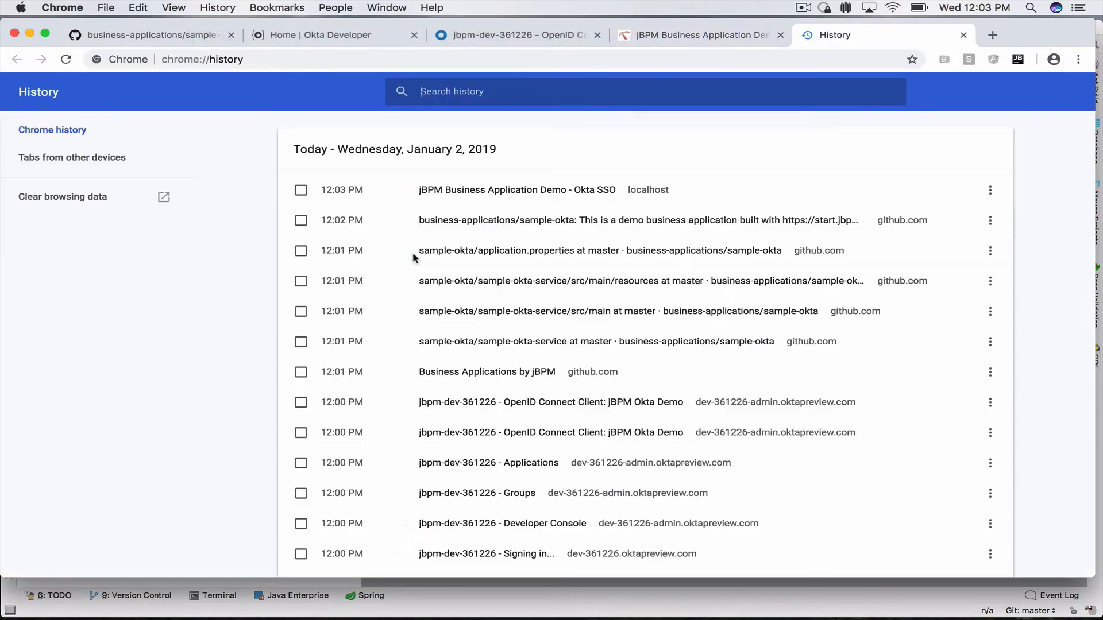
pyautogui.click(62, 197)
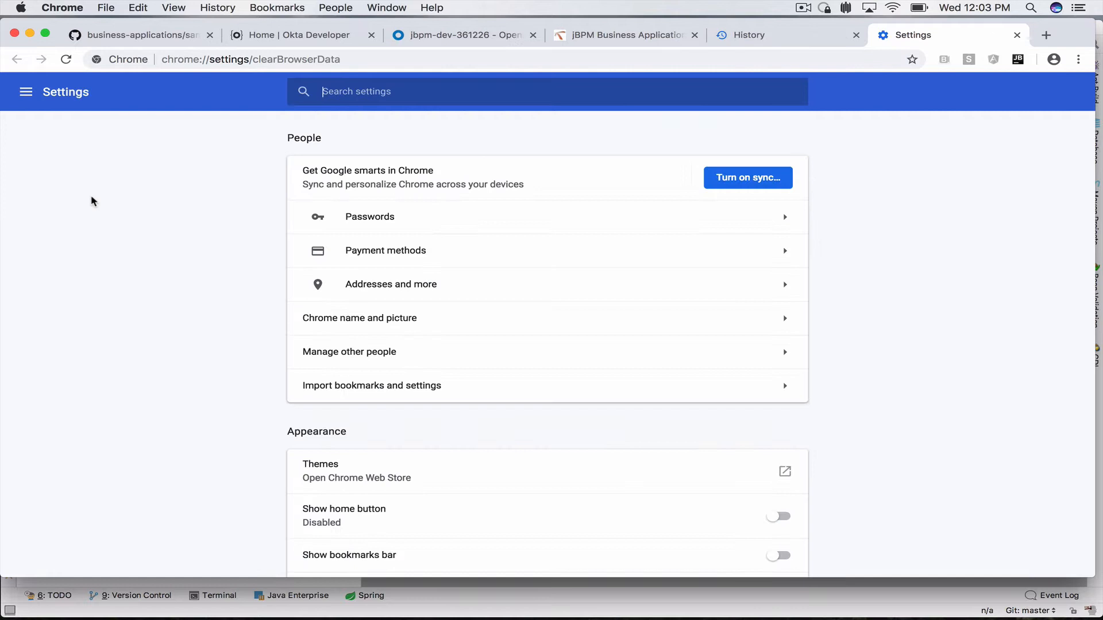
pyautogui.scroll(-3)
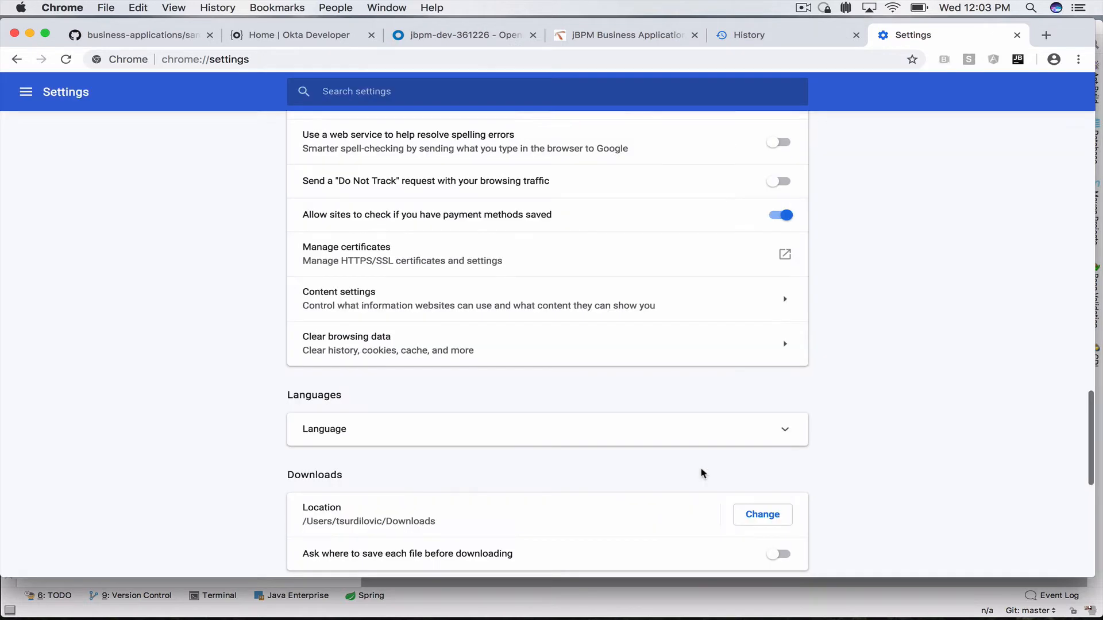
pyautogui.click(621, 34)
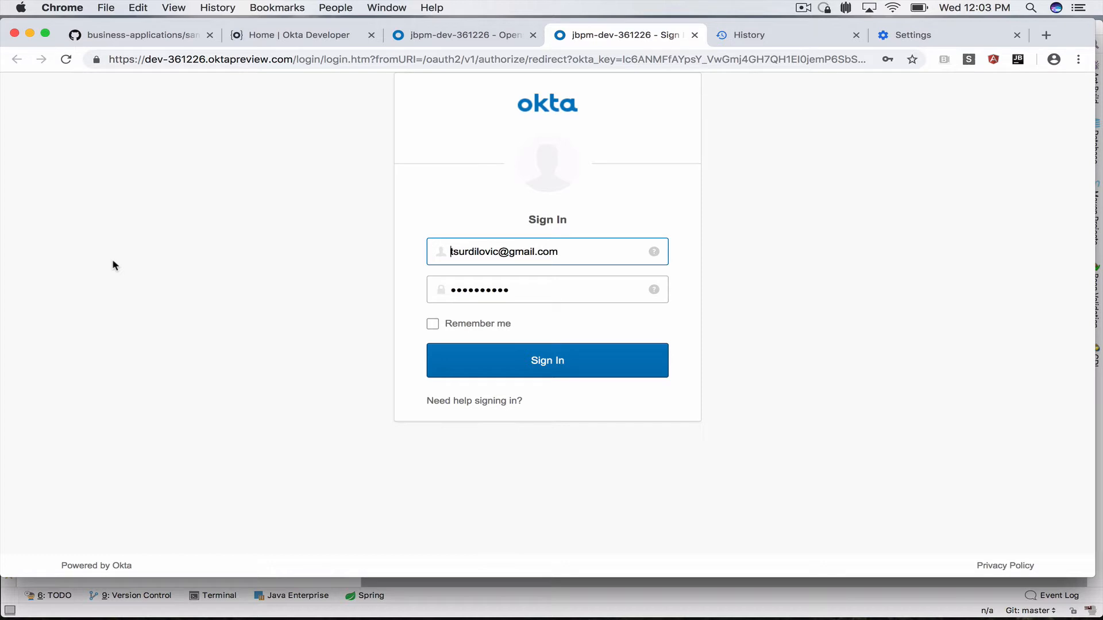
pyautogui.moveTo(240, 422)
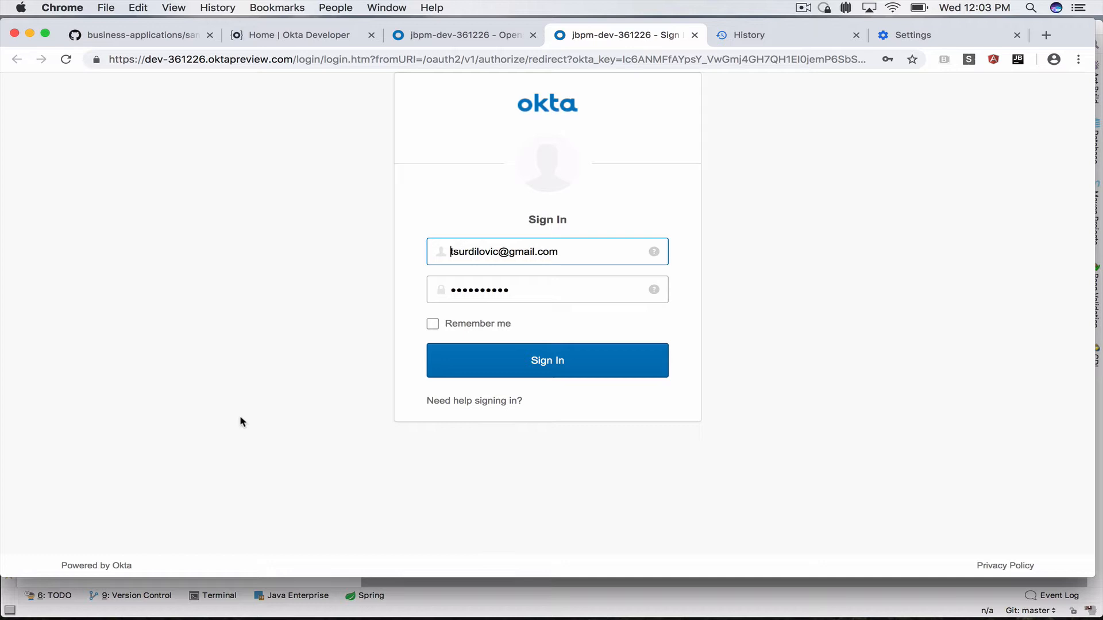
pyautogui.moveTo(290, 246)
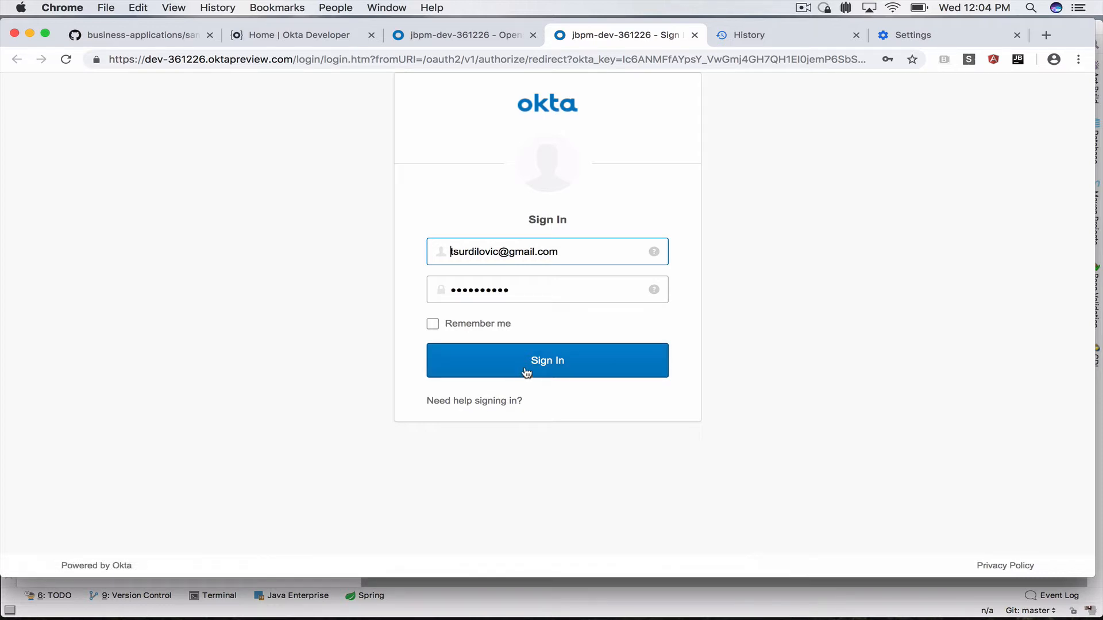
# Submit the Okta Sign In form with the filled-in email and password
pyautogui.click(547, 359)
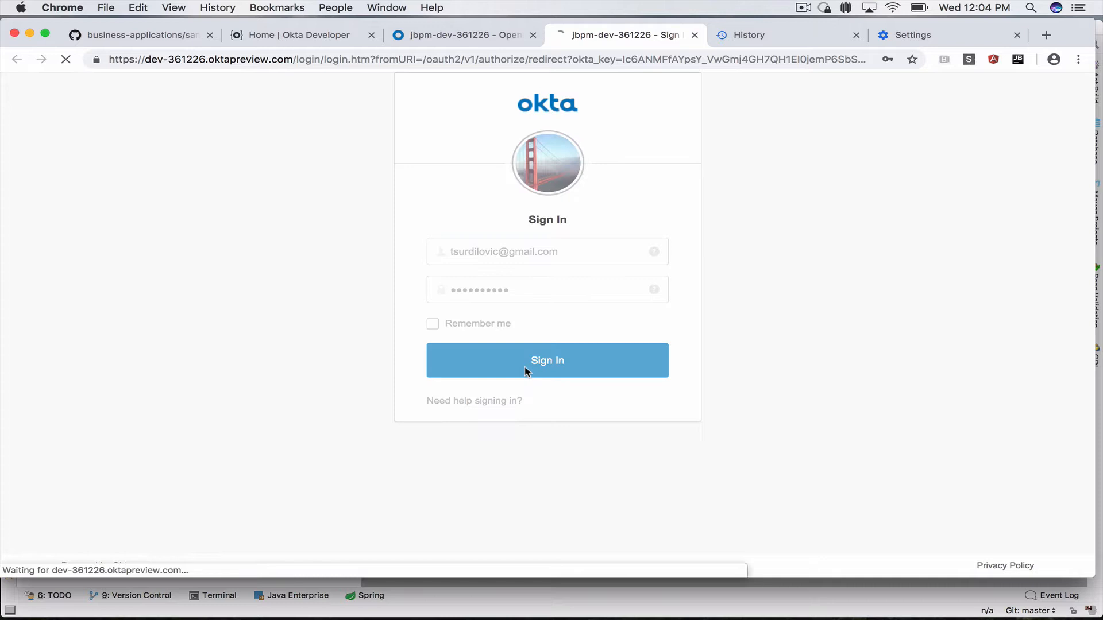
# Visit localhost:8090/sales and receive the 403 message for non-Sales members
pyautogui.click(546, 360)
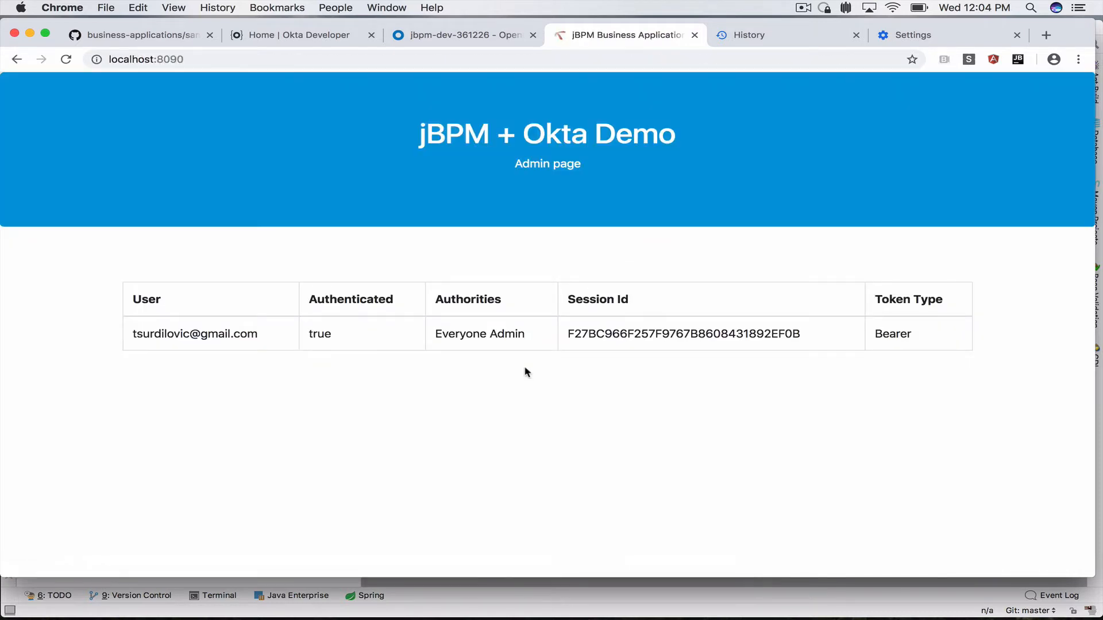
pyautogui.moveTo(478, 353)
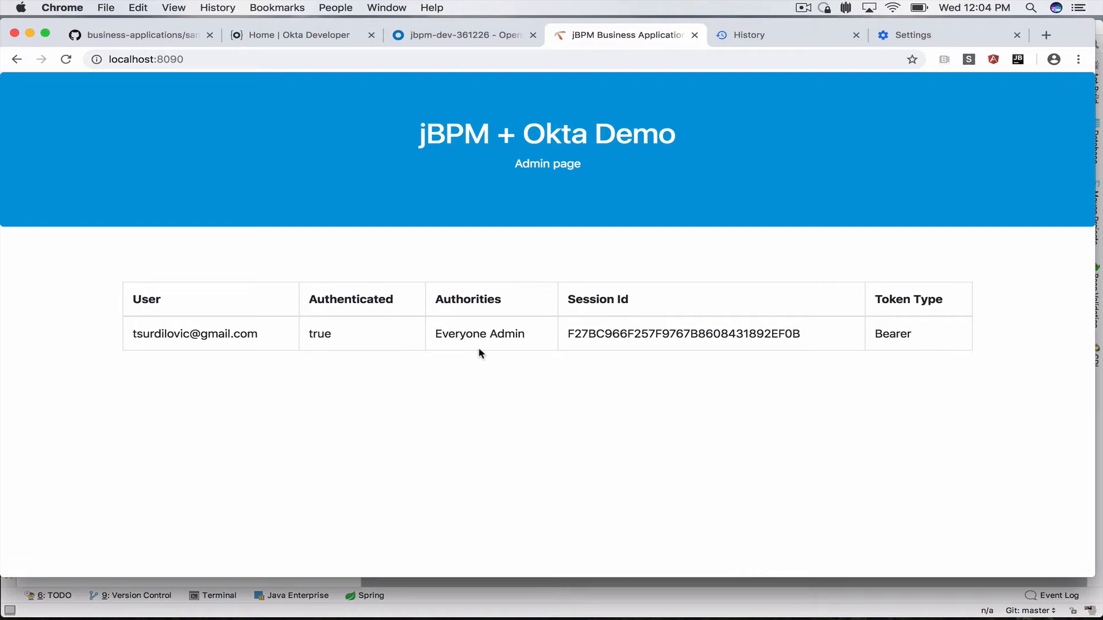
pyautogui.click(146, 58)
pyautogui.write('/sales')
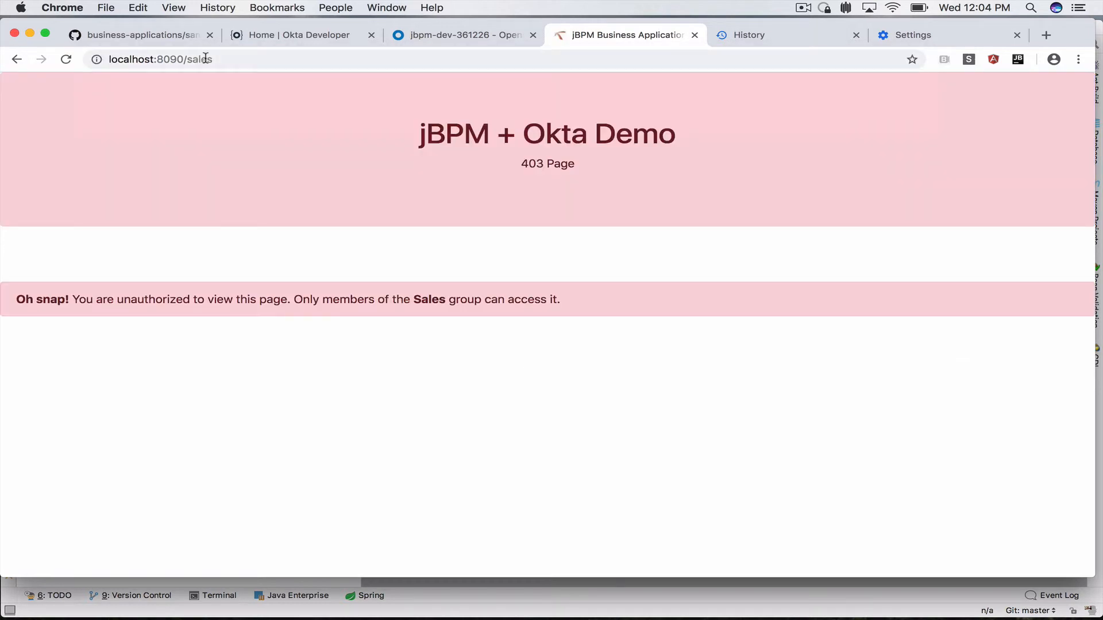
# Compare the 403 sales page with Okta's Everyone and Admin assignments, then reach user management
pyautogui.click(464, 35)
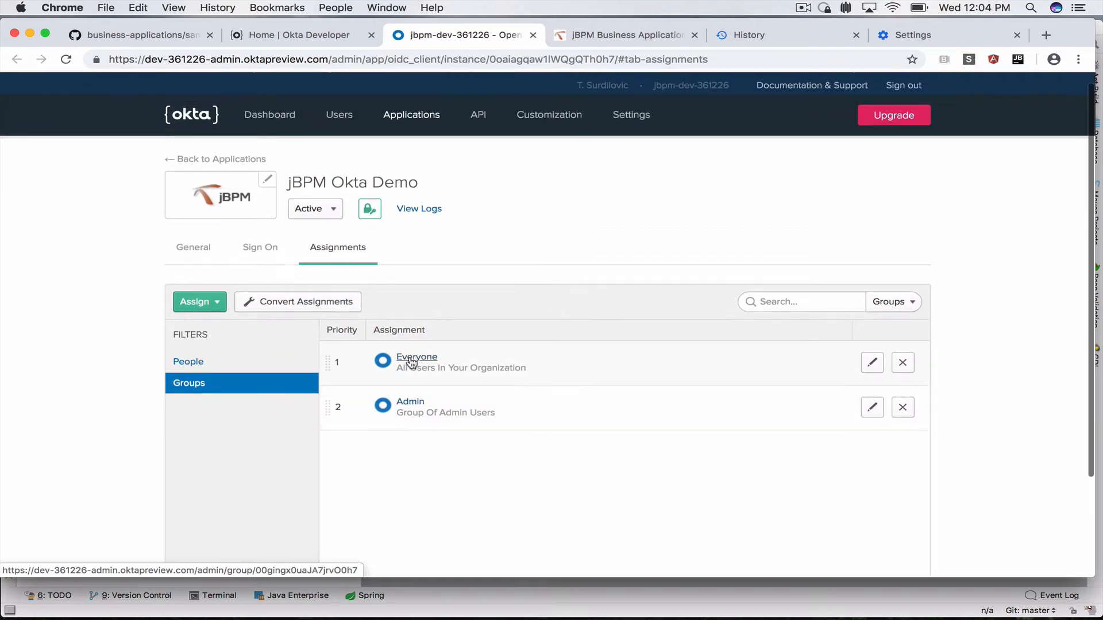
pyautogui.scroll(-3)
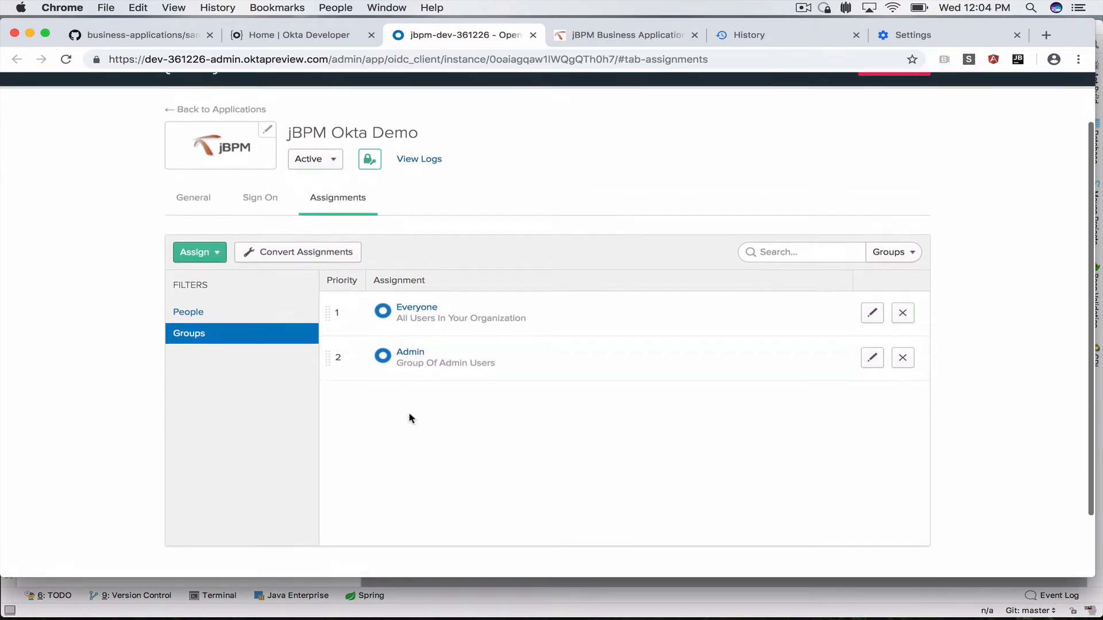
pyautogui.click(625, 36)
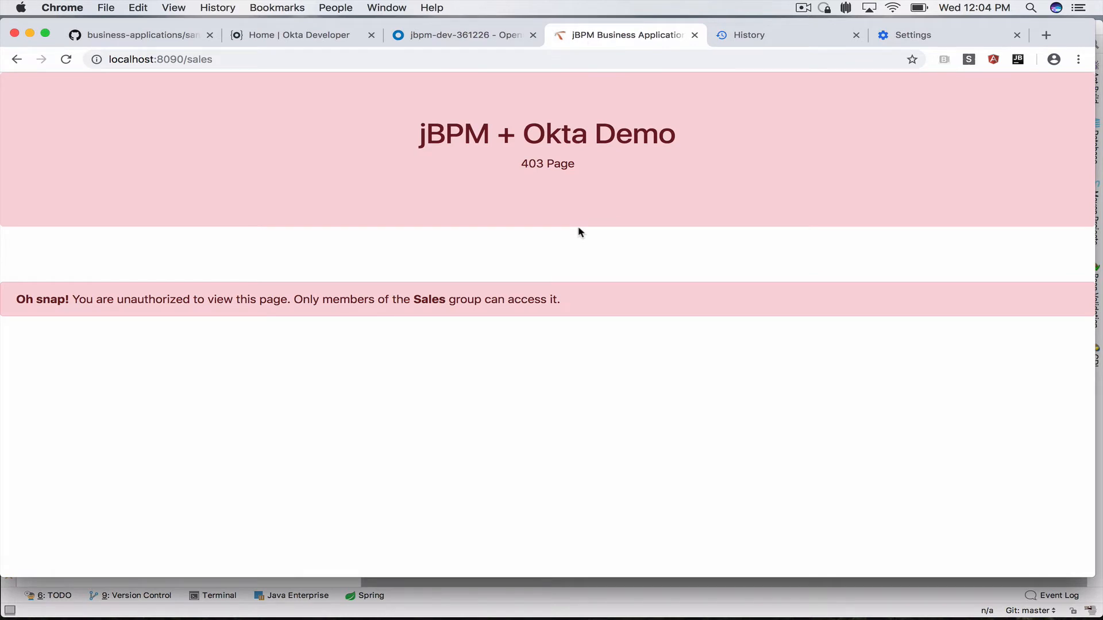
pyautogui.moveTo(433, 265)
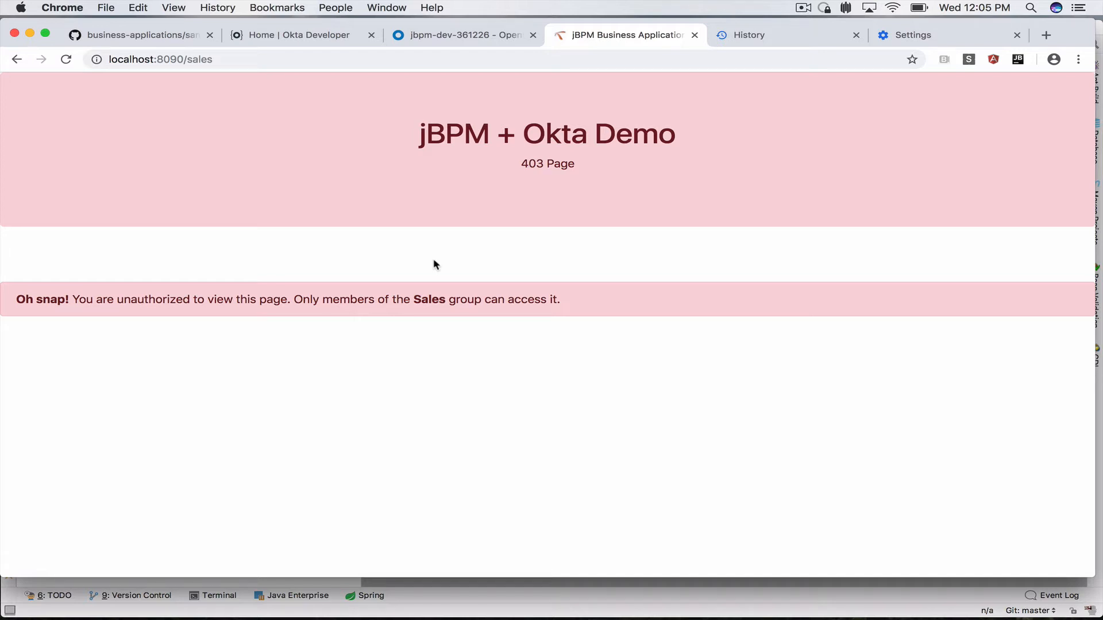
pyautogui.click(460, 35)
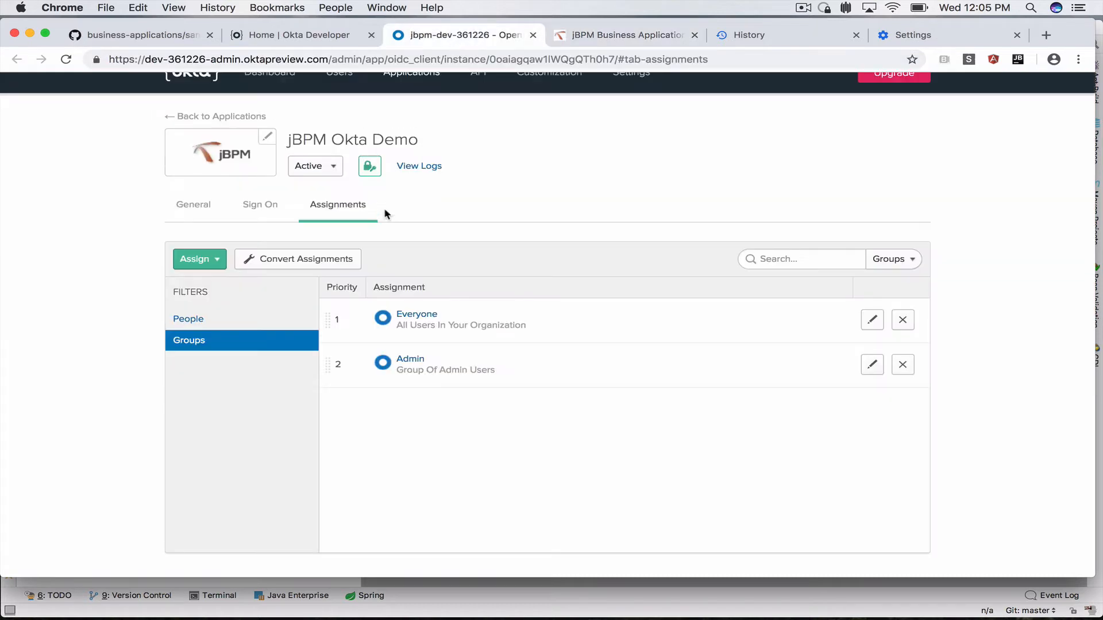
pyautogui.click(339, 127)
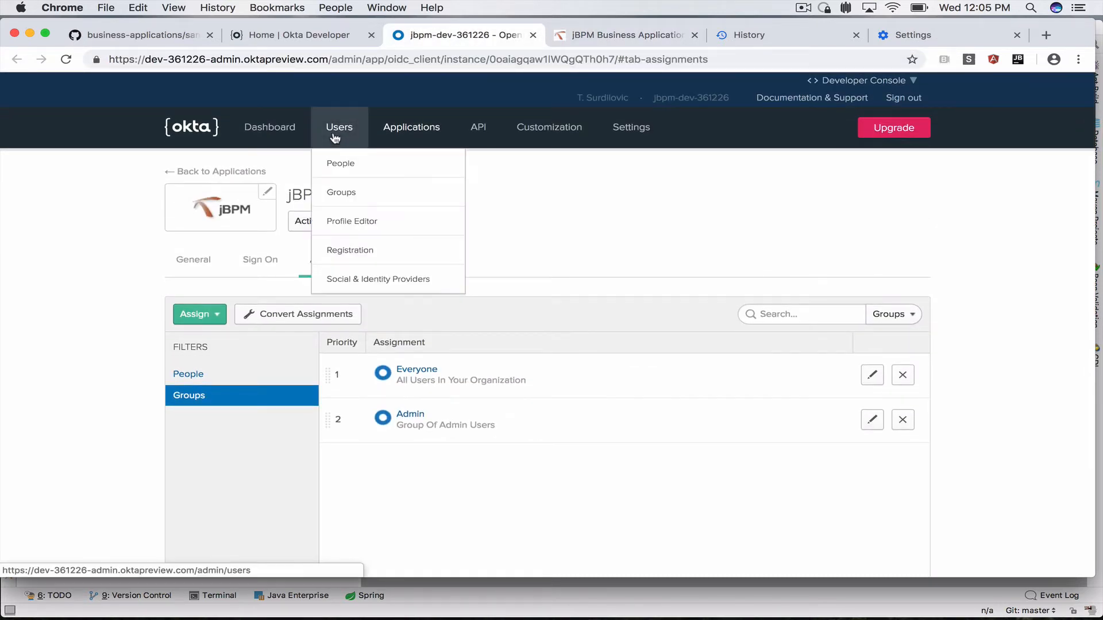
# Create a new Okta group named Sales with description 'sales group'
pyautogui.click(341, 191)
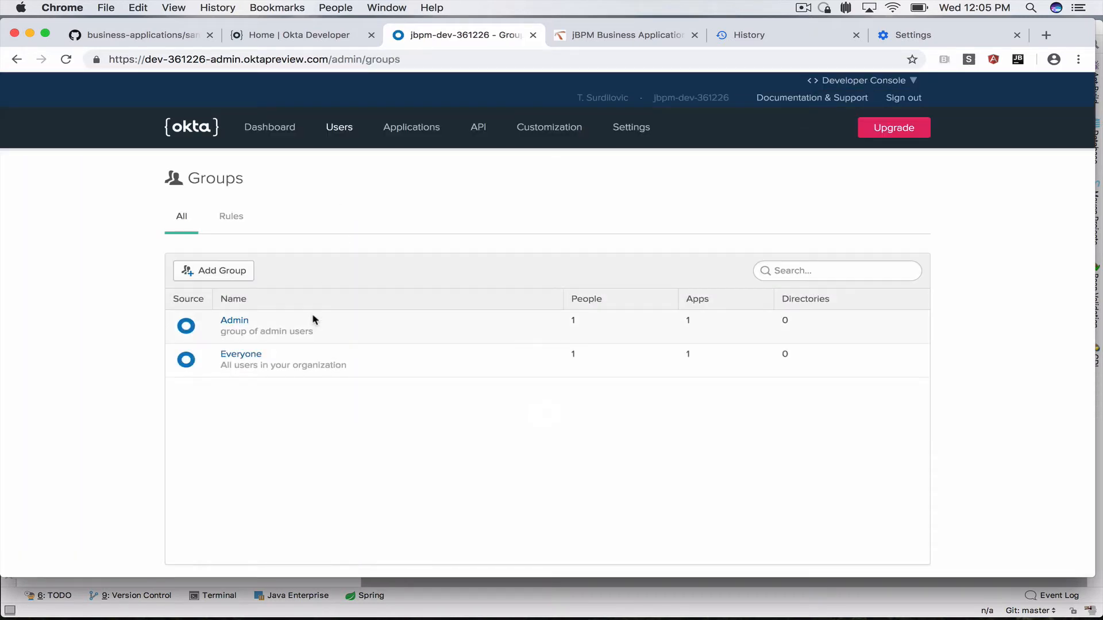
pyautogui.click(214, 270)
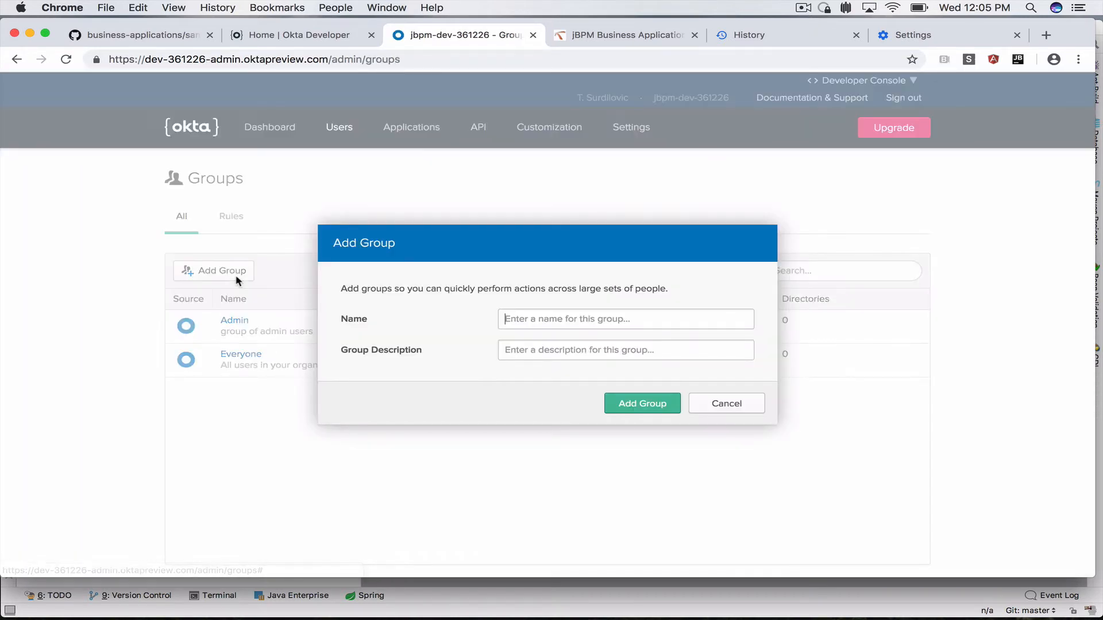
pyautogui.write('Sales')
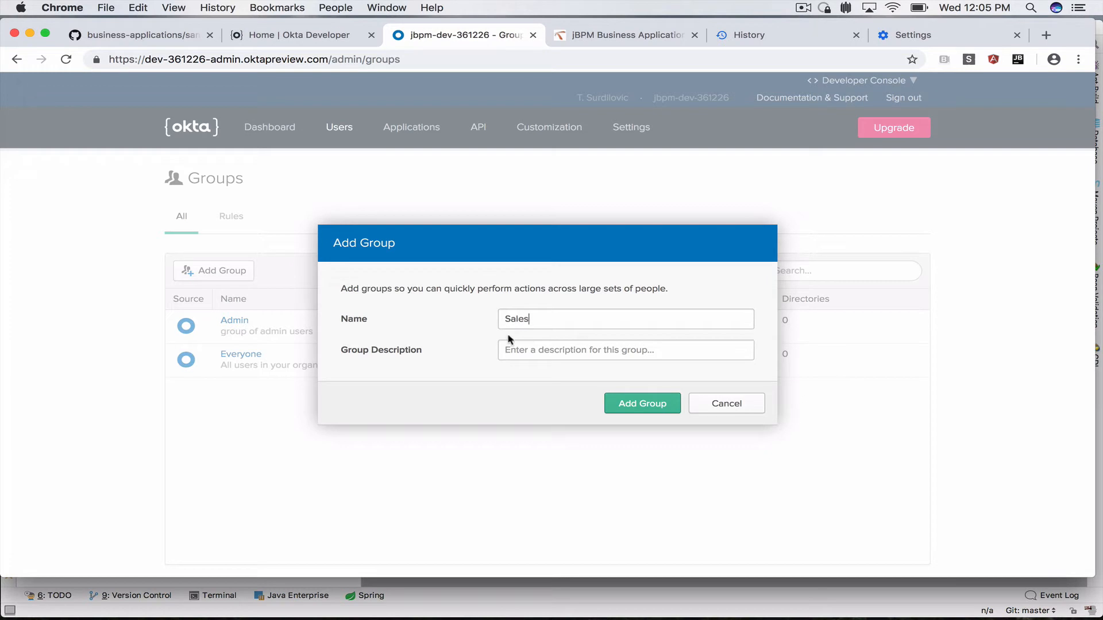
pyautogui.write('sales group')
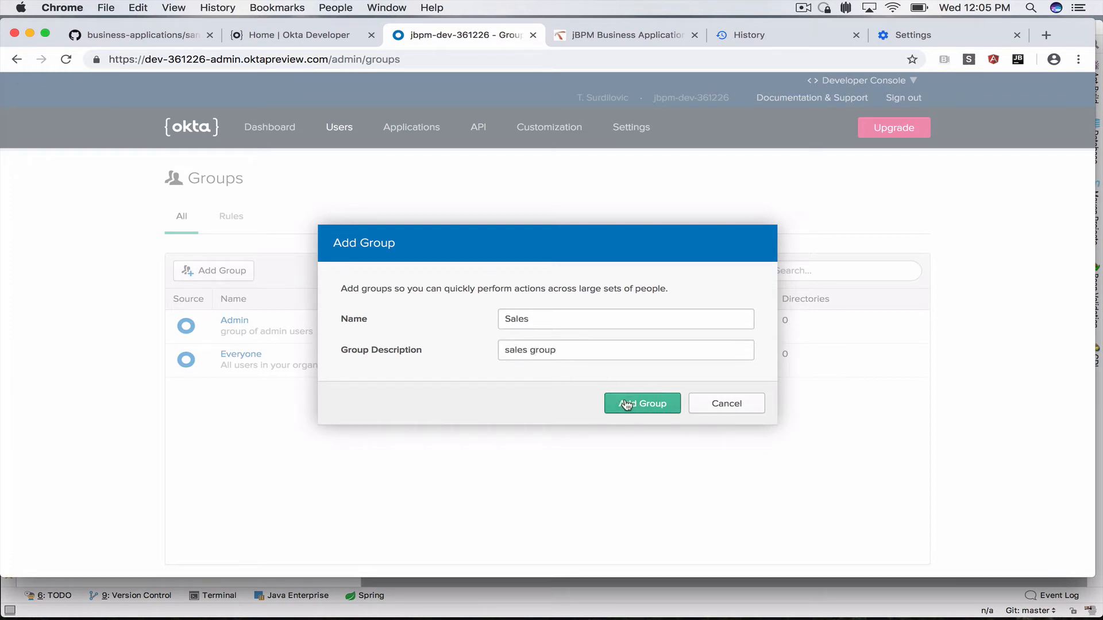
pyautogui.click(641, 403)
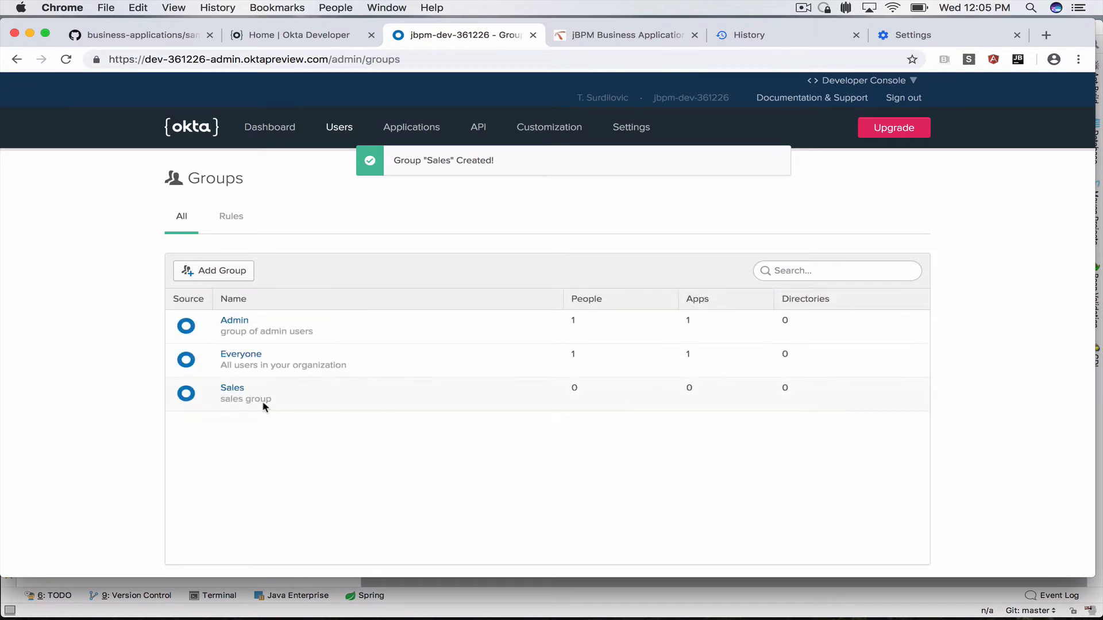
# Add user Tihomir Surdilovic as a member of the Sales group
pyautogui.click(232, 387)
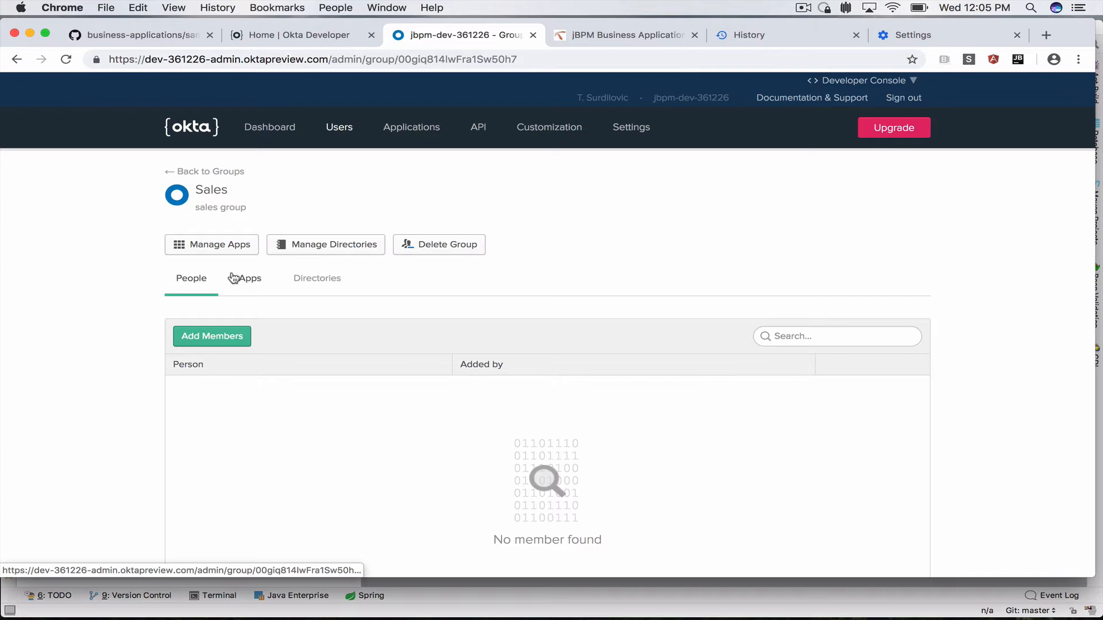
pyautogui.click(212, 335)
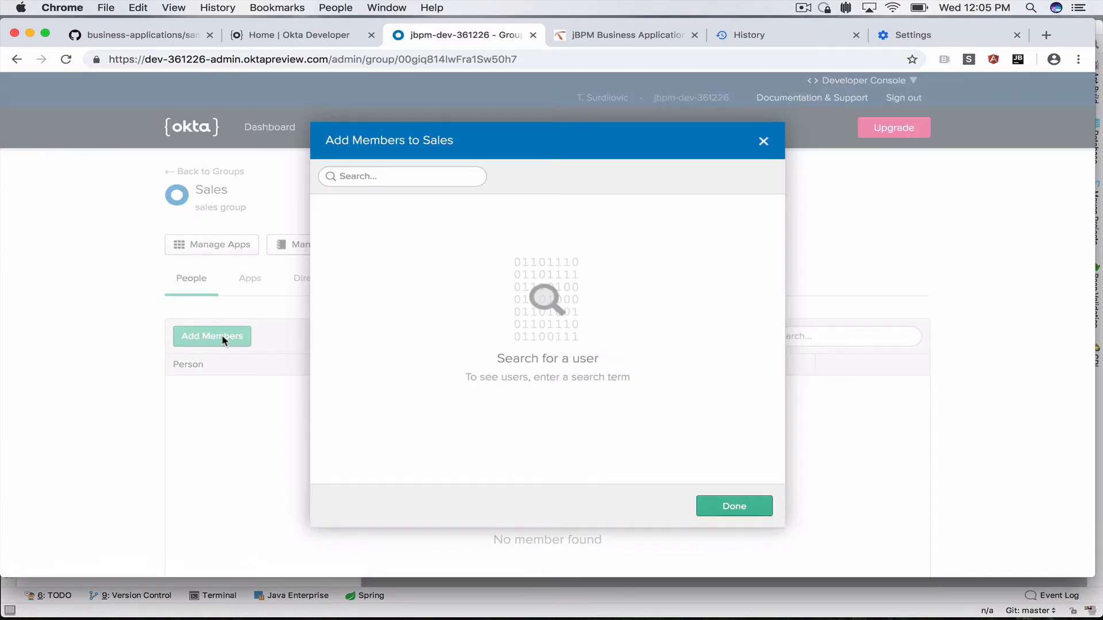
pyautogui.write('tihomir')
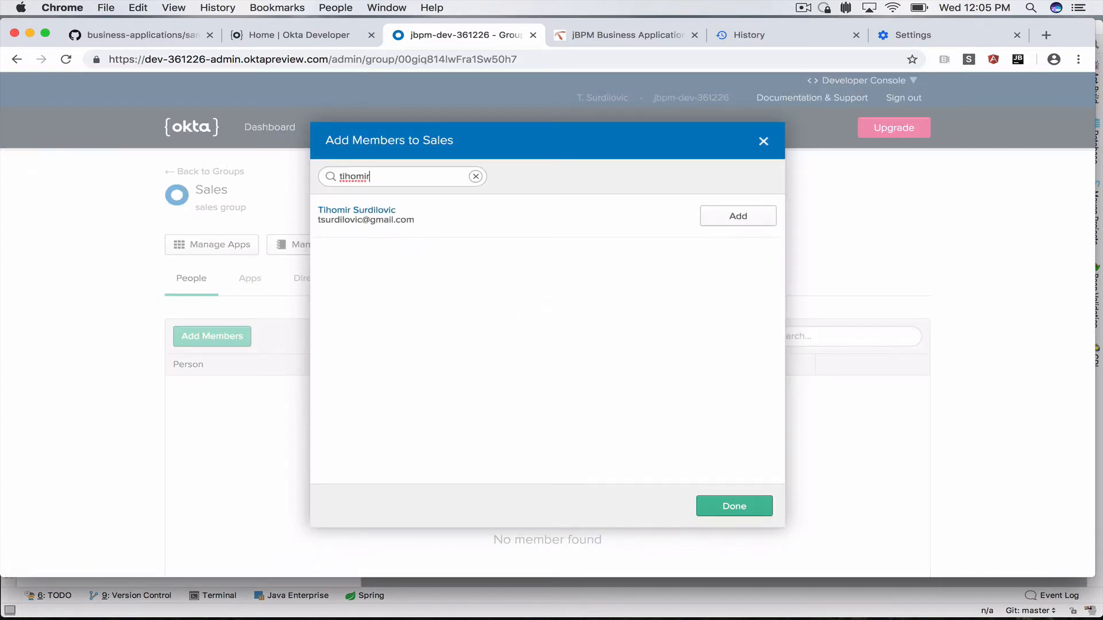
pyautogui.click(738, 216)
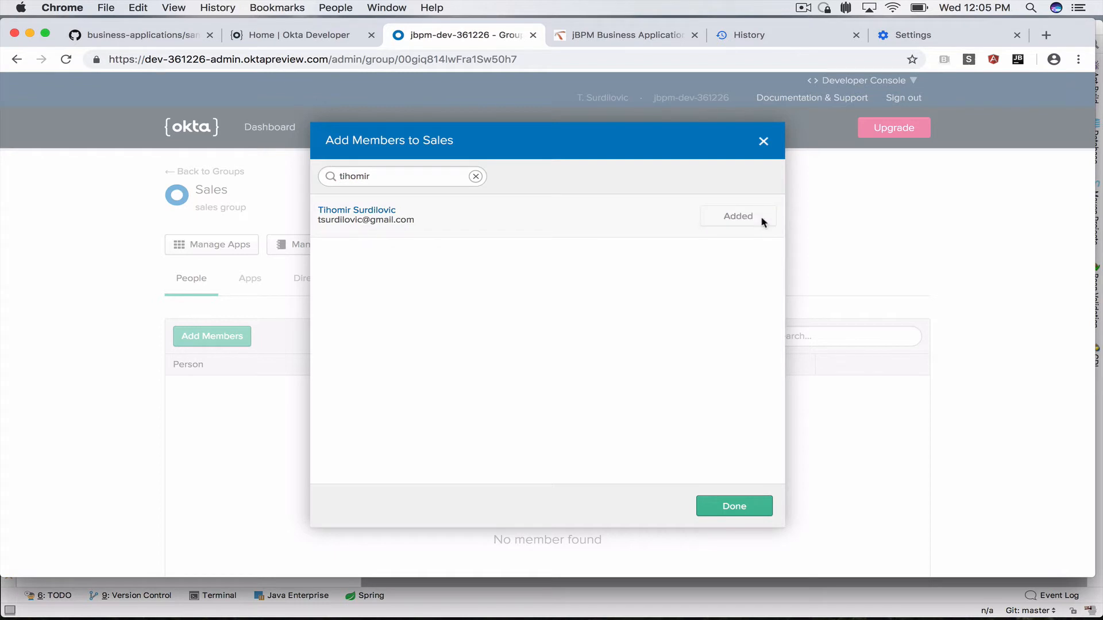
pyautogui.click(733, 505)
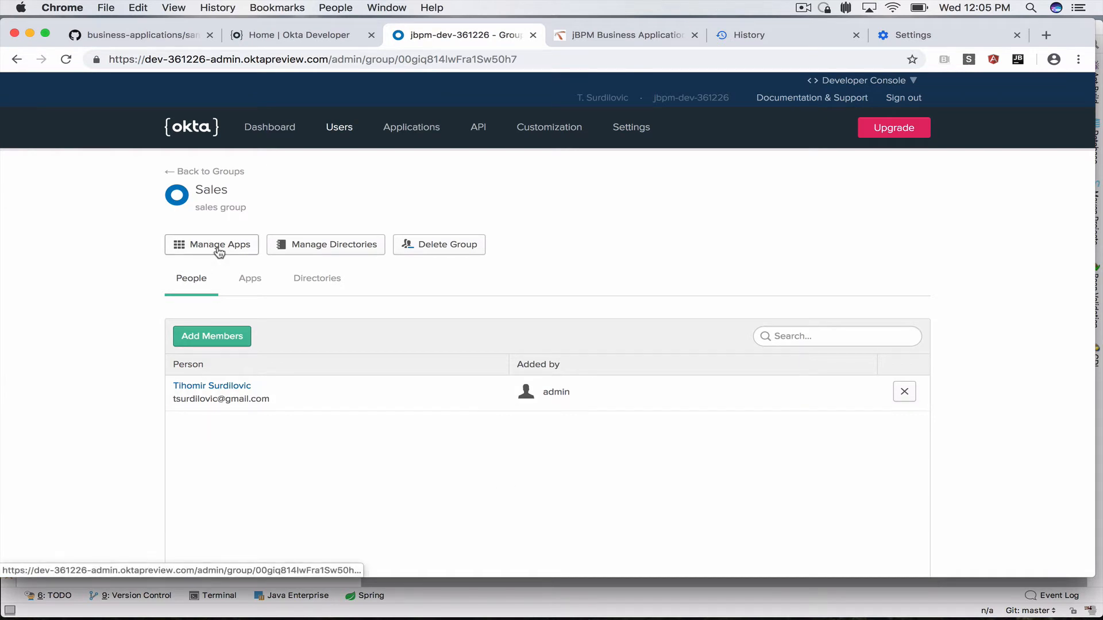
# Assign the jBPM Okta Demo application to the Sales group
pyautogui.click(212, 244)
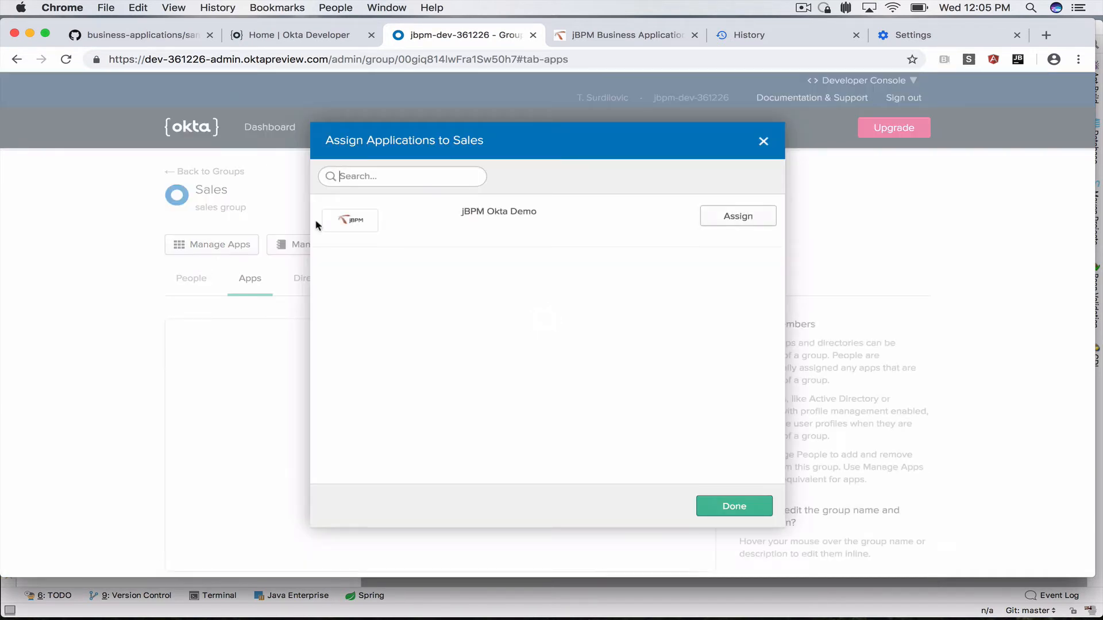
pyautogui.click(738, 216)
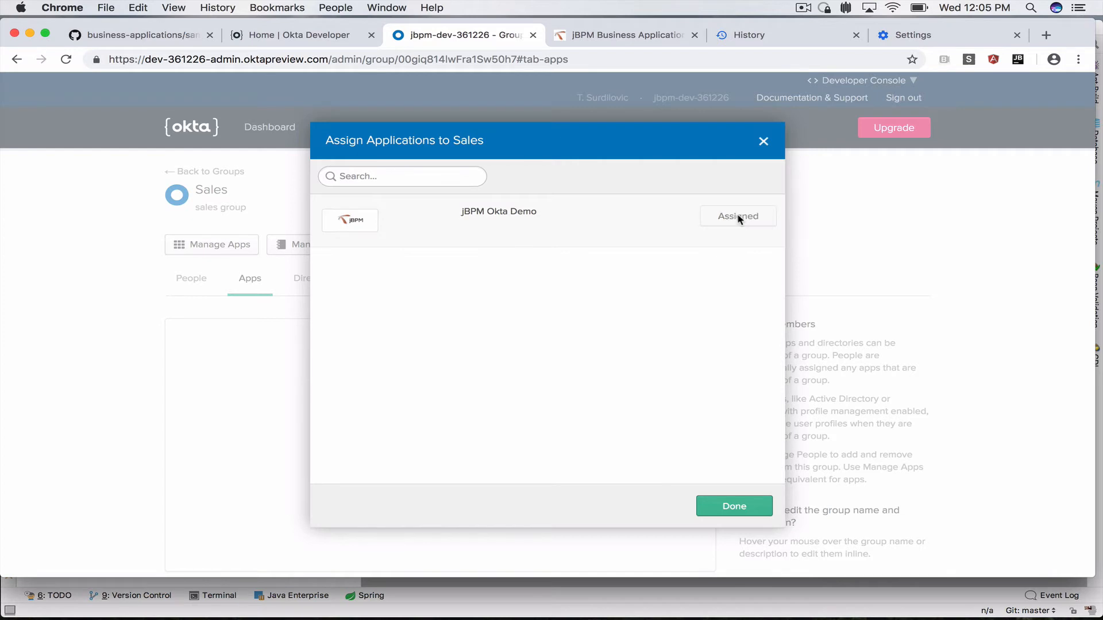
pyautogui.click(734, 505)
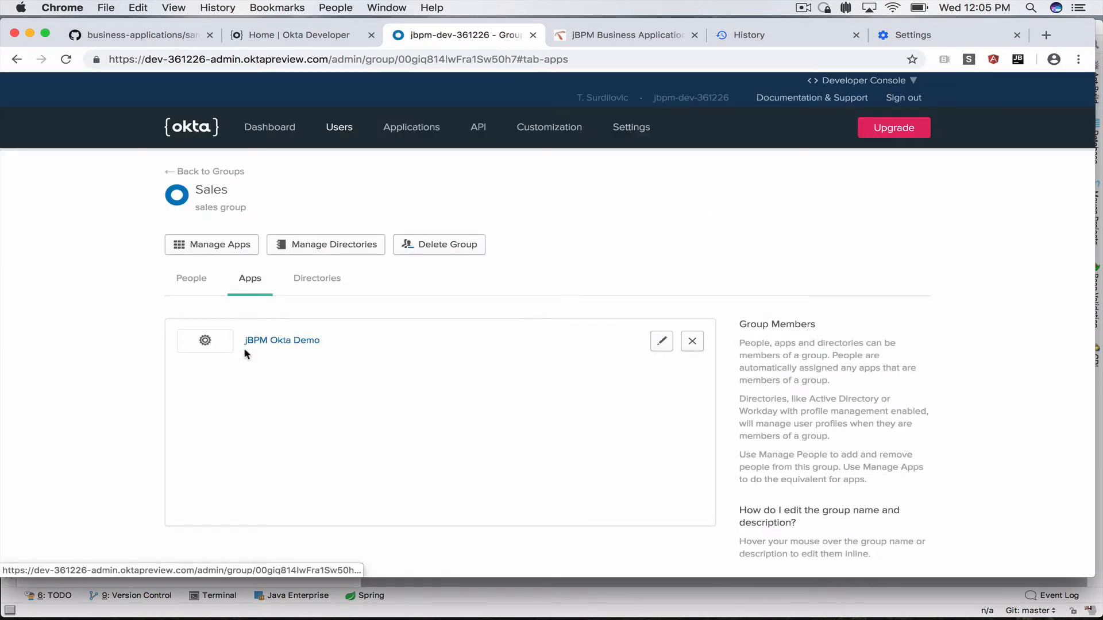
# Confirm Sales appears among the app's assigned groups after Everyone and Admin
pyautogui.click(280, 340)
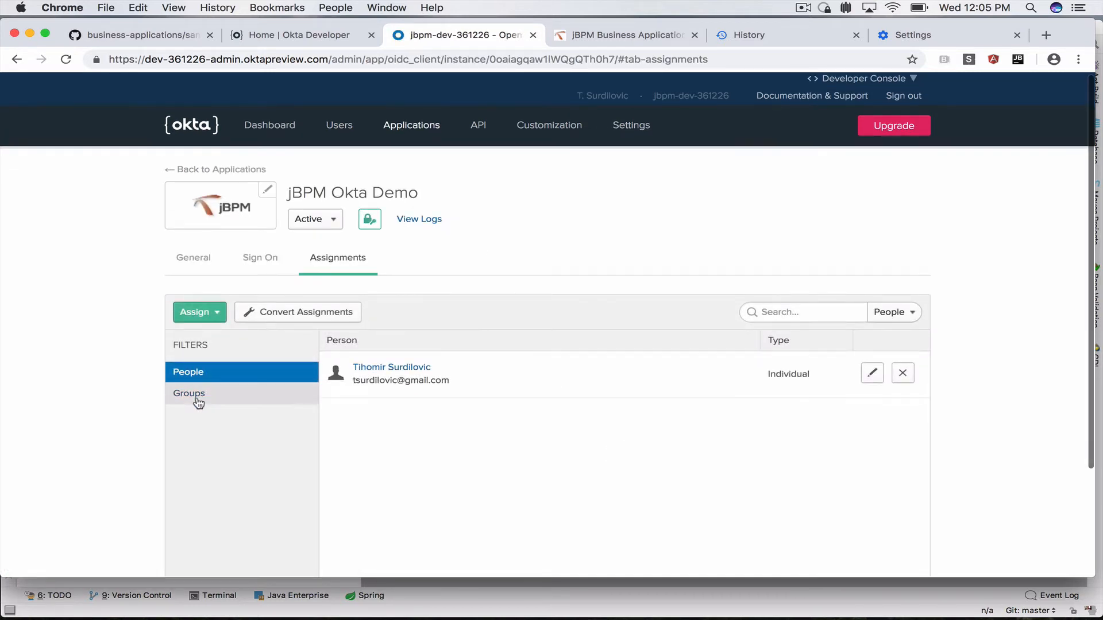
pyautogui.click(189, 393)
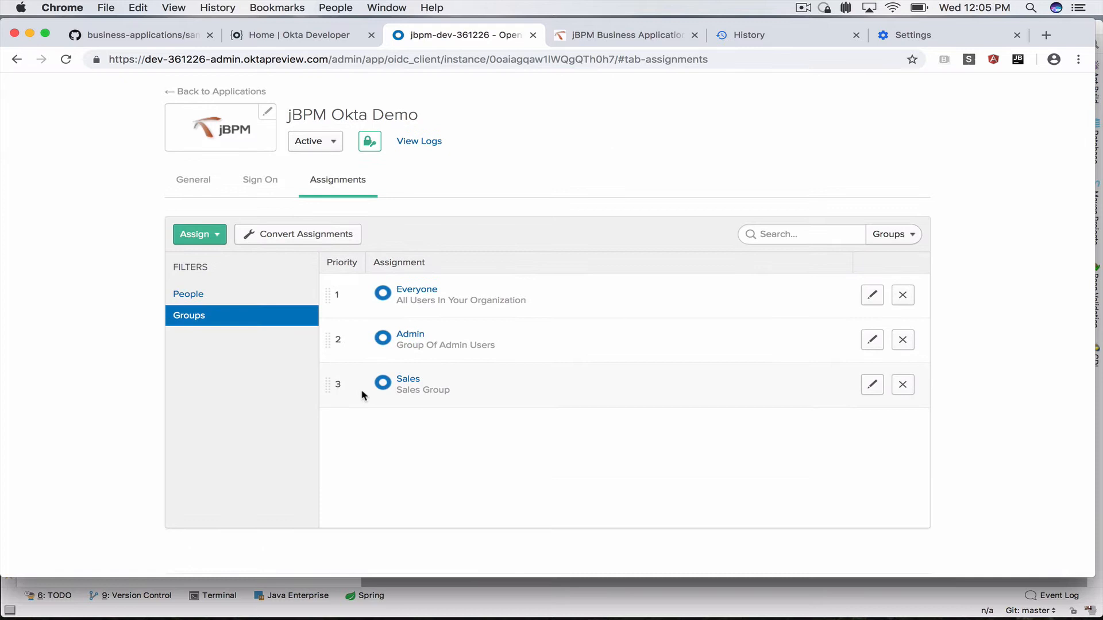
pyautogui.moveTo(409, 340)
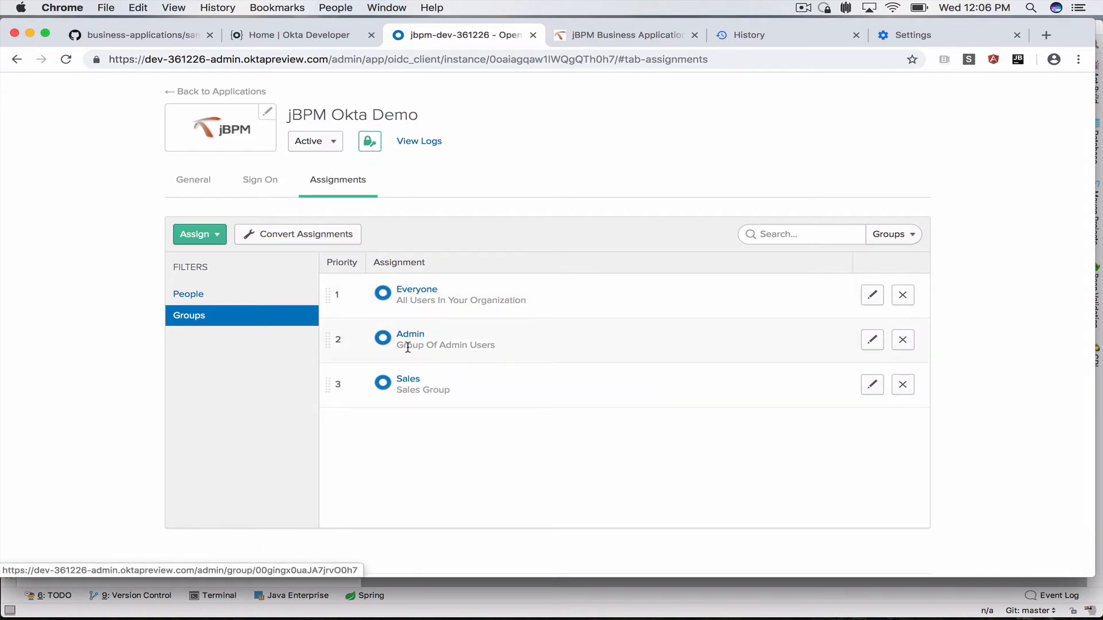
pyautogui.click(407, 378)
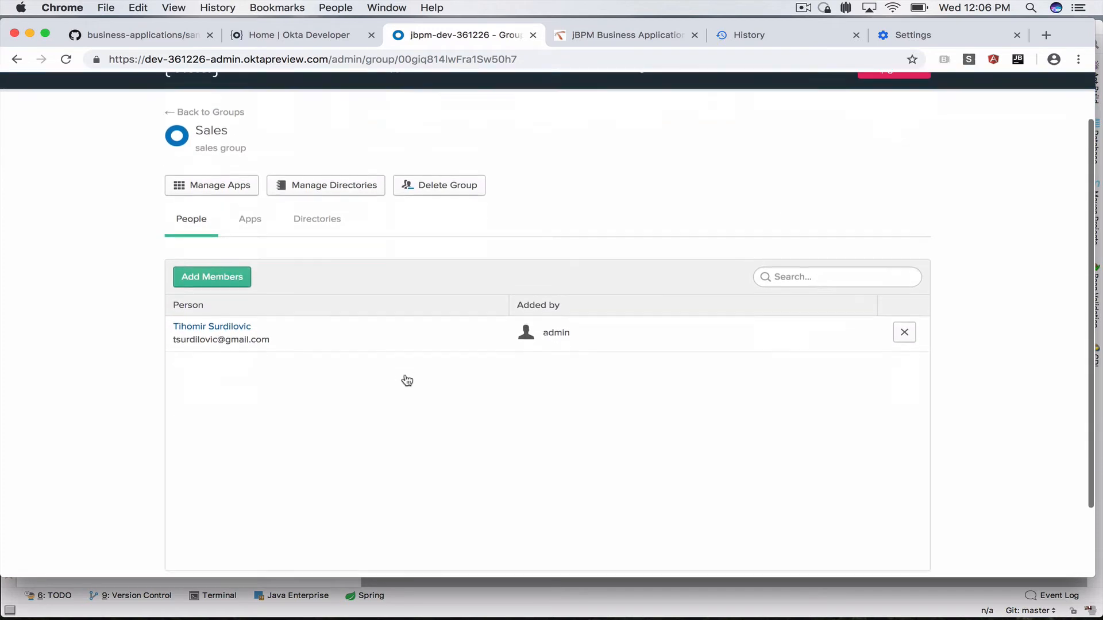
# Return to the demo app tab where the Sales page still shows 403
pyautogui.click(625, 35)
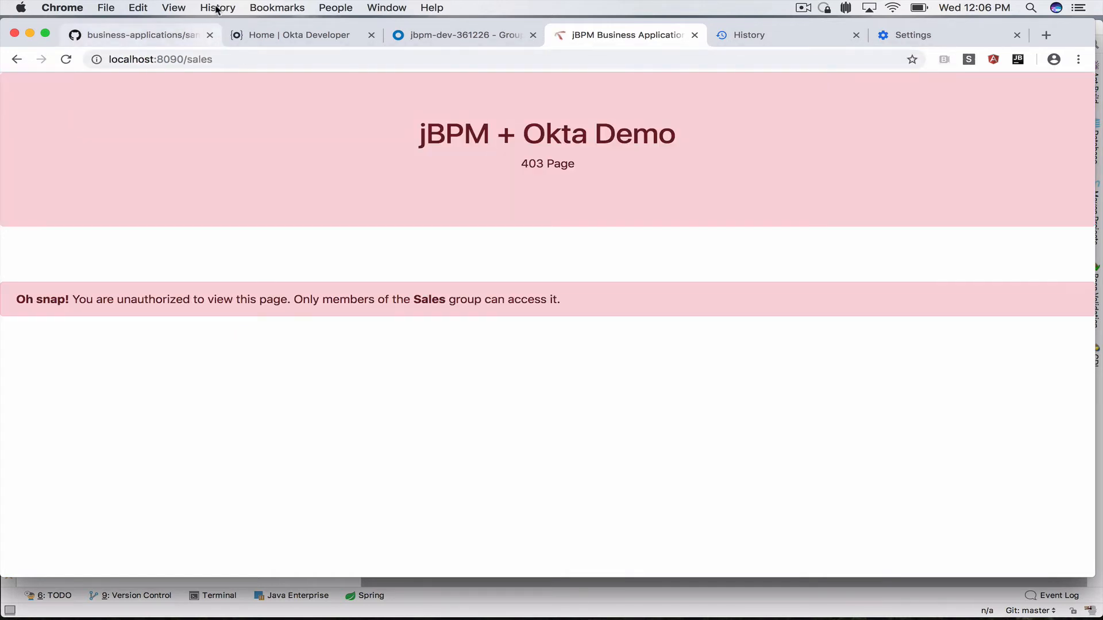
pyautogui.moveTo(274, 344)
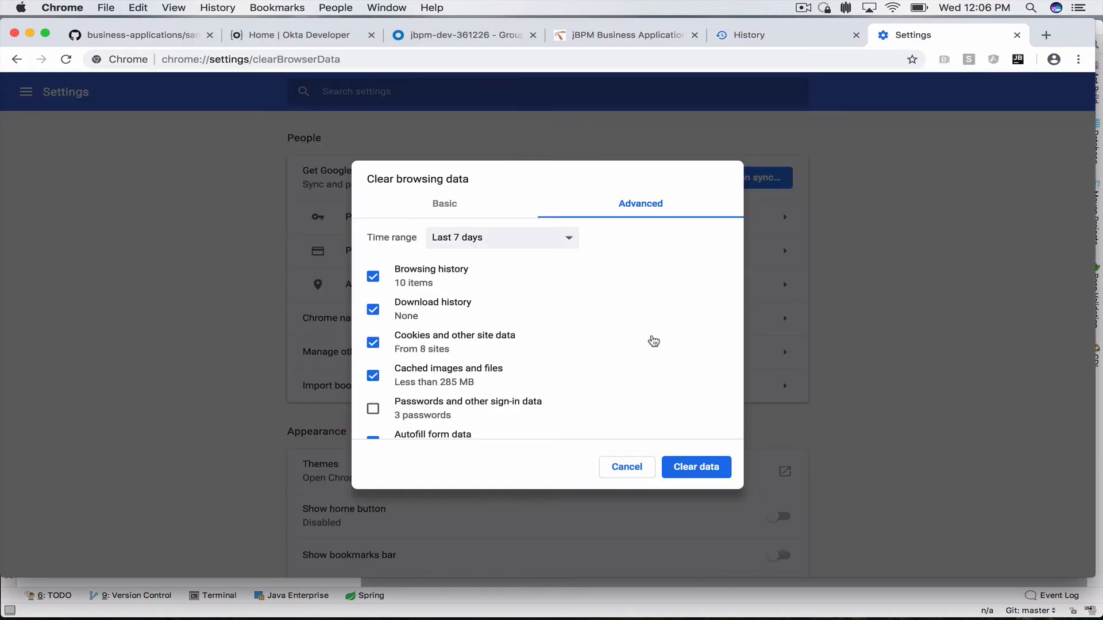
# Clear cookies and cached data, then close the Settings and History tabs
pyautogui.click(695, 467)
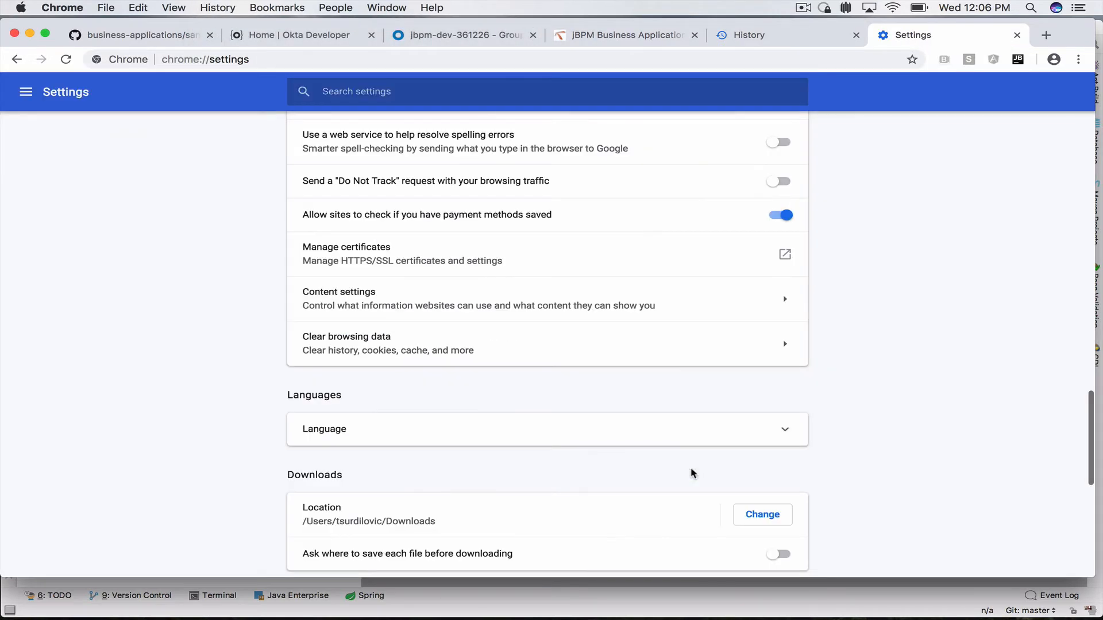
pyautogui.click(746, 35)
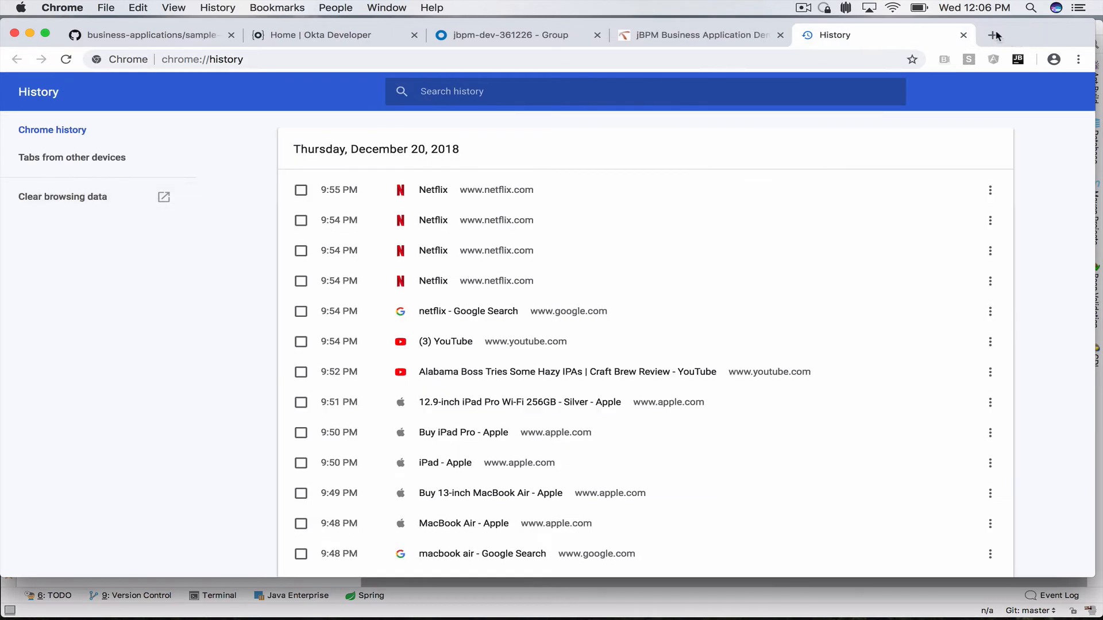
pyautogui.click(963, 35)
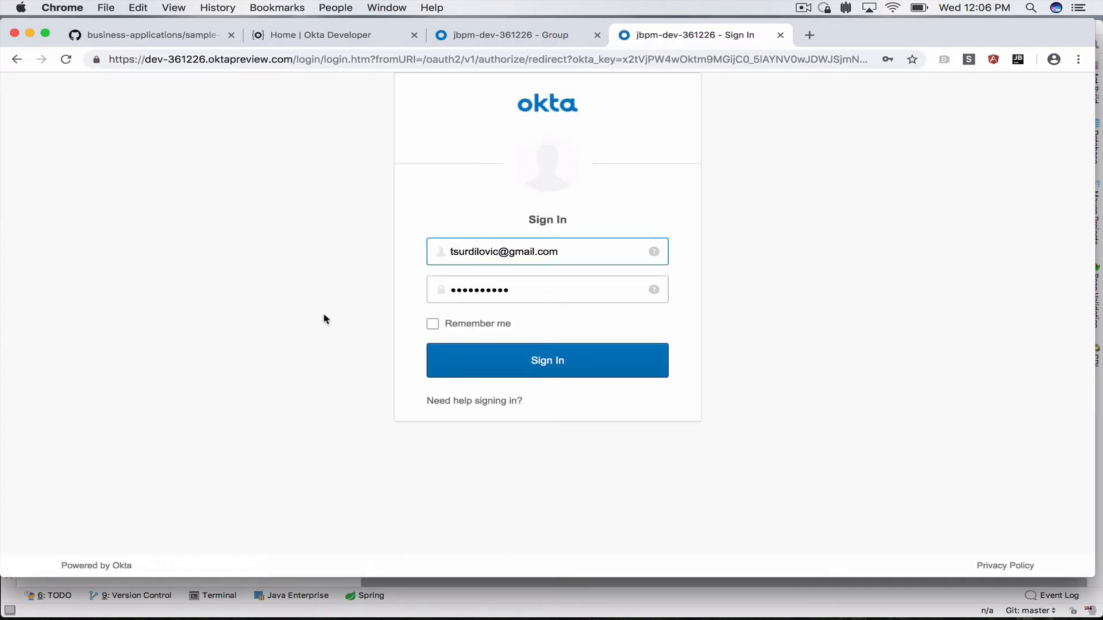
# Sign in on the Okta page with saved credentials to reach the Sales page
pyautogui.click(546, 360)
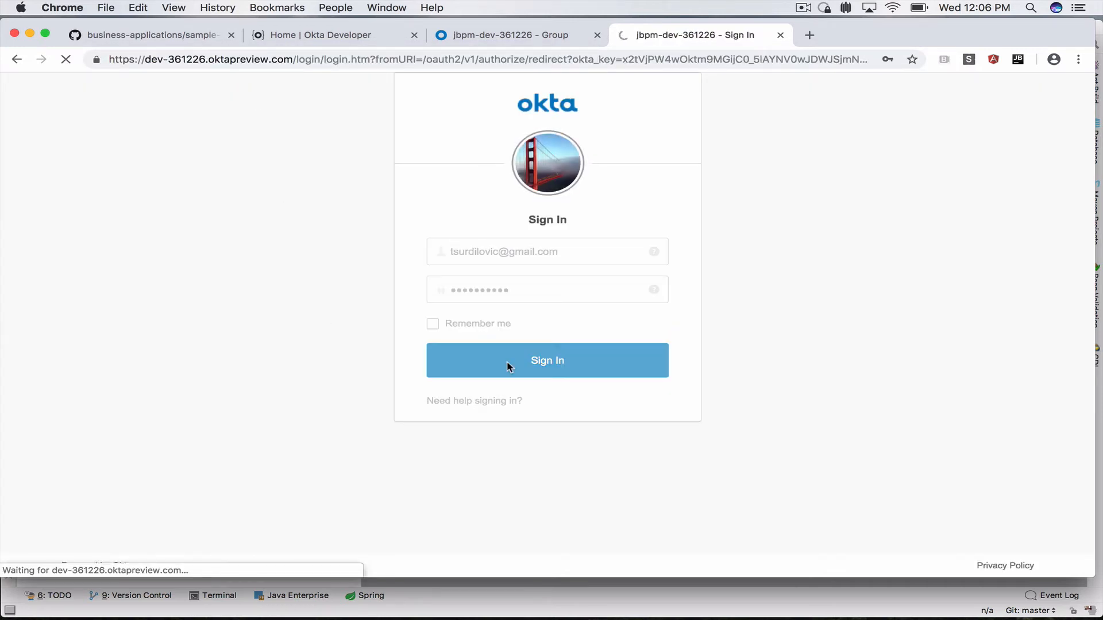
pyautogui.click(547, 360)
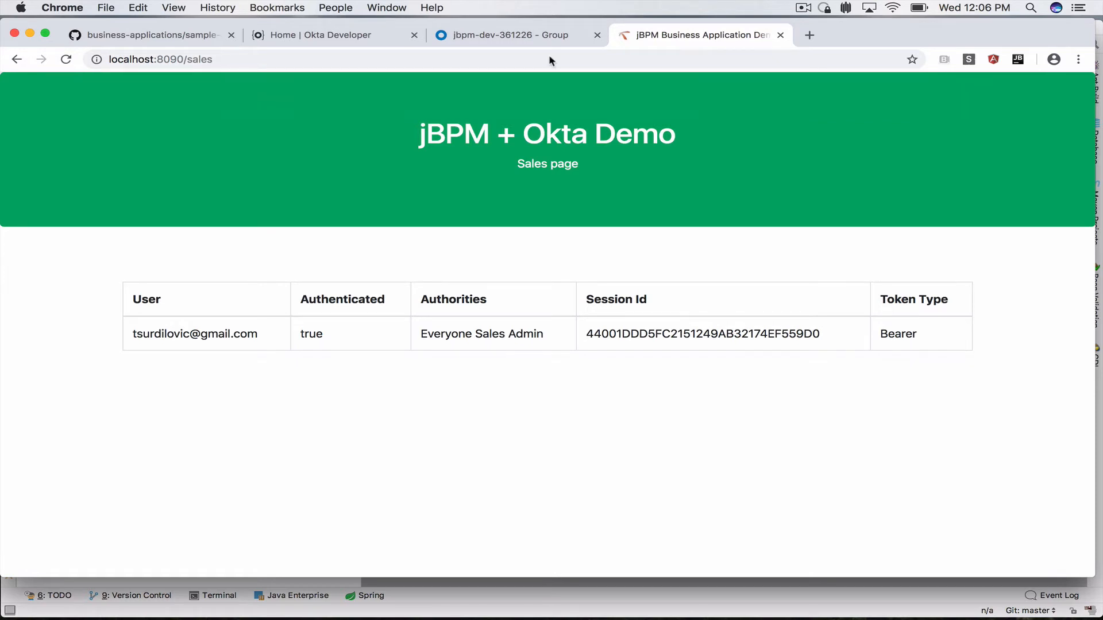
# View the Admin page in another tab, then switch to the sample-okta project in IntelliJ
pyautogui.click(808, 34)
pyautogui.write('localhost:8090')
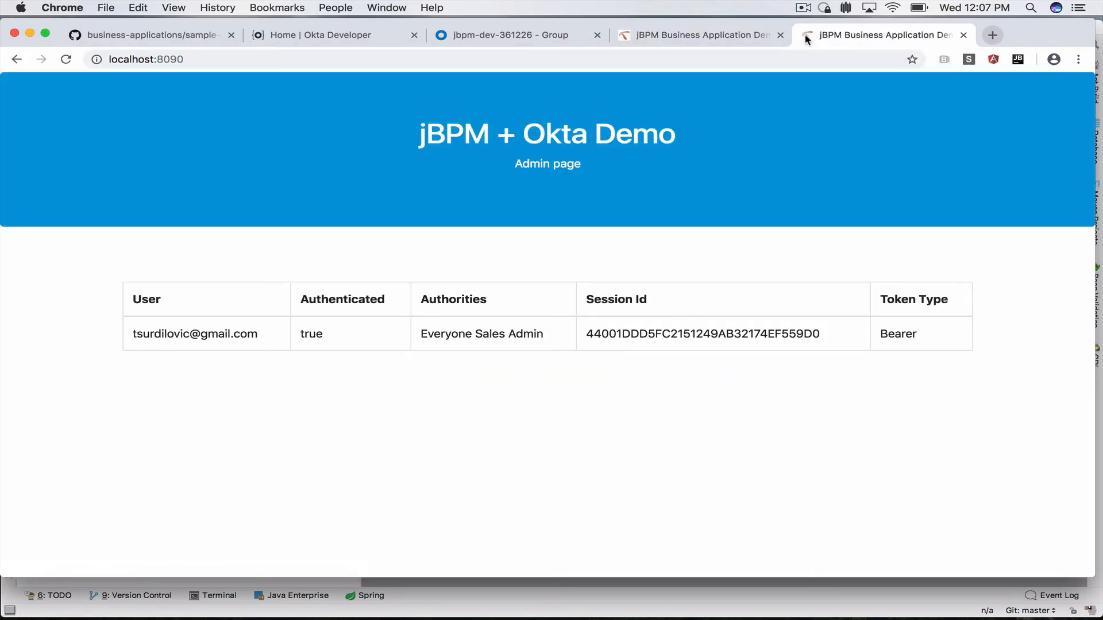
pyautogui.moveTo(882, 36)
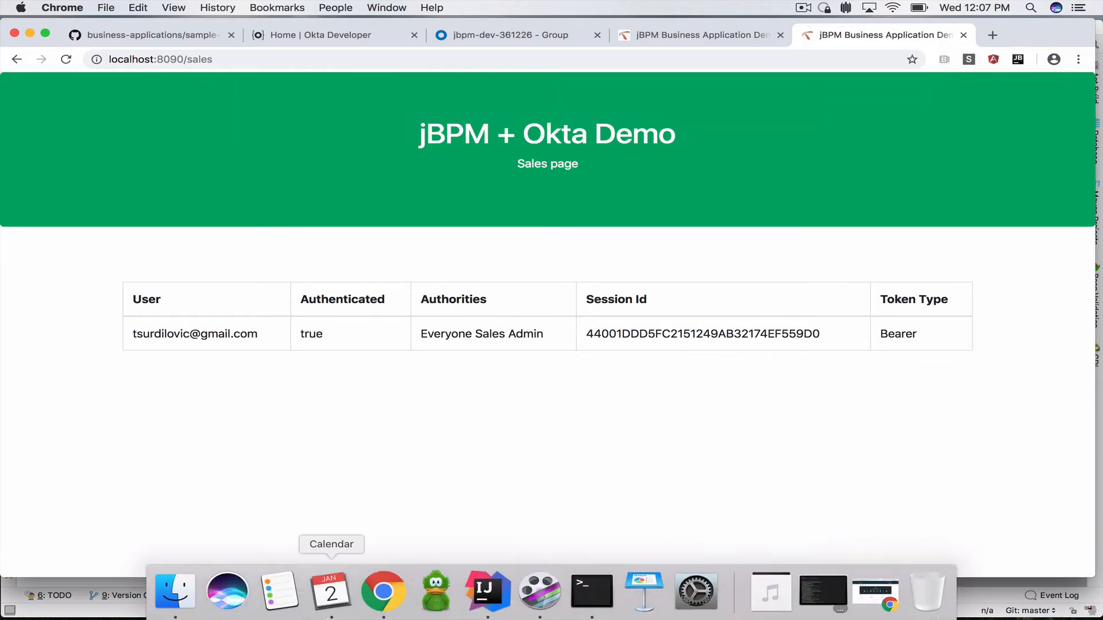
pyautogui.click(487, 592)
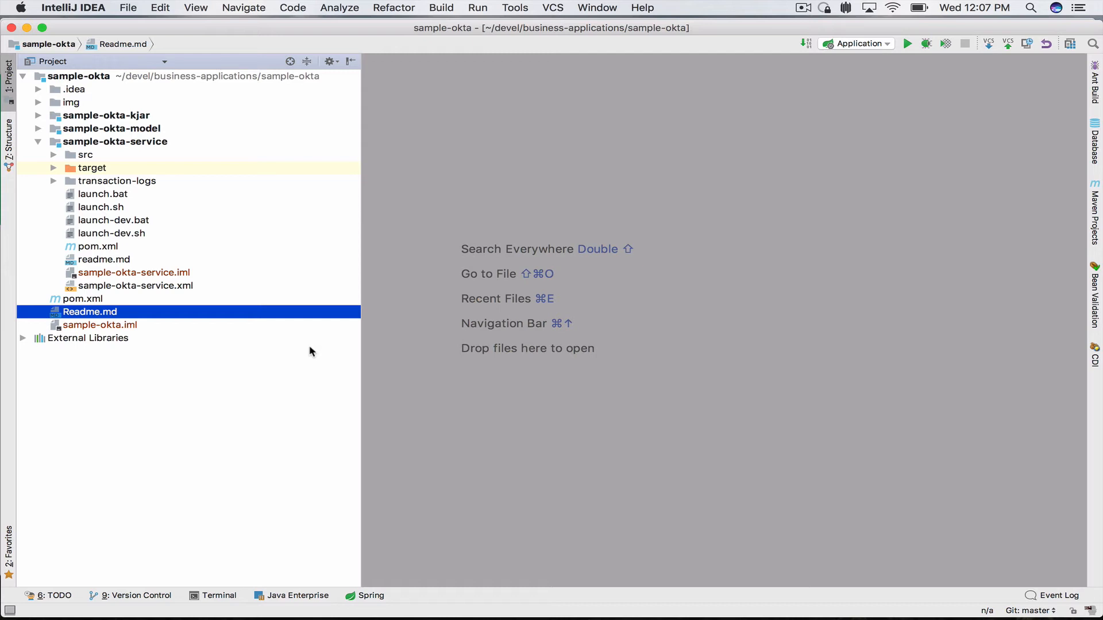
# Search pom.xml for 'okta' and review the Okta starter auth dependencies
pyautogui.click(54, 154)
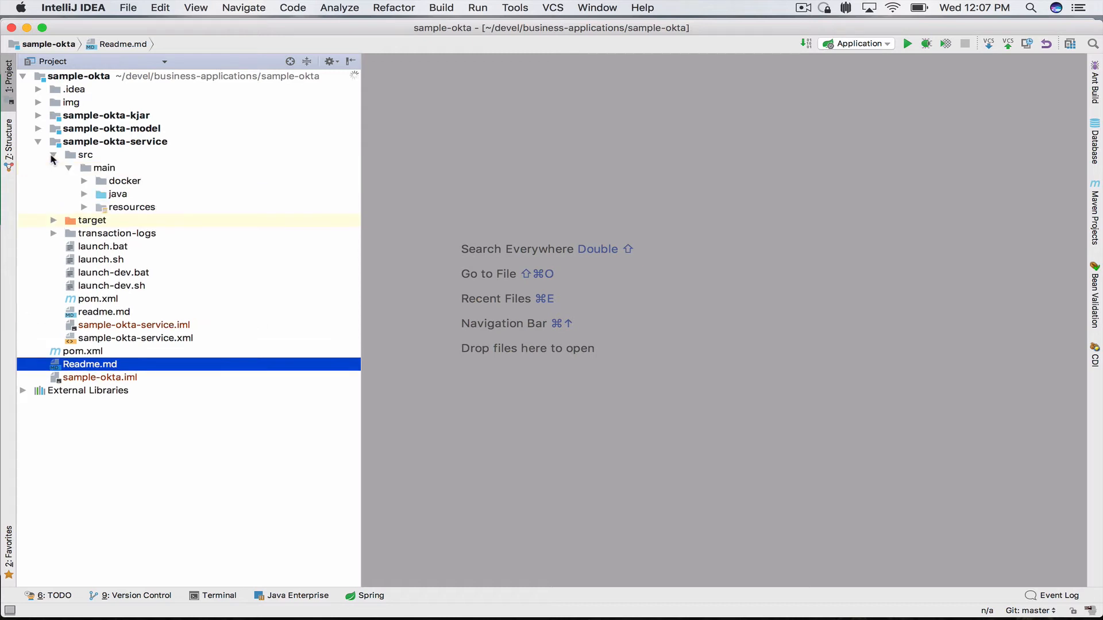
pyautogui.moveTo(110, 326)
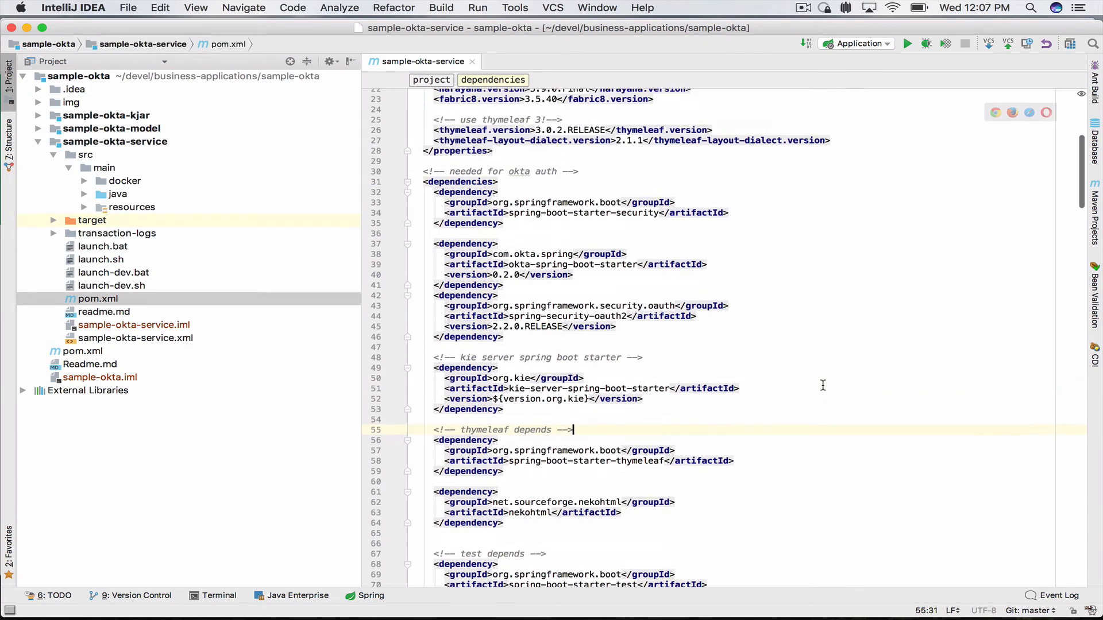
pyautogui.scroll(-3)
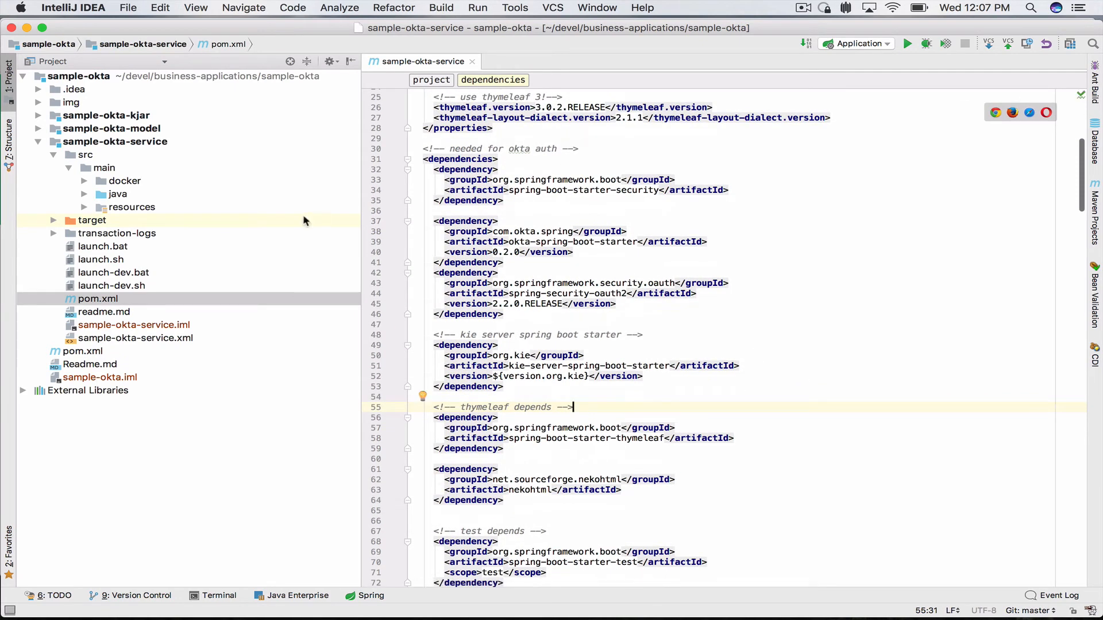
pyautogui.scroll(-3)
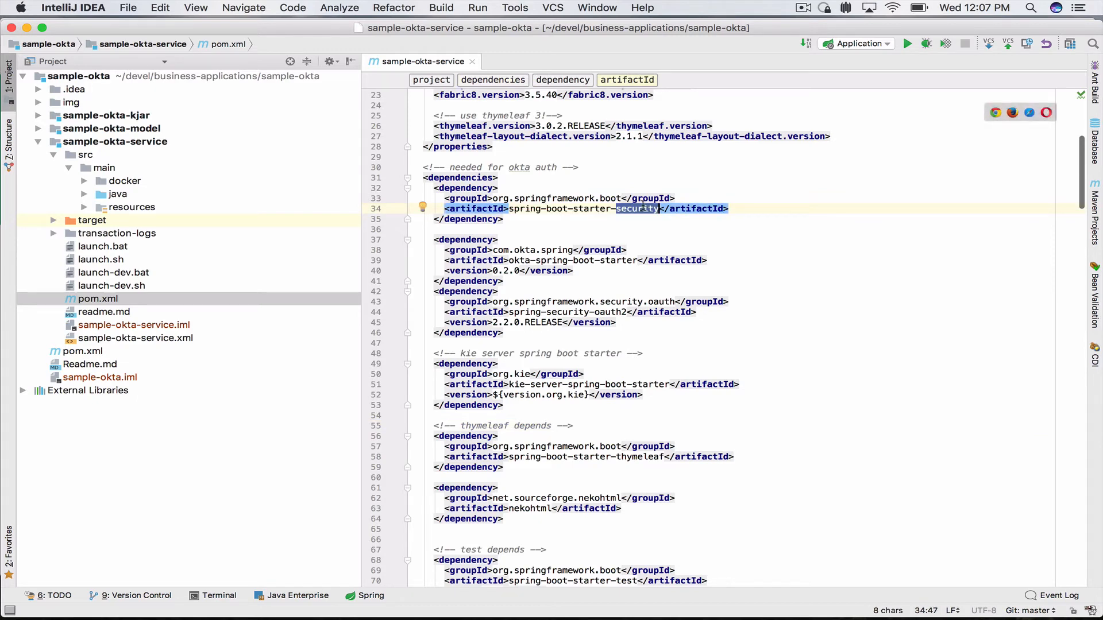
pyautogui.scroll(-3)
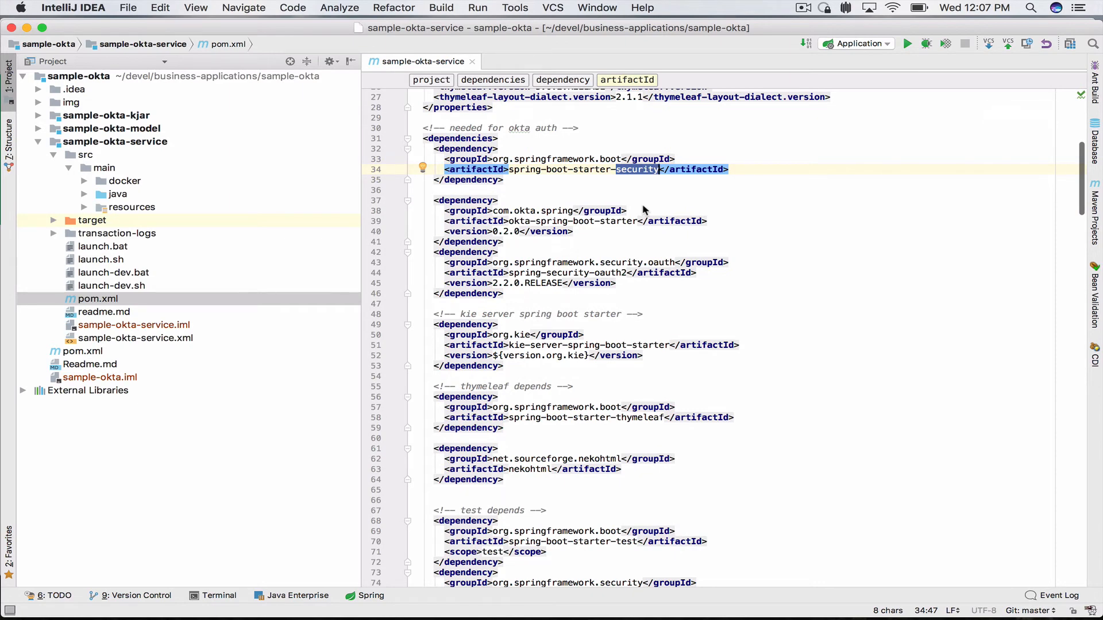
pyautogui.press('cmd+f')
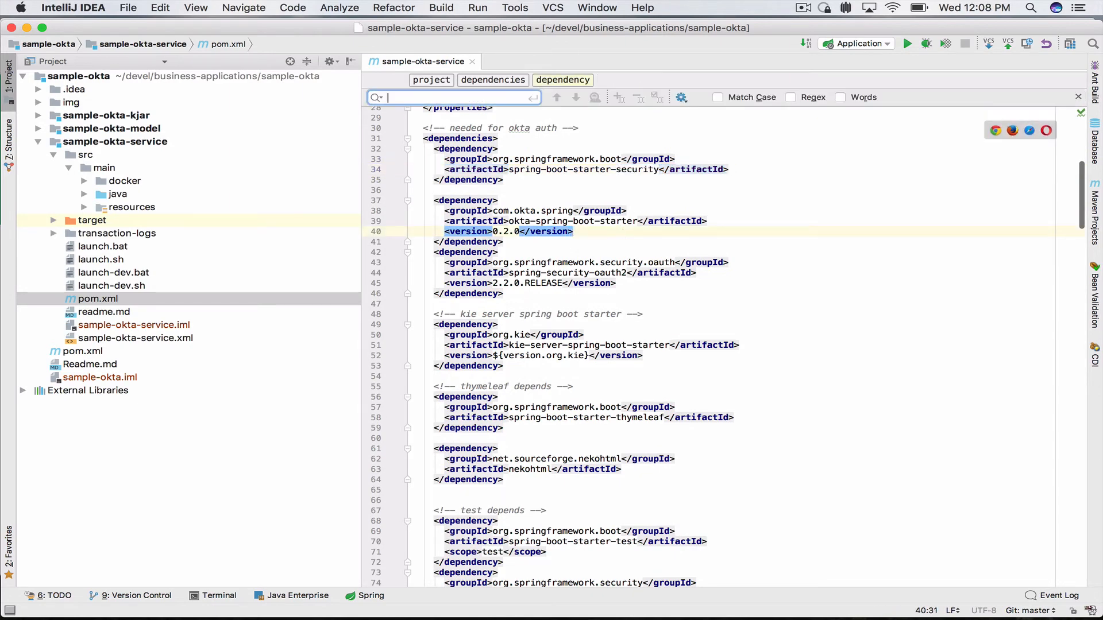
pyautogui.write('okta')
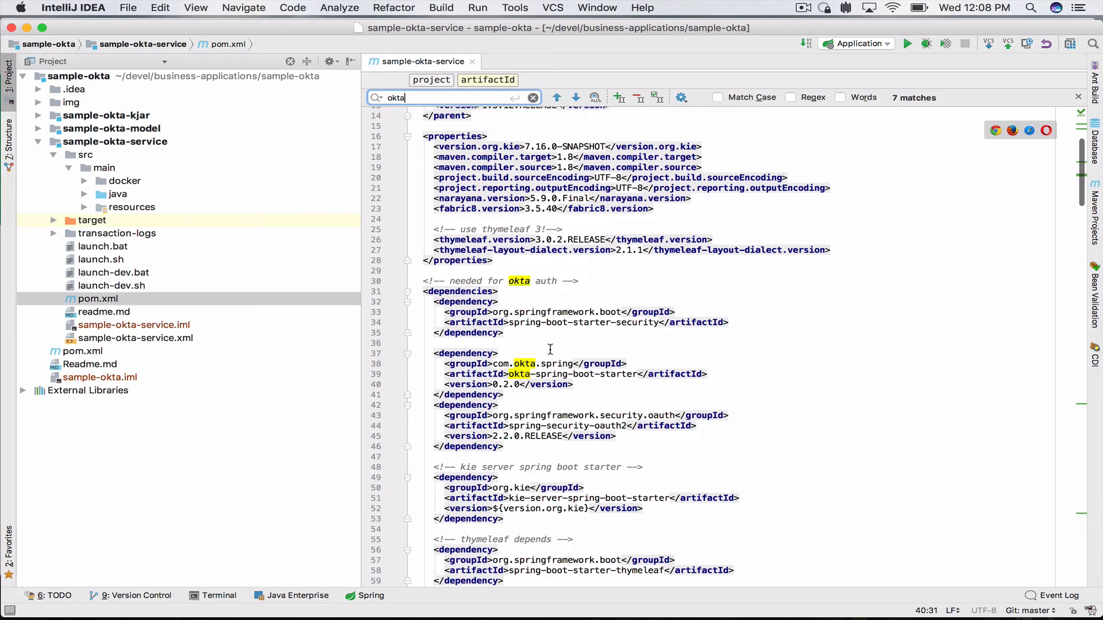
pyautogui.scroll(-3)
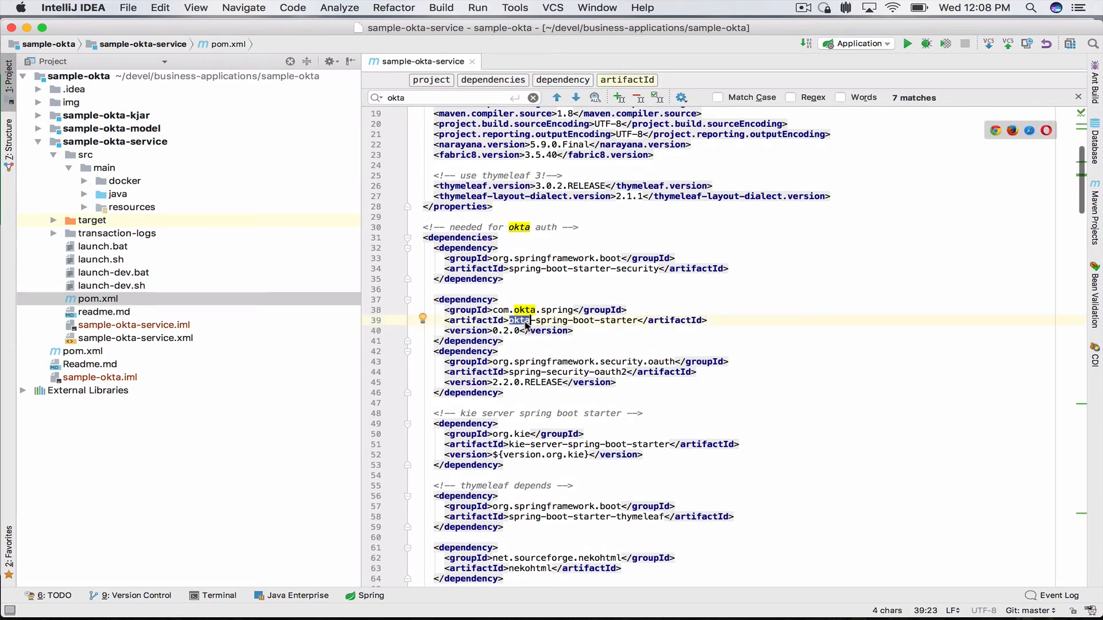
pyautogui.scroll(-3)
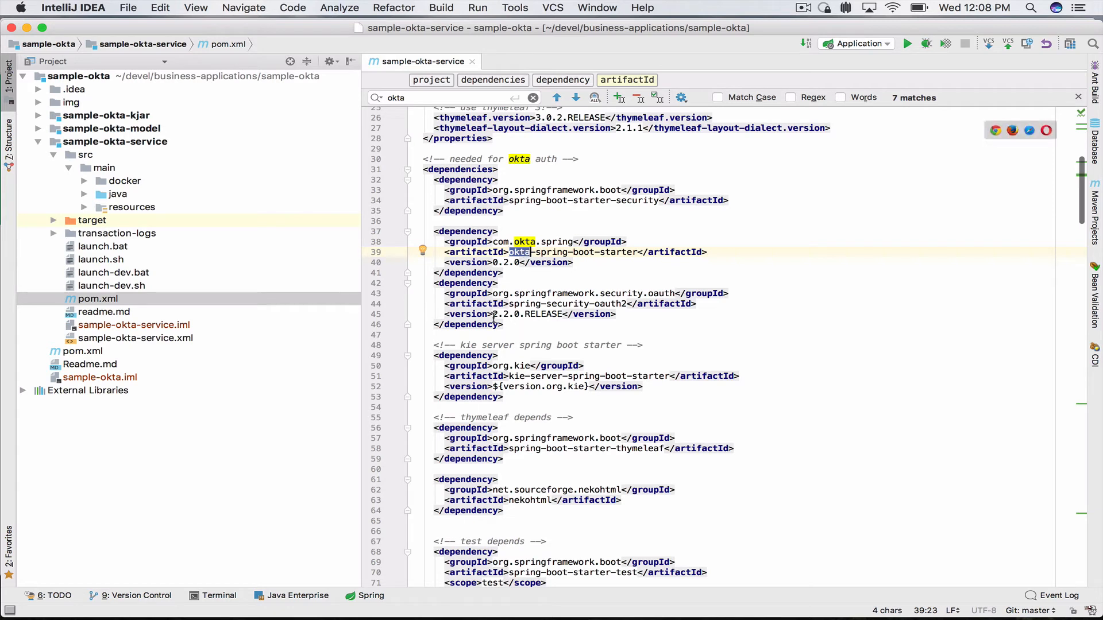
pyautogui.doubleClick(541, 315)
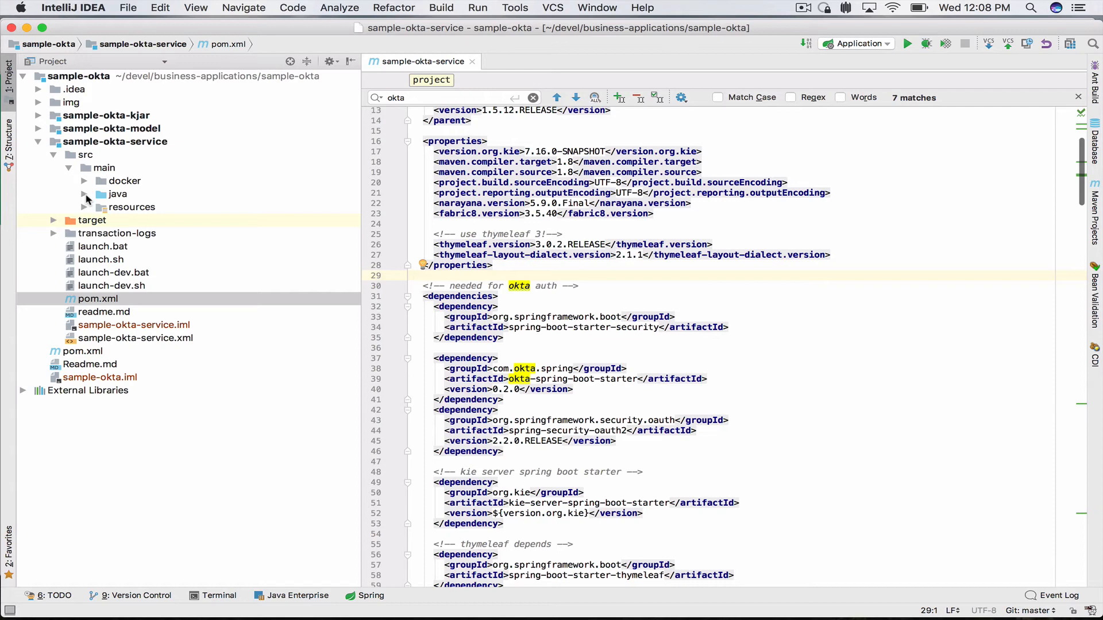
# Expand src/main/java and open the service's Application class
pyautogui.click(84, 193)
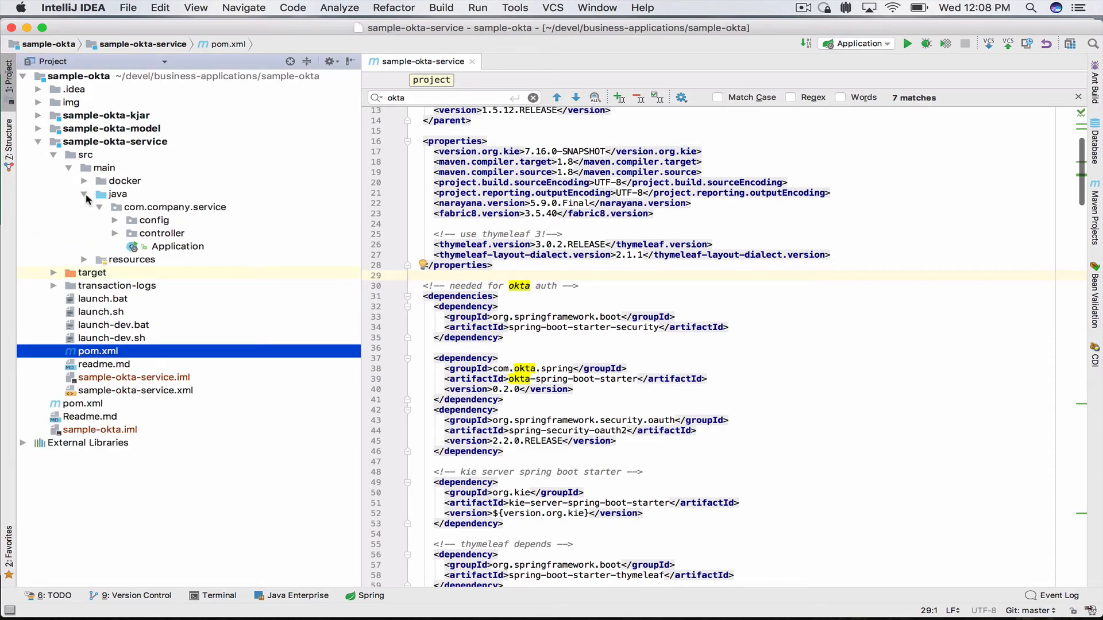
pyautogui.doubleClick(177, 246)
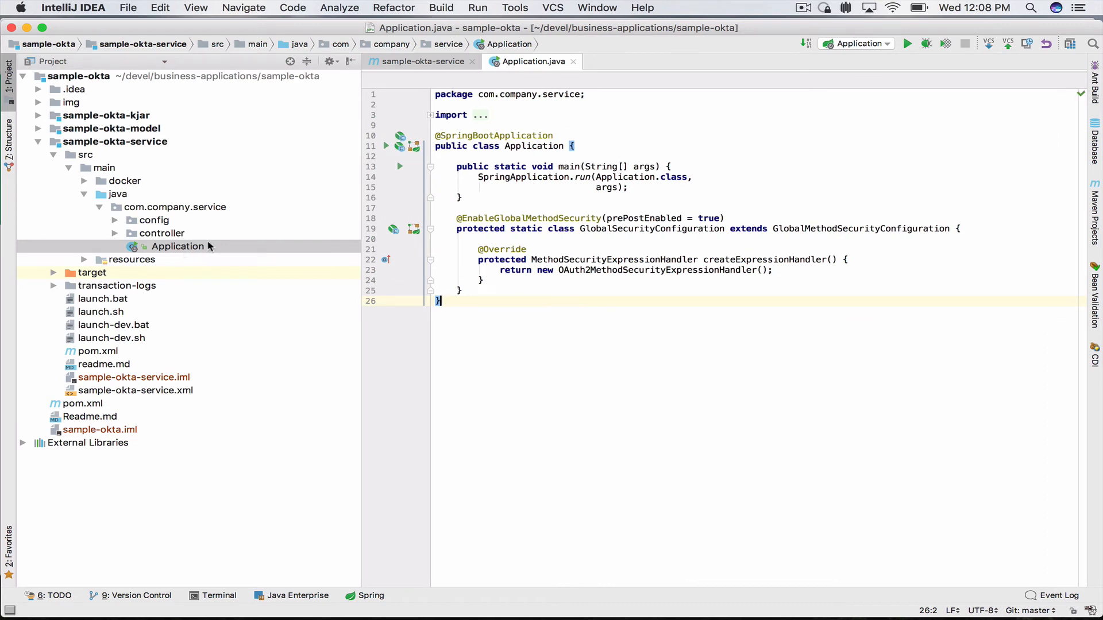
pyautogui.moveTo(190, 255)
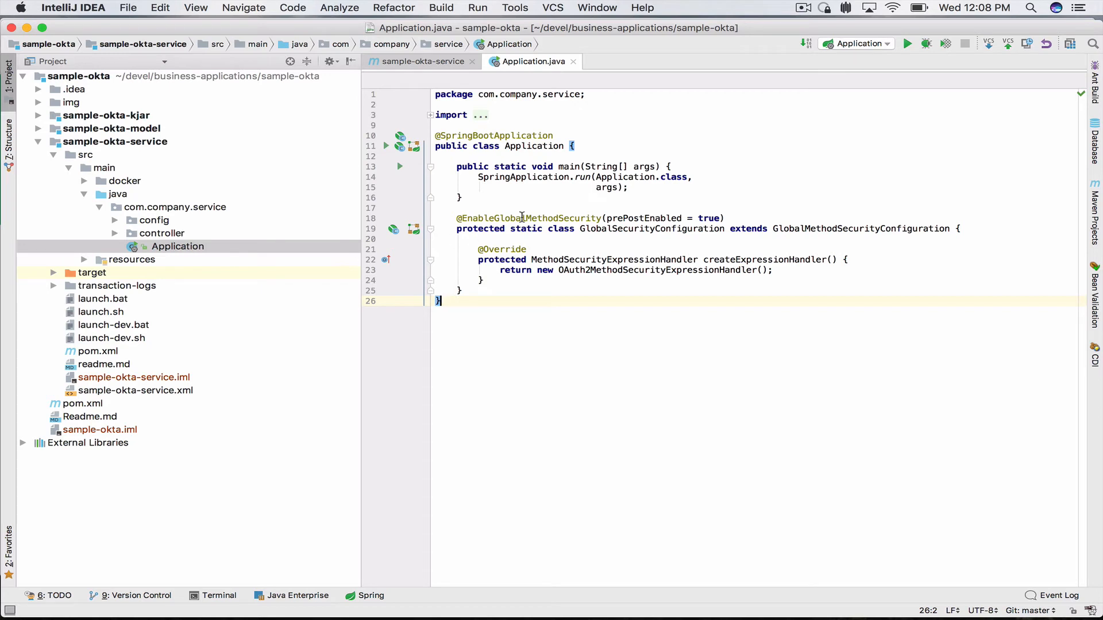
# Highlight Application's global method security annotation, then open ApplicationController
pyautogui.doubleClick(531, 218)
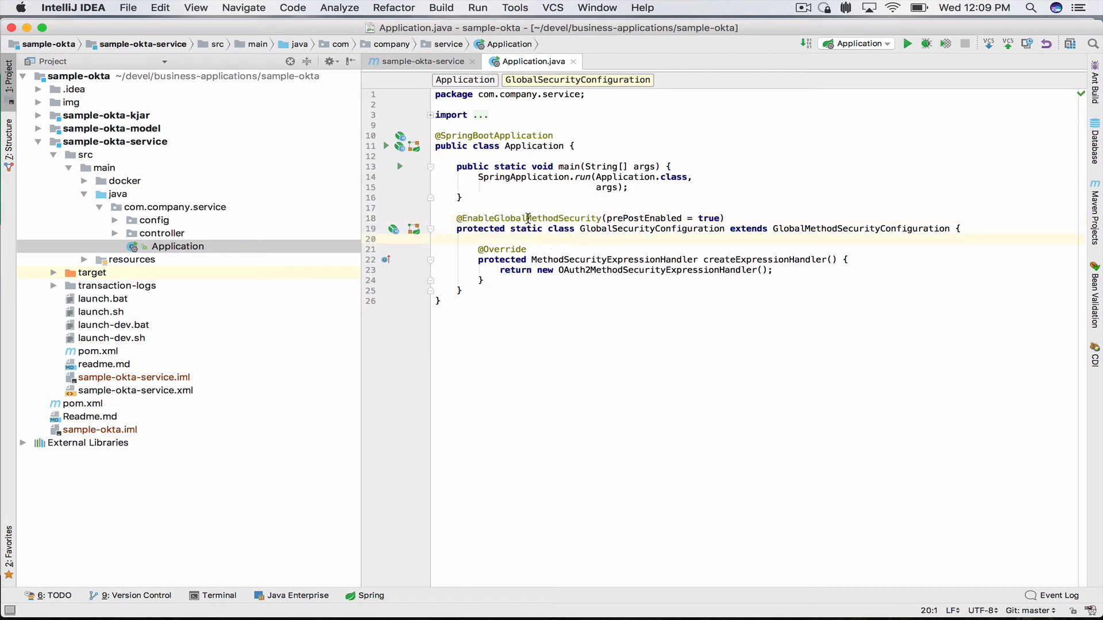
pyautogui.doubleClick(531, 218)
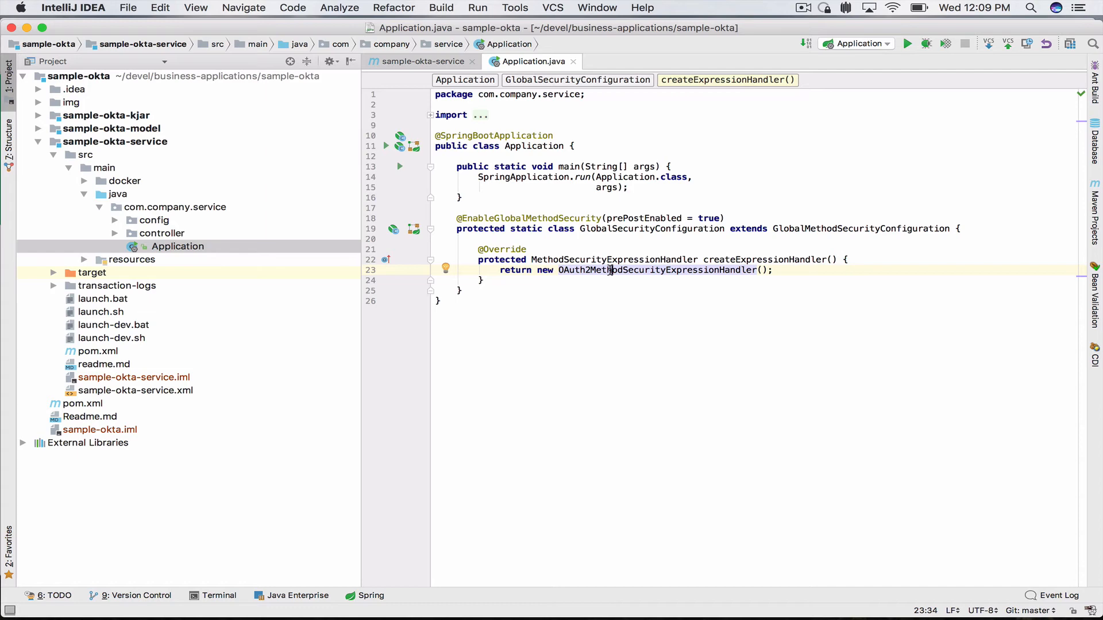
pyautogui.moveTo(129, 240)
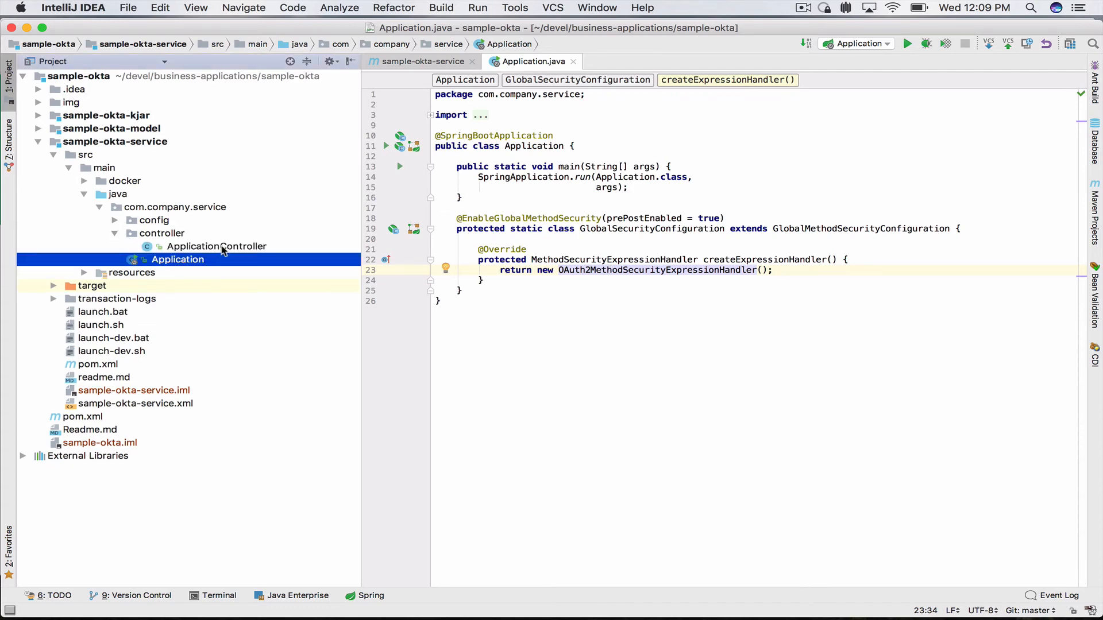
pyautogui.doubleClick(216, 246)
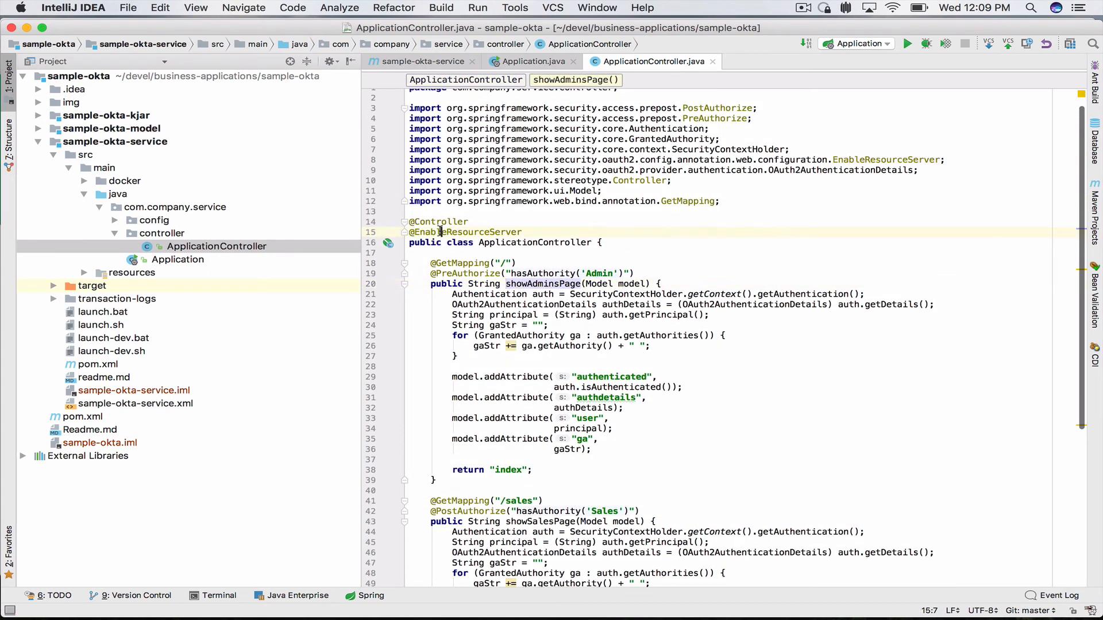
# Highlight the resource server annotation and showAdminsPage's Admin authority requirement
pyautogui.doubleClick(467, 232)
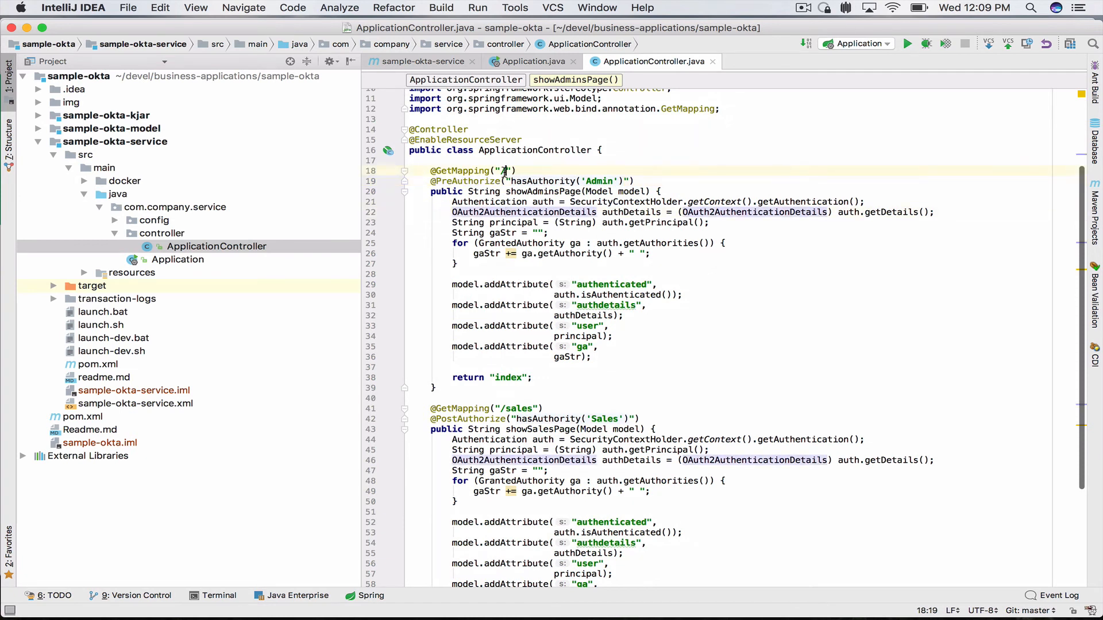
pyautogui.write('/')
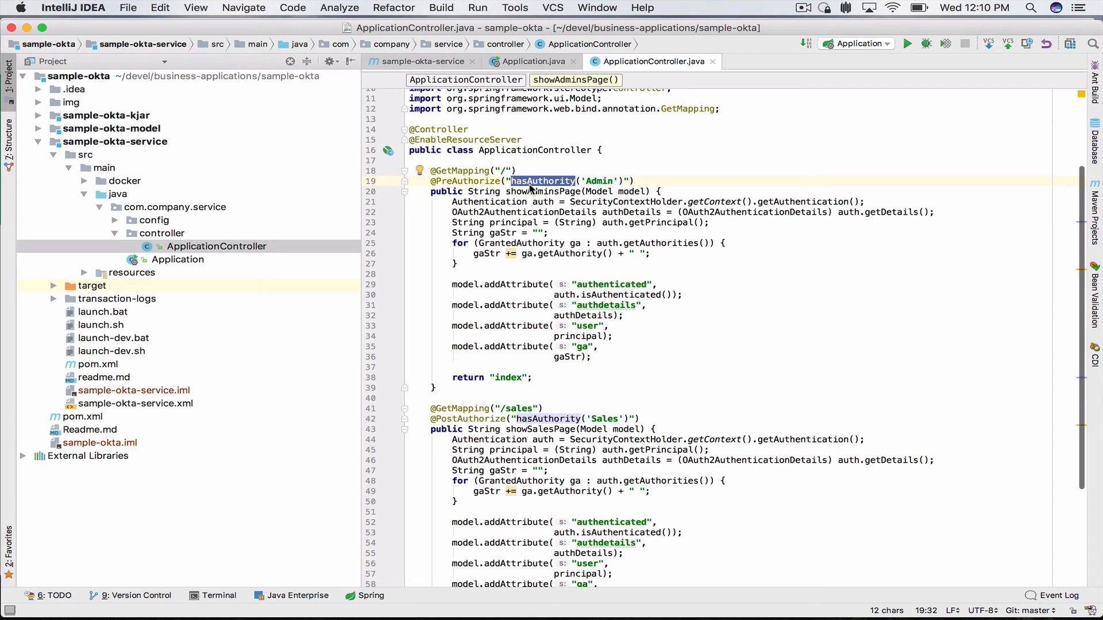
pyautogui.click(528, 192)
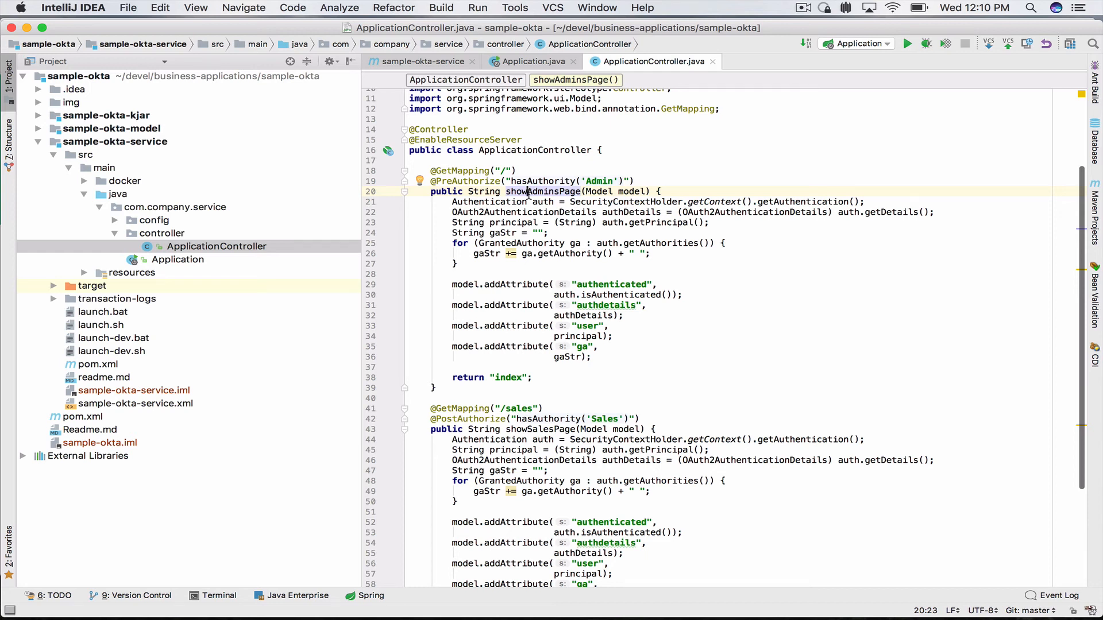
pyautogui.doubleClick(597, 180)
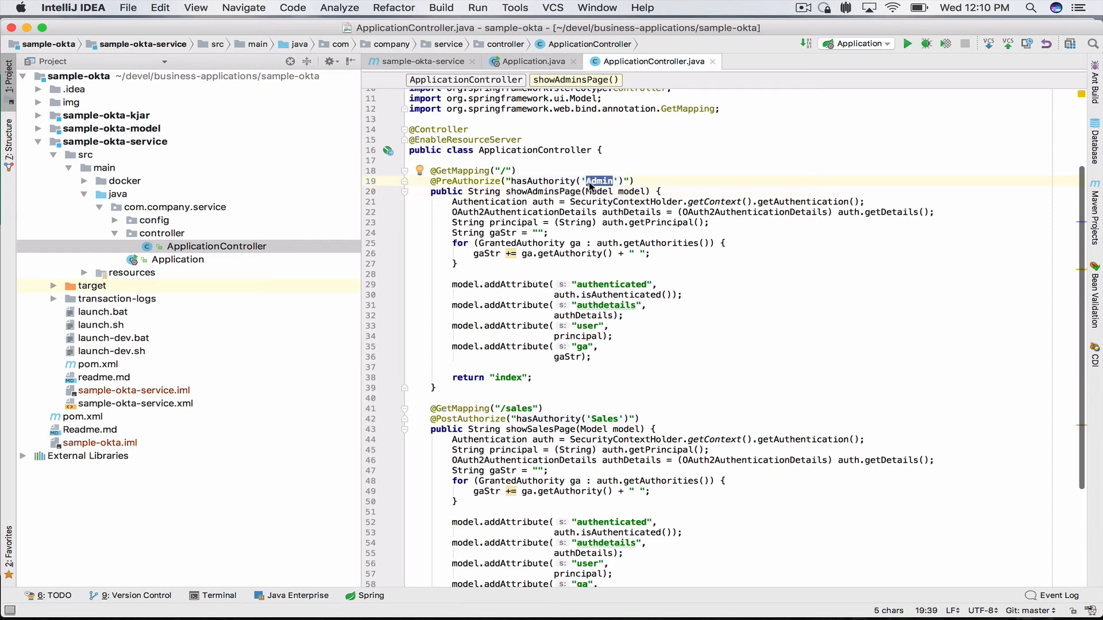
pyautogui.doubleClick(543, 192)
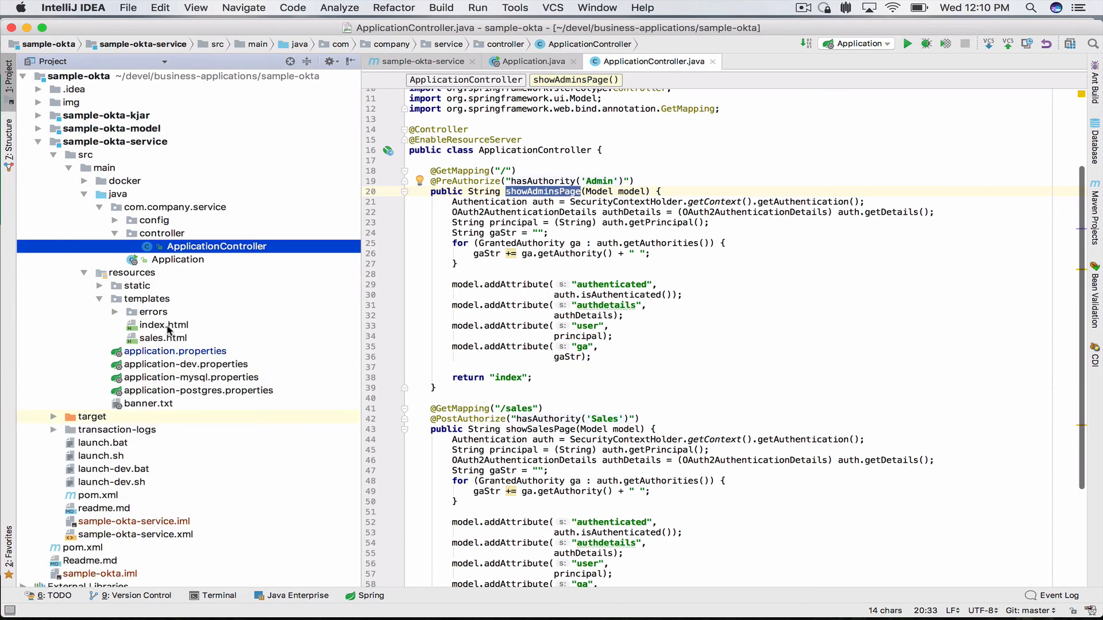
# Highlight the /sales mapping's PostAuthorize hasAuthority check requiring Sales
pyautogui.scroll(-3)
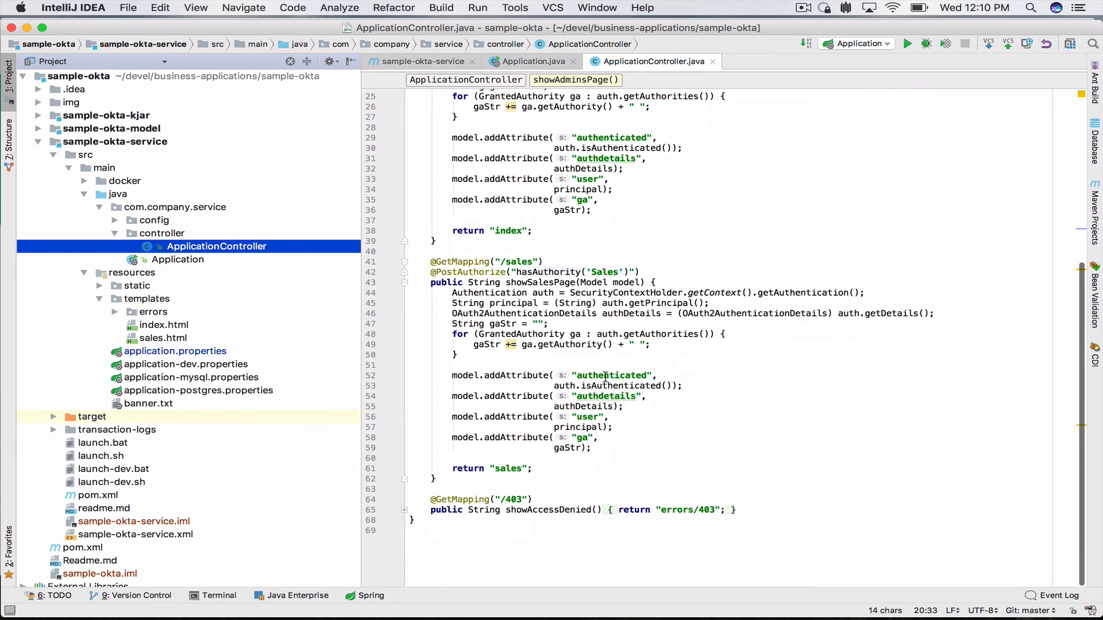
pyautogui.doubleClick(518, 262)
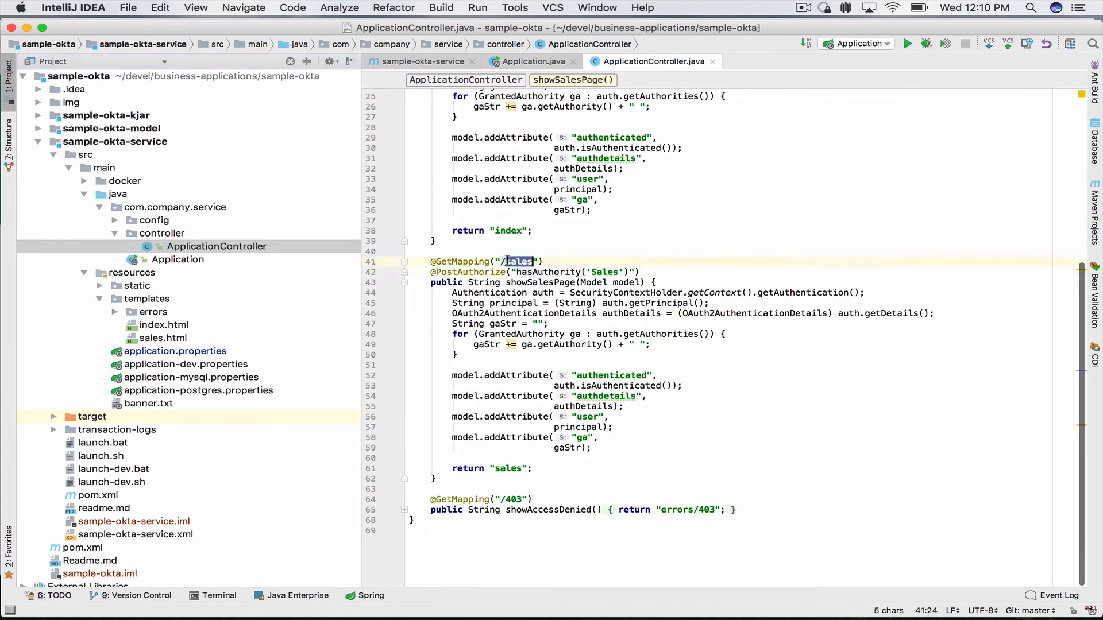
pyautogui.doubleClick(469, 273)
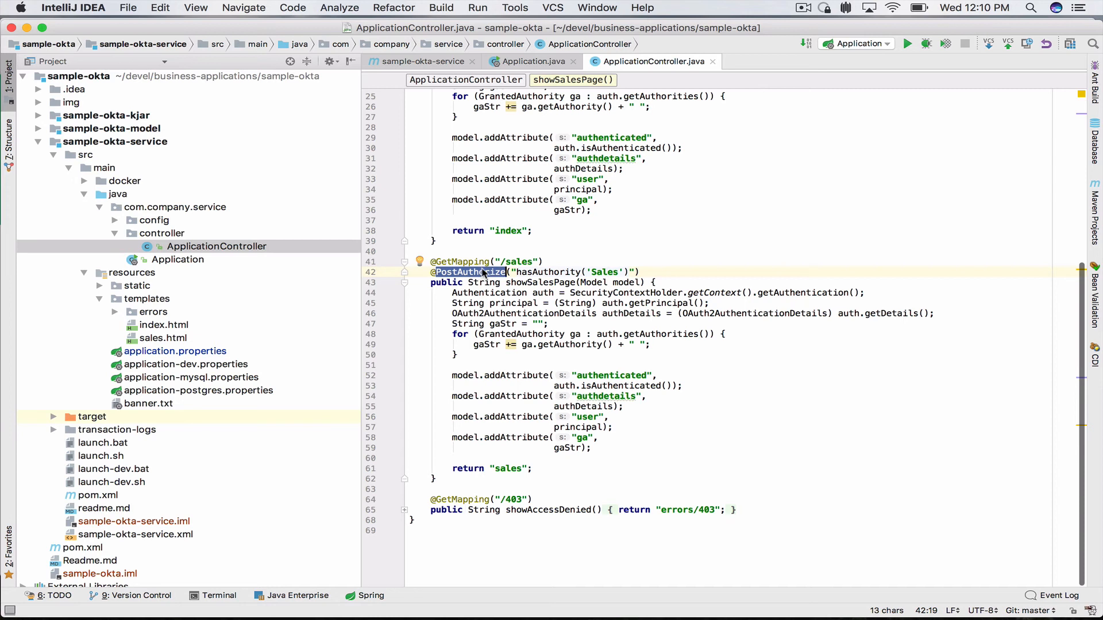
pyautogui.doubleClick(546, 272)
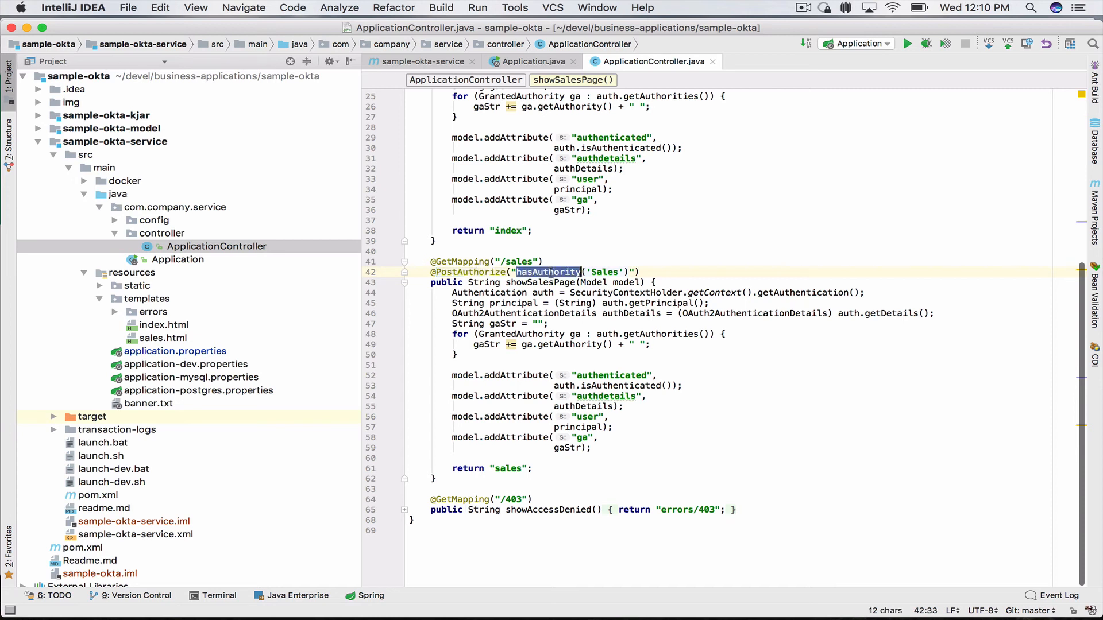
pyautogui.doubleClick(605, 272)
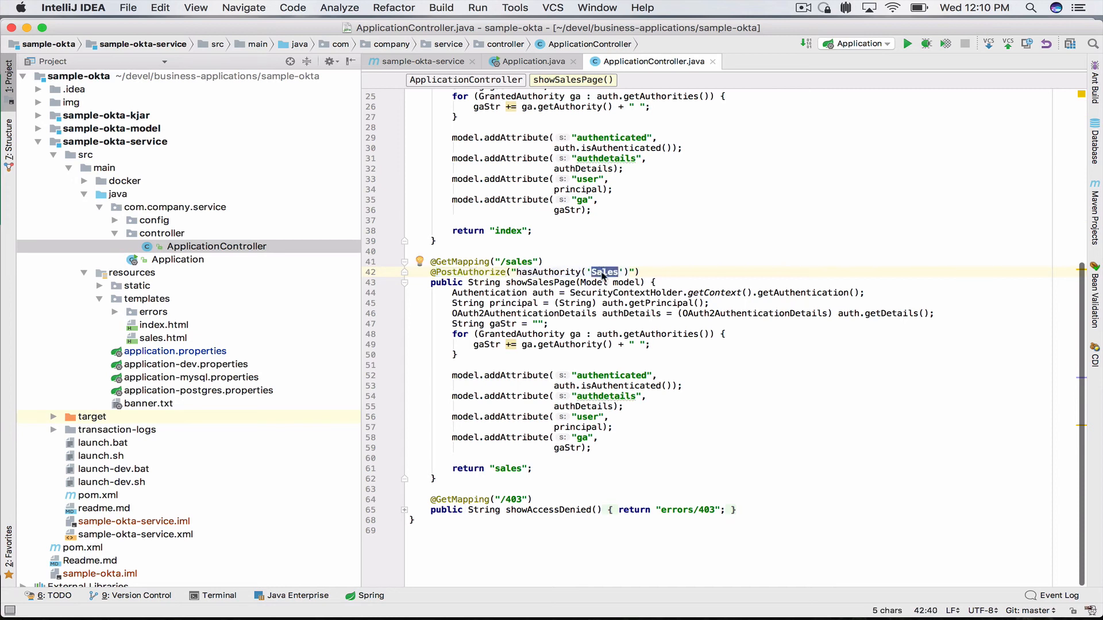
pyautogui.moveTo(197, 264)
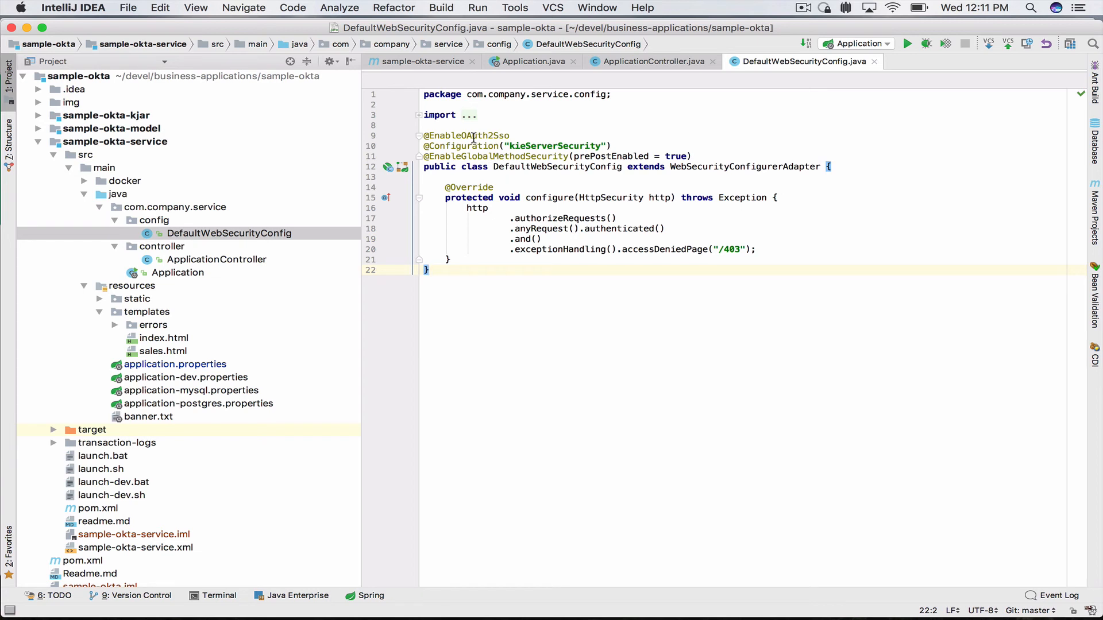
# Highlight the OAuth2 SSO annotation and configure() rule authenticating any request with denials to /403
pyautogui.doubleClick(465, 135)
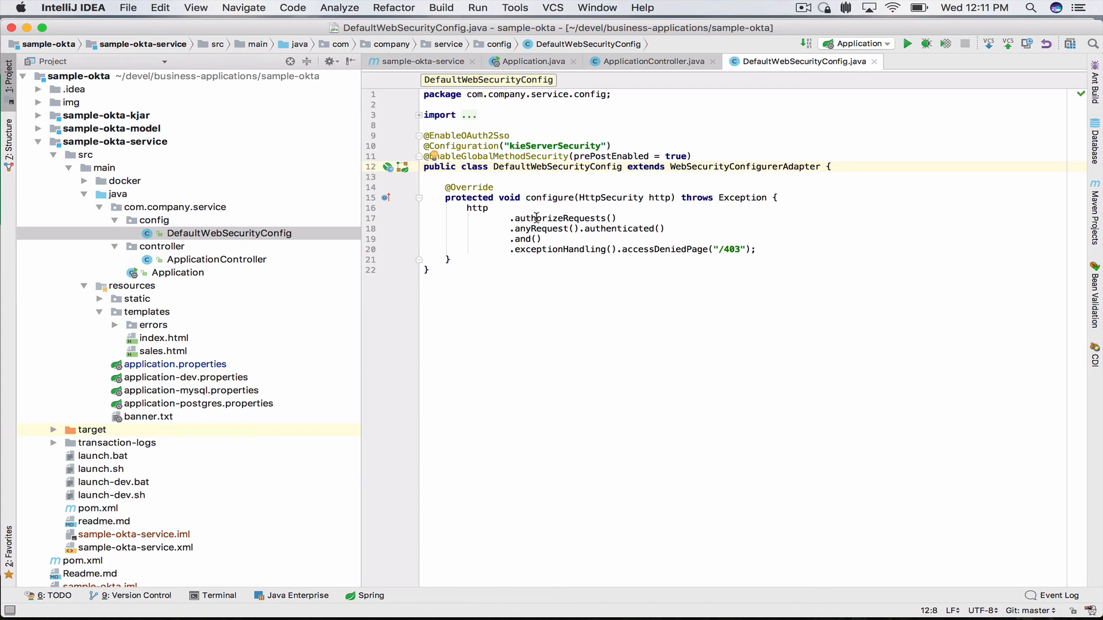
pyautogui.doubleClick(465, 135)
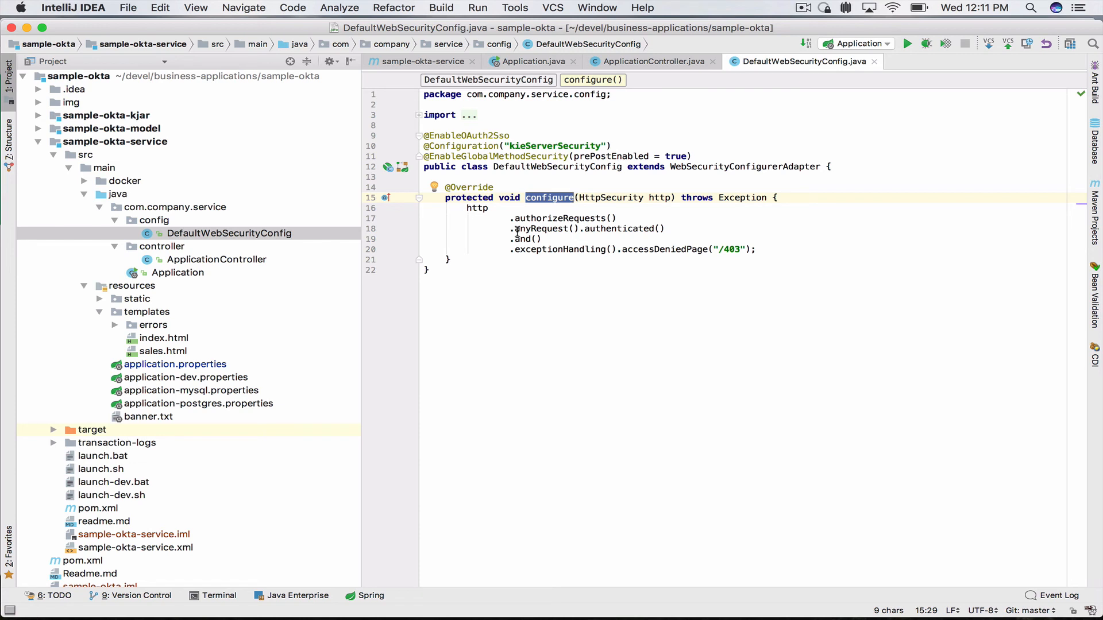
pyautogui.click(535, 239)
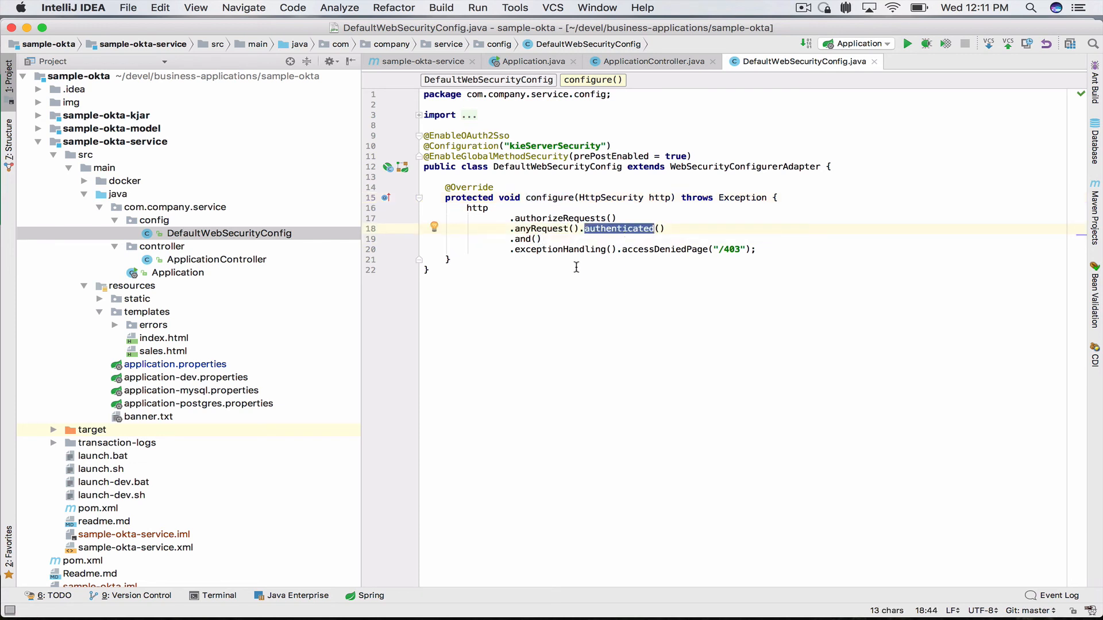
pyautogui.doubleClick(558, 249)
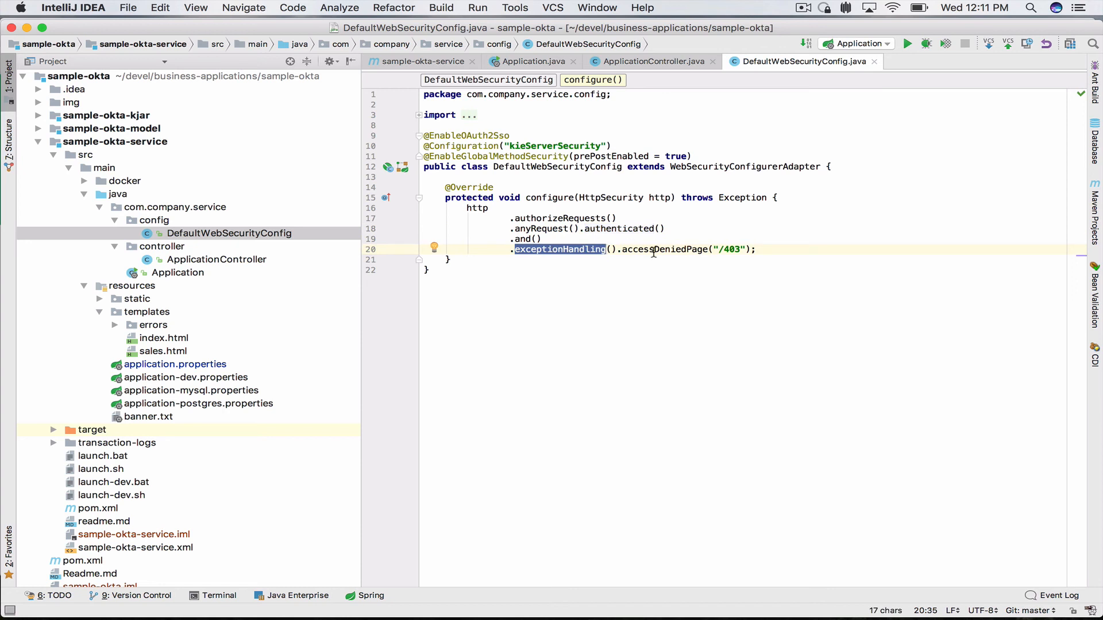
pyautogui.doubleClick(666, 249)
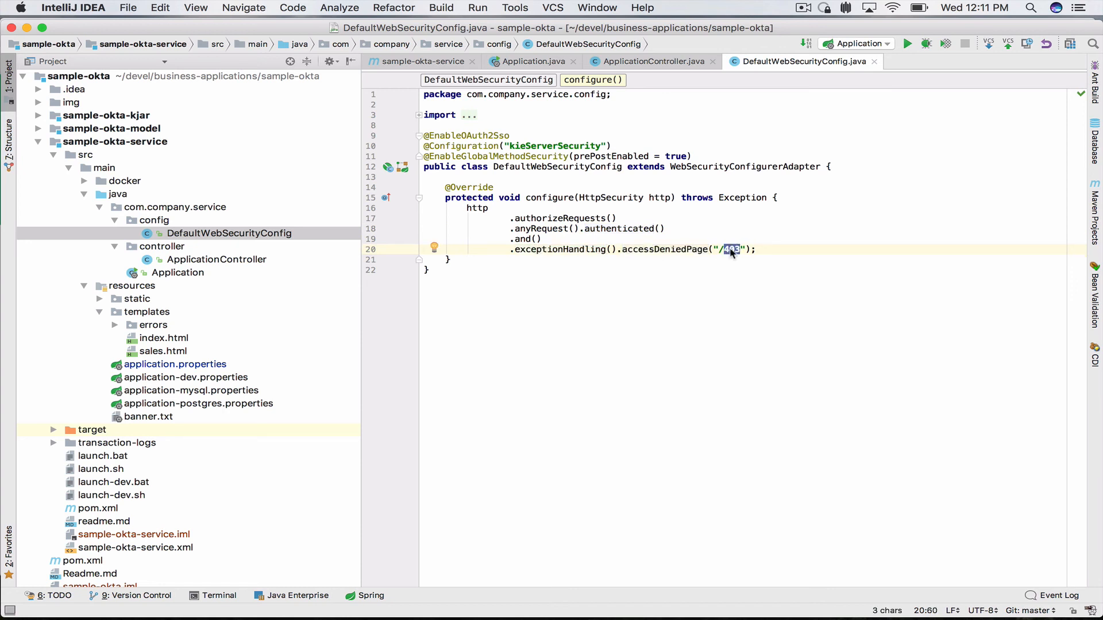
# Open the errors/403.html template, then return to DefaultWebSecurityConfig
pyautogui.click(216, 259)
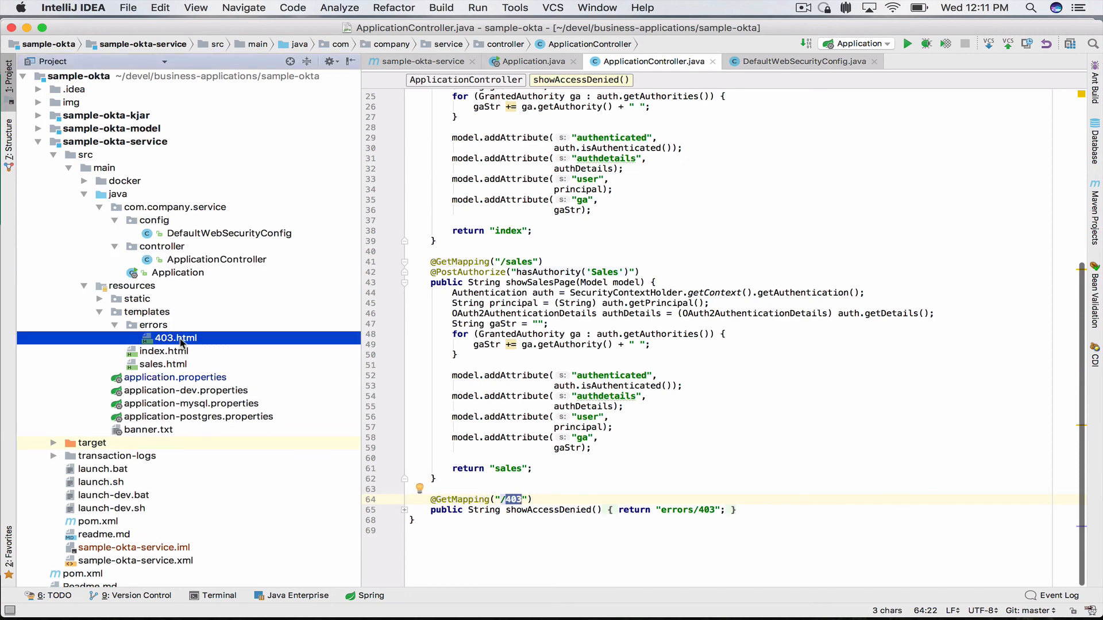
pyautogui.doubleClick(173, 338)
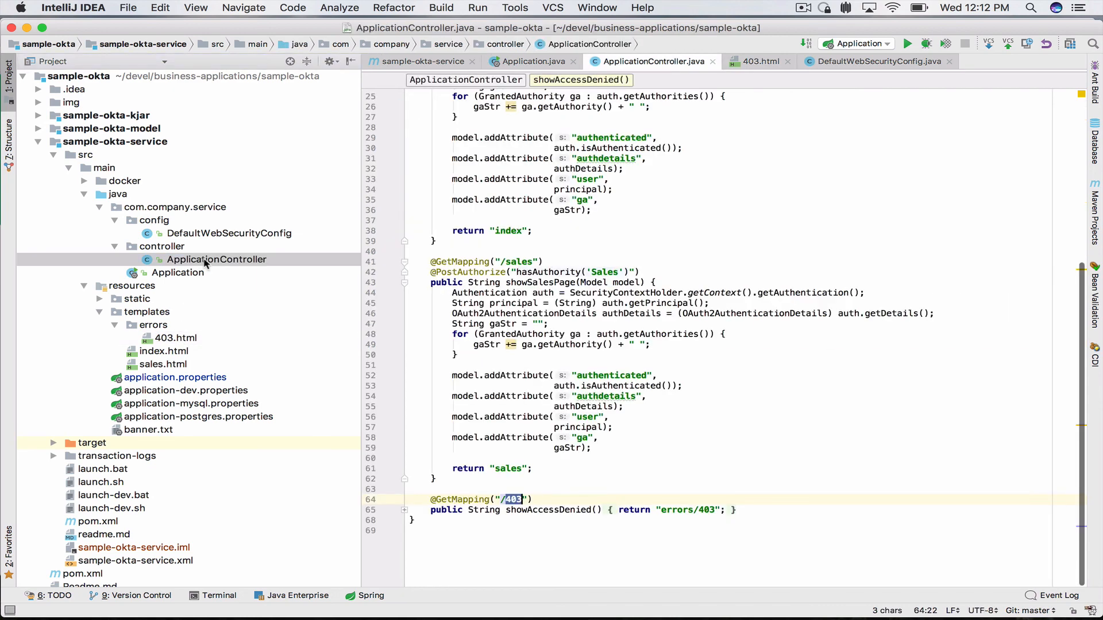
pyautogui.click(229, 233)
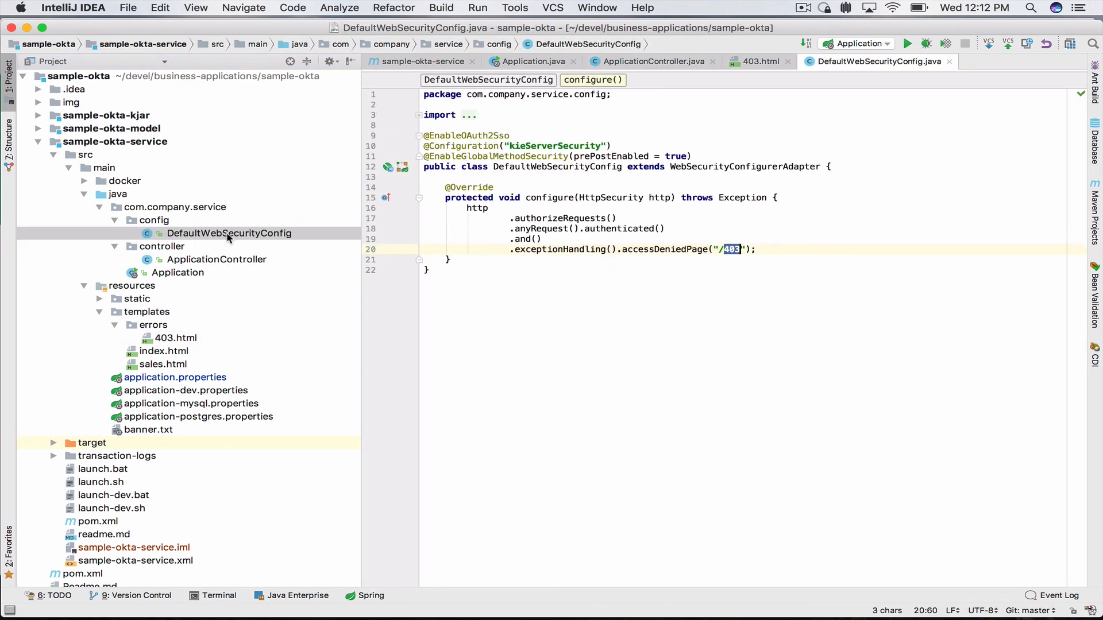